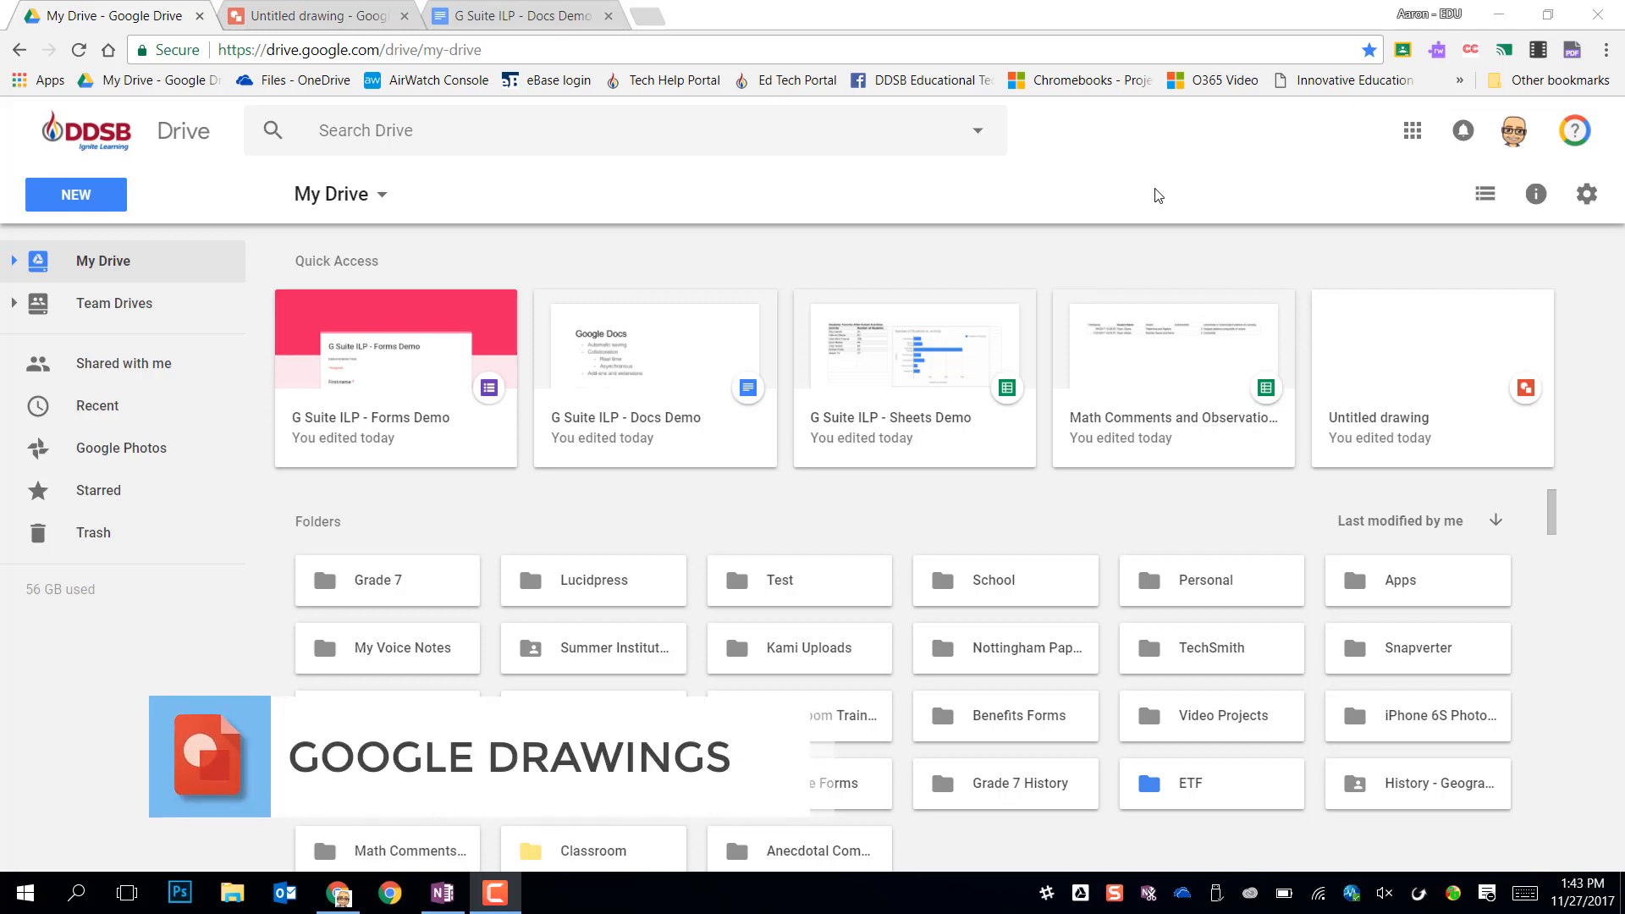
{"action": "mouse_move", "coordinate": [1122, 241]}
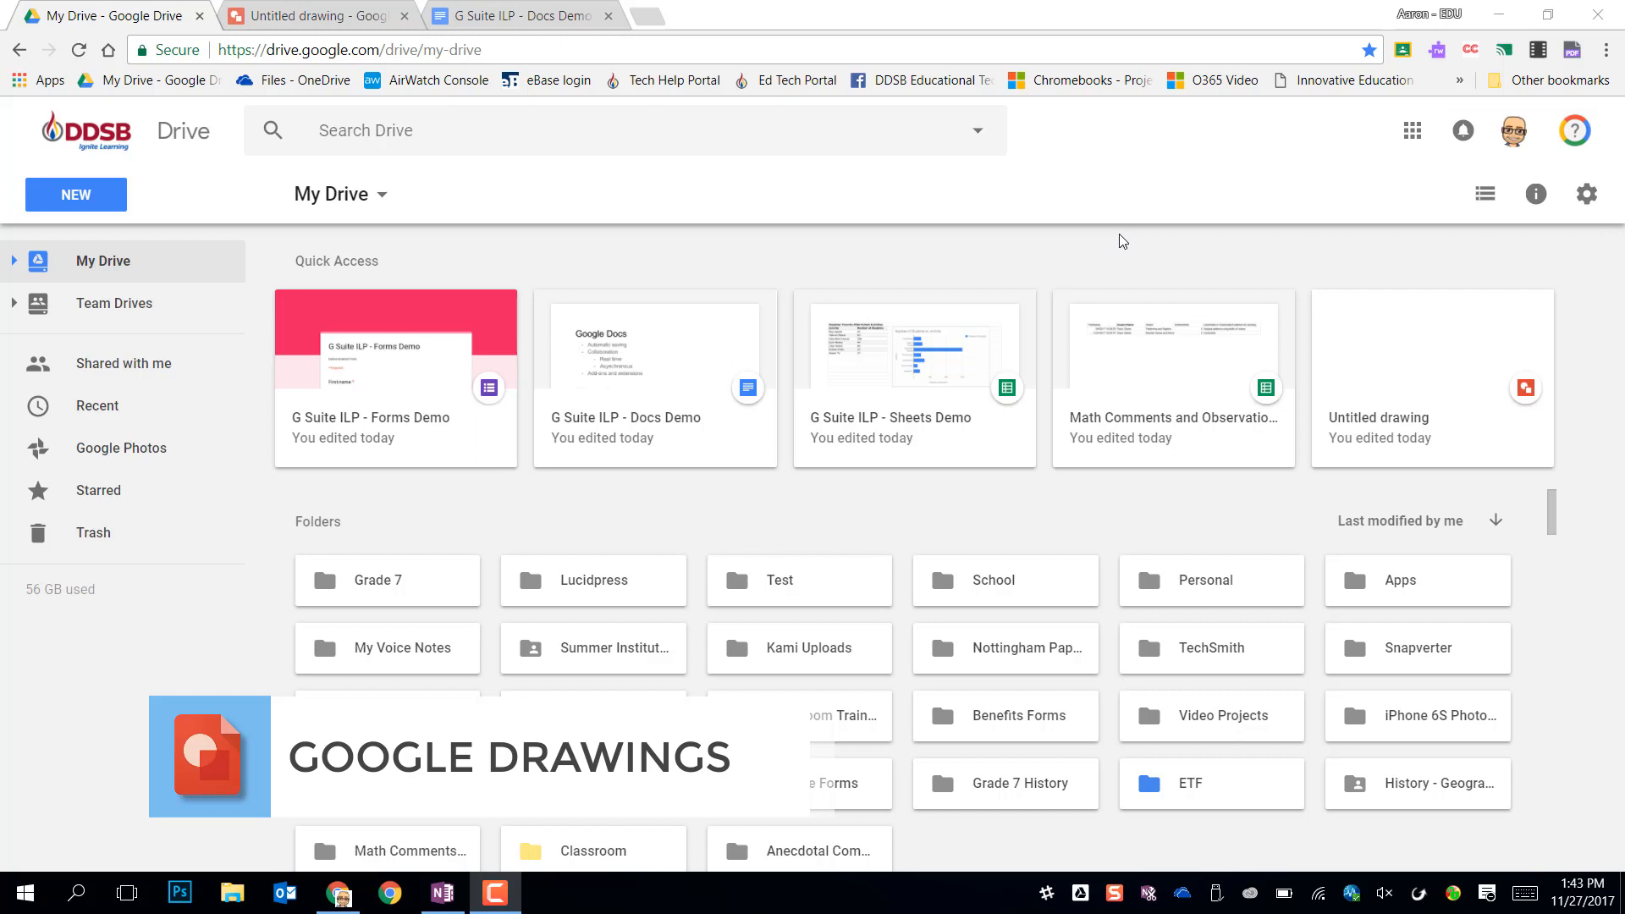
{"action": "mouse_move", "coordinate": [1112, 241]}
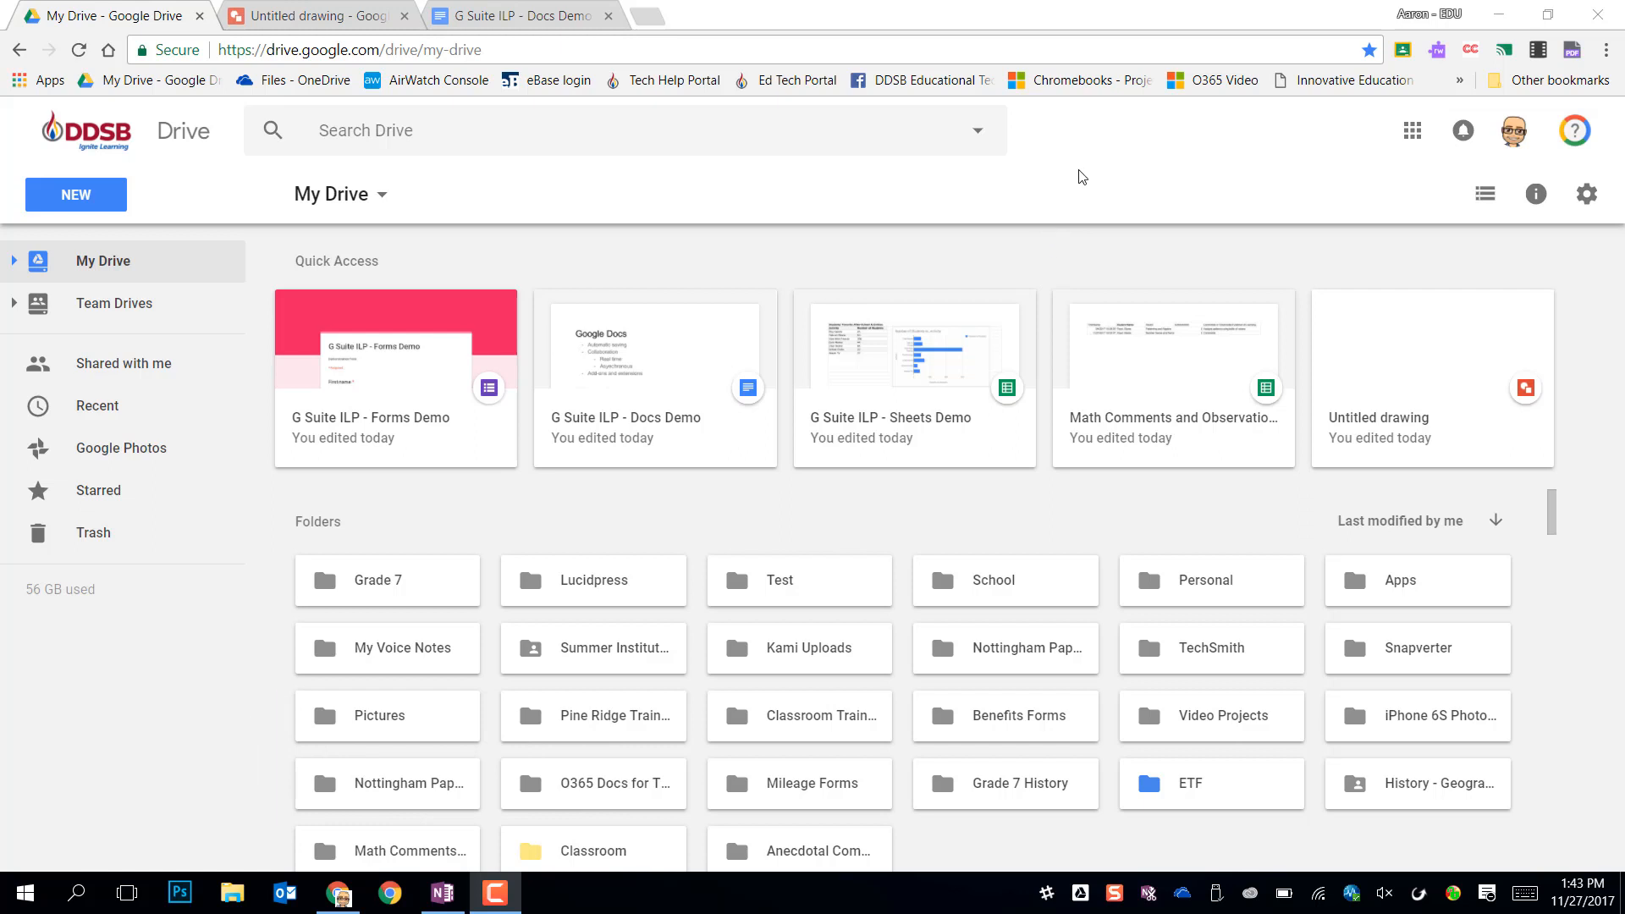
{"action": "mouse_move", "coordinate": [1084, 126]}
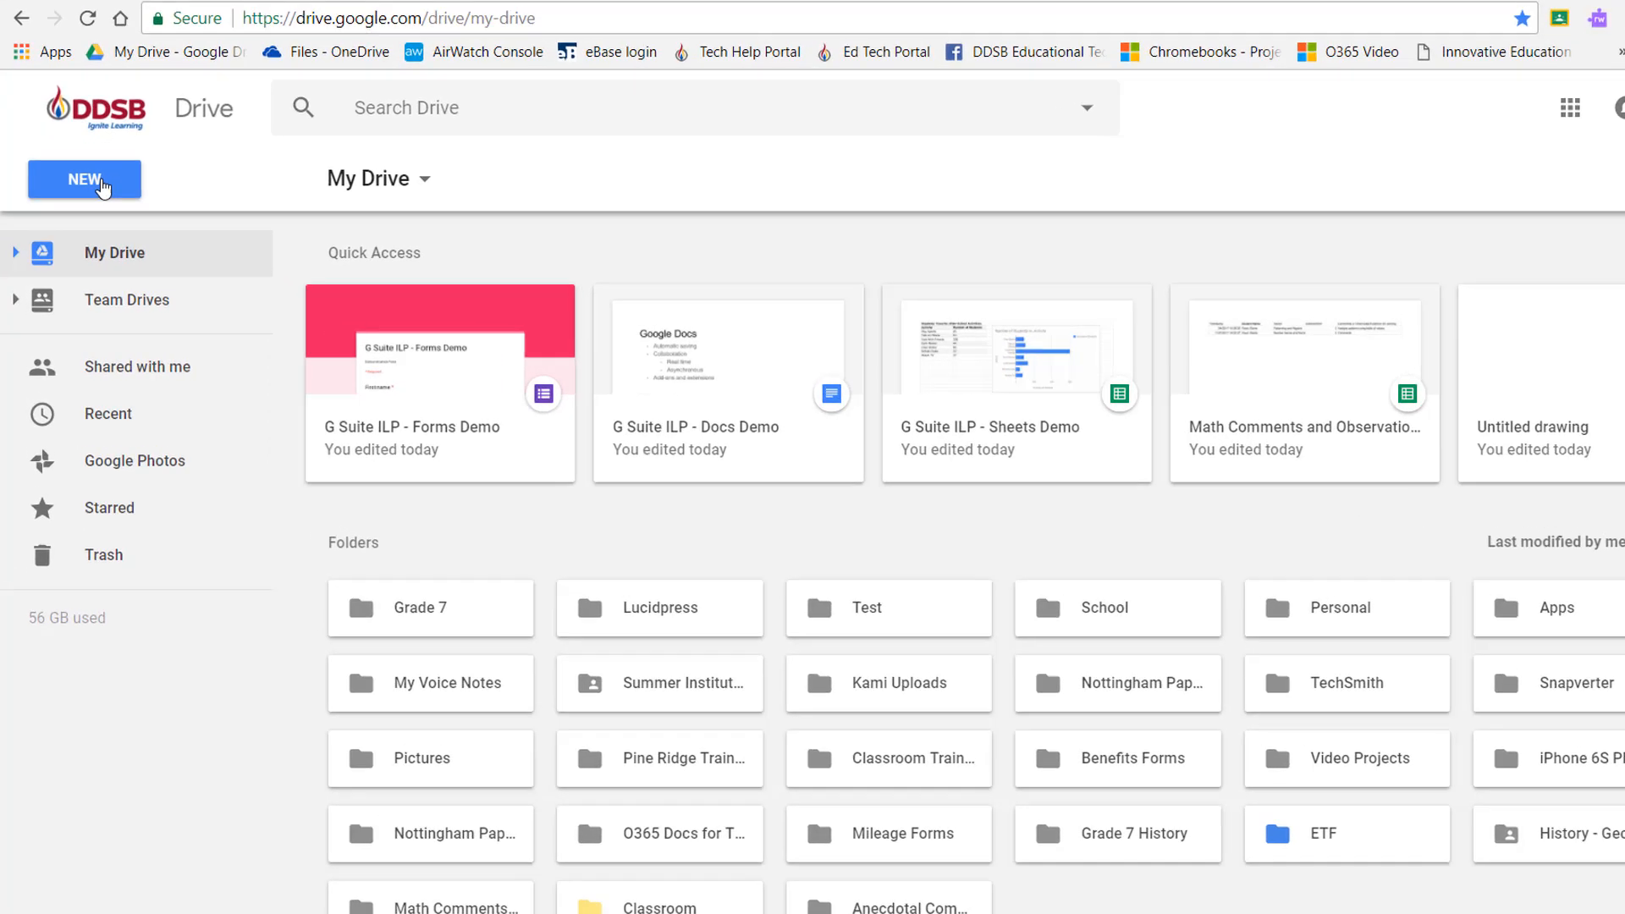
Step: Create a new Google Drawing from Drive and switch to its Untitled drawing tab
{"action": "left_click", "coordinate": [83, 178]}
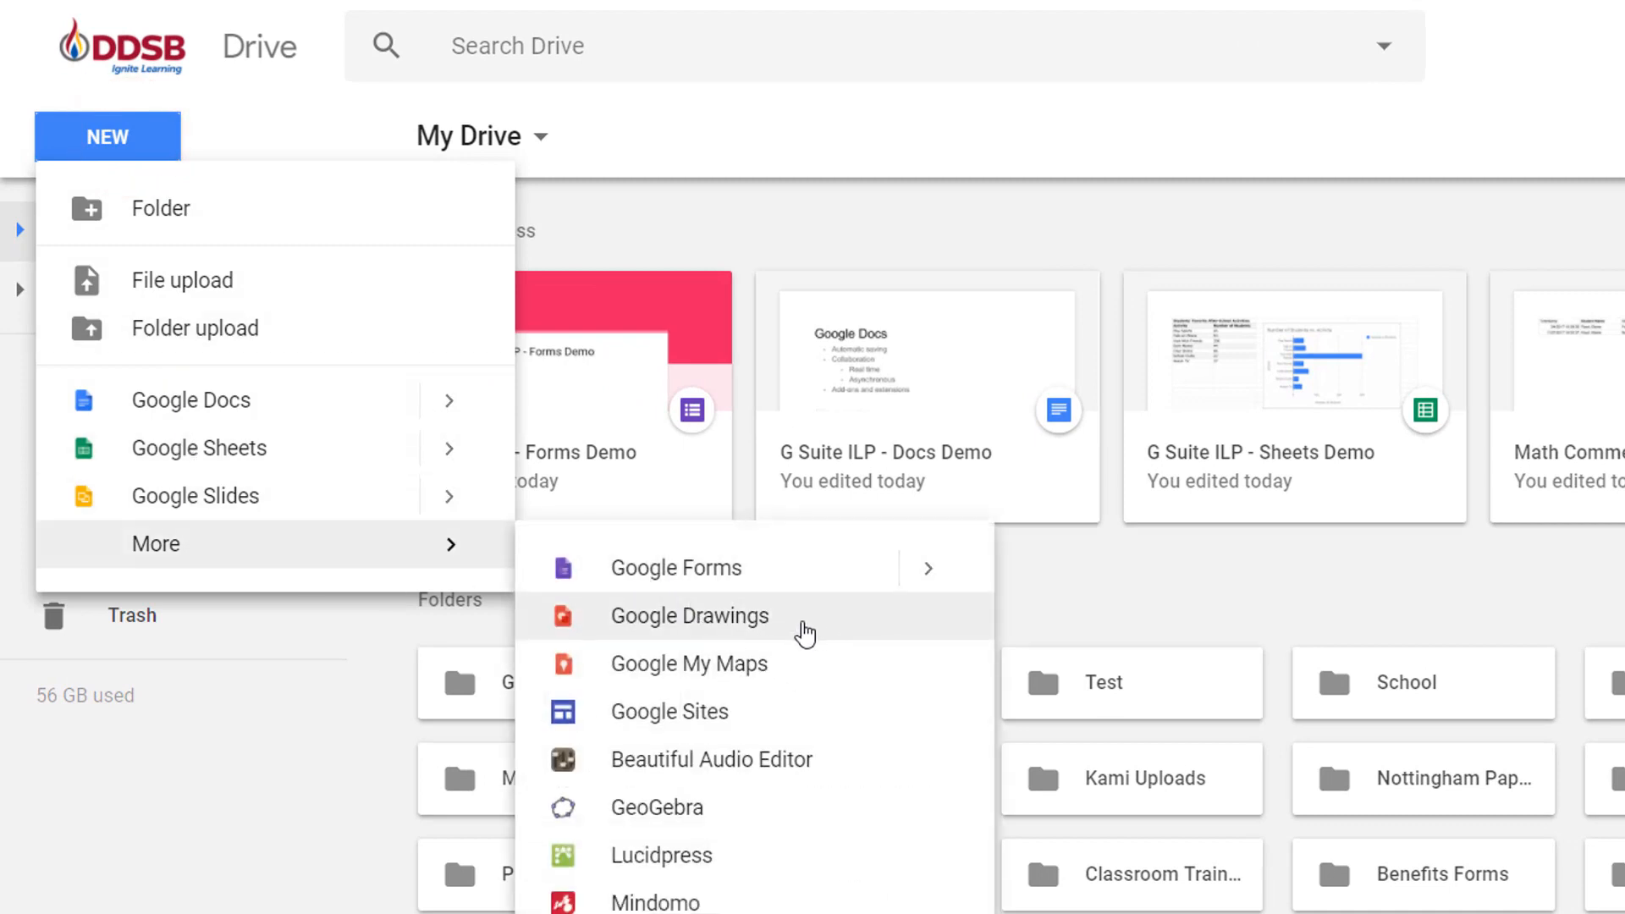
{"action": "mouse_move", "coordinate": [673, 186]}
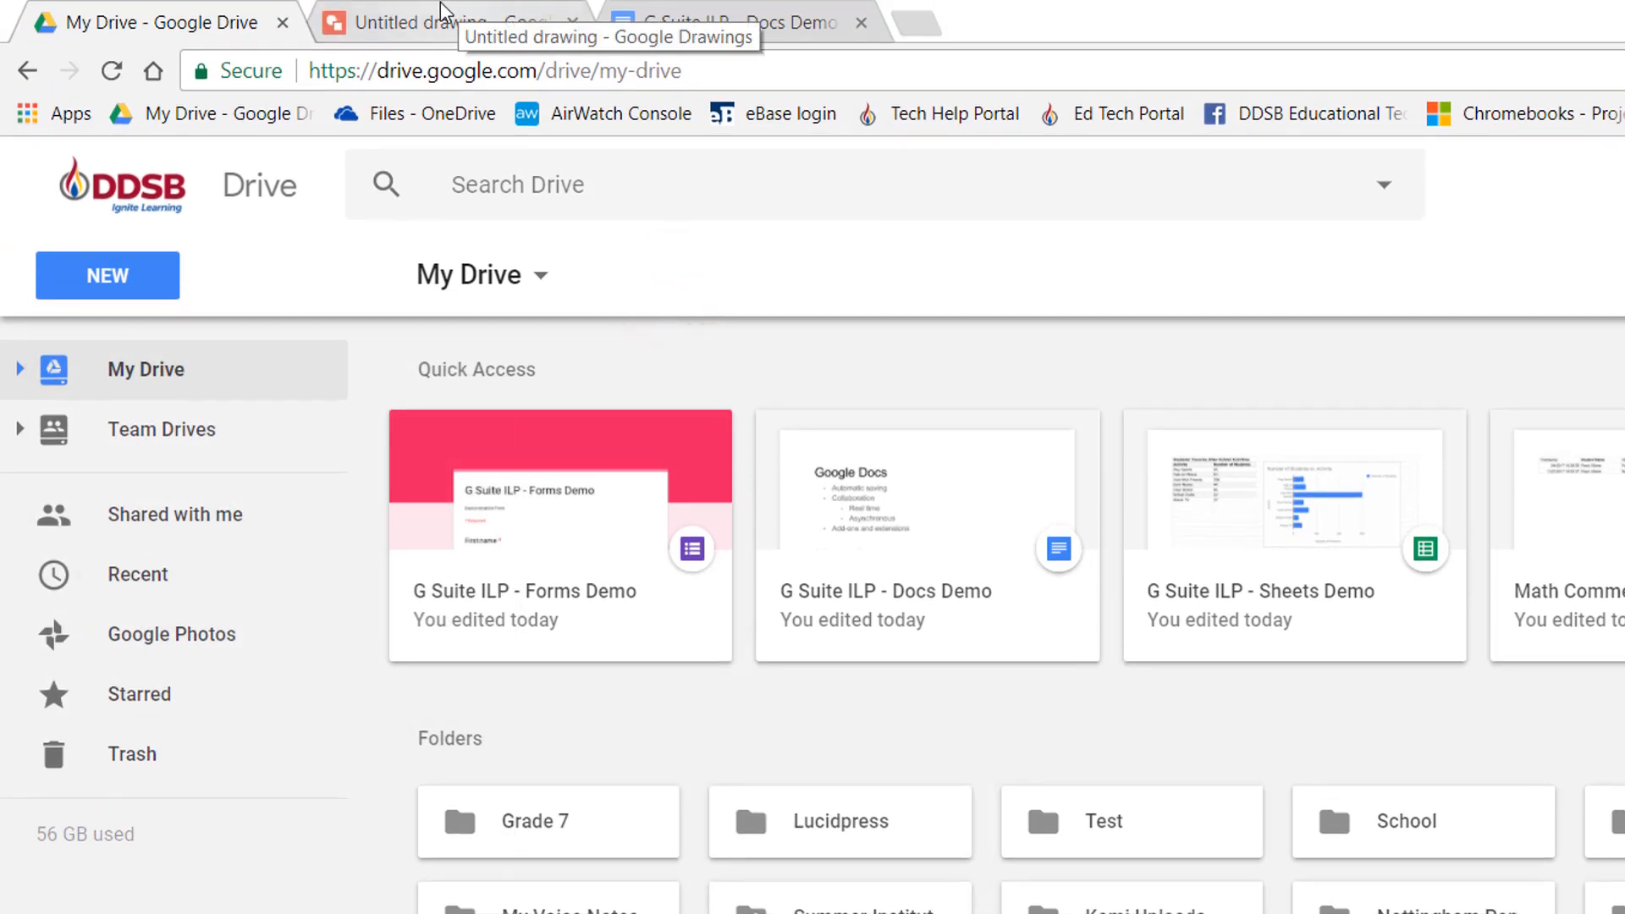
{"action": "left_click", "coordinate": [446, 22]}
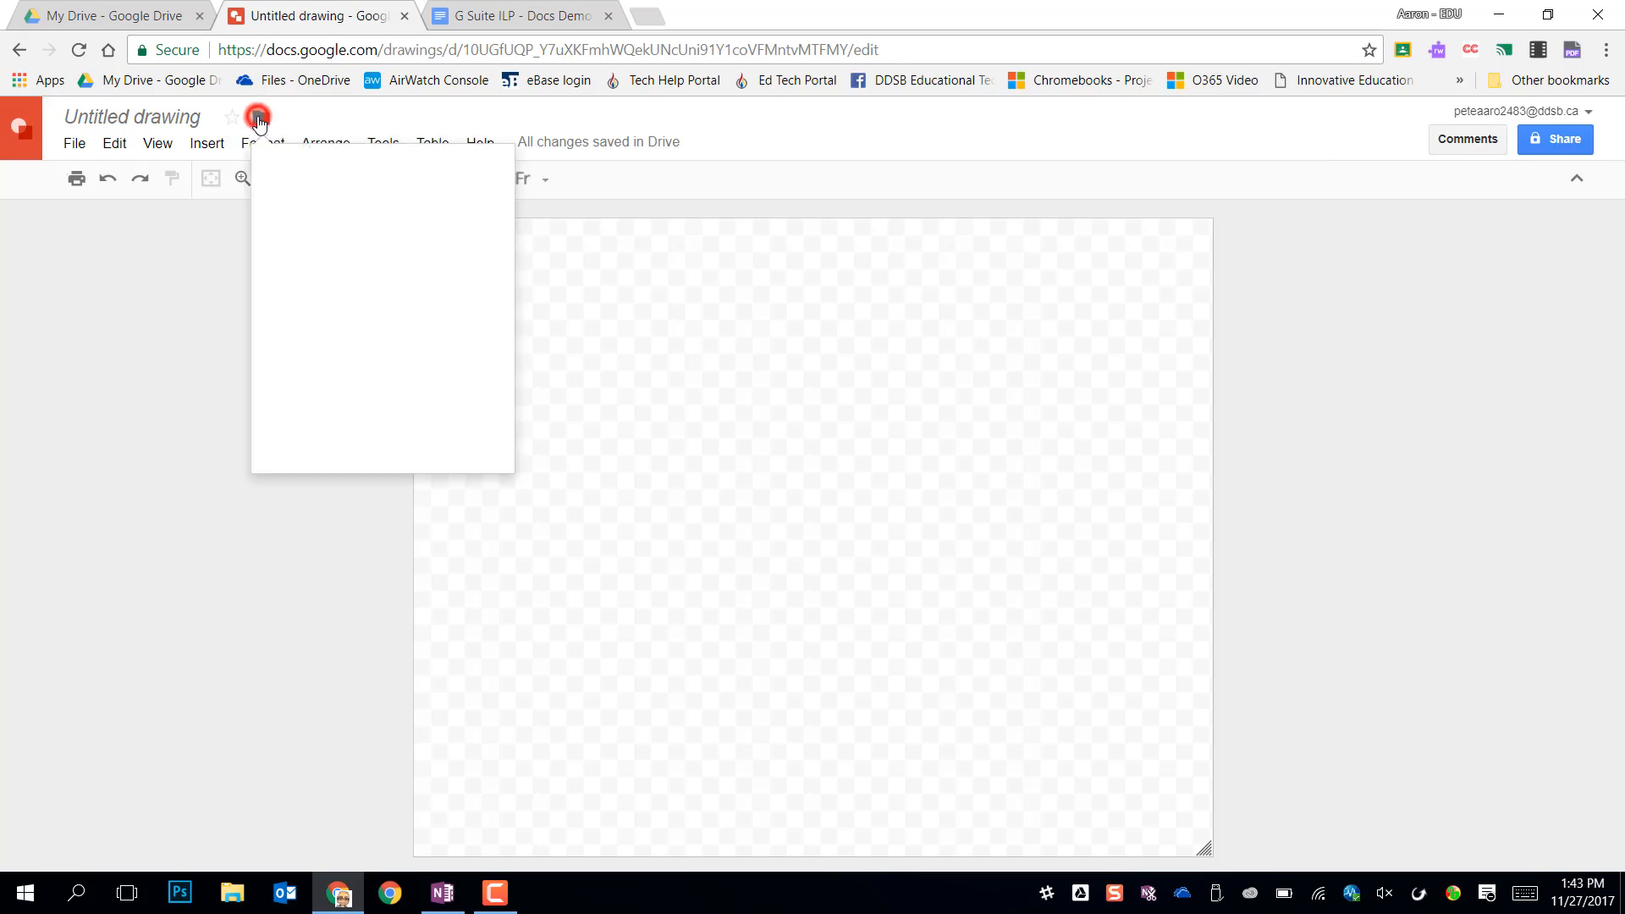
Step: Check the drawing's Drive folder, then retitle it 'G Suite ILP - Drawings Demo'
{"action": "left_click", "coordinate": [257, 116]}
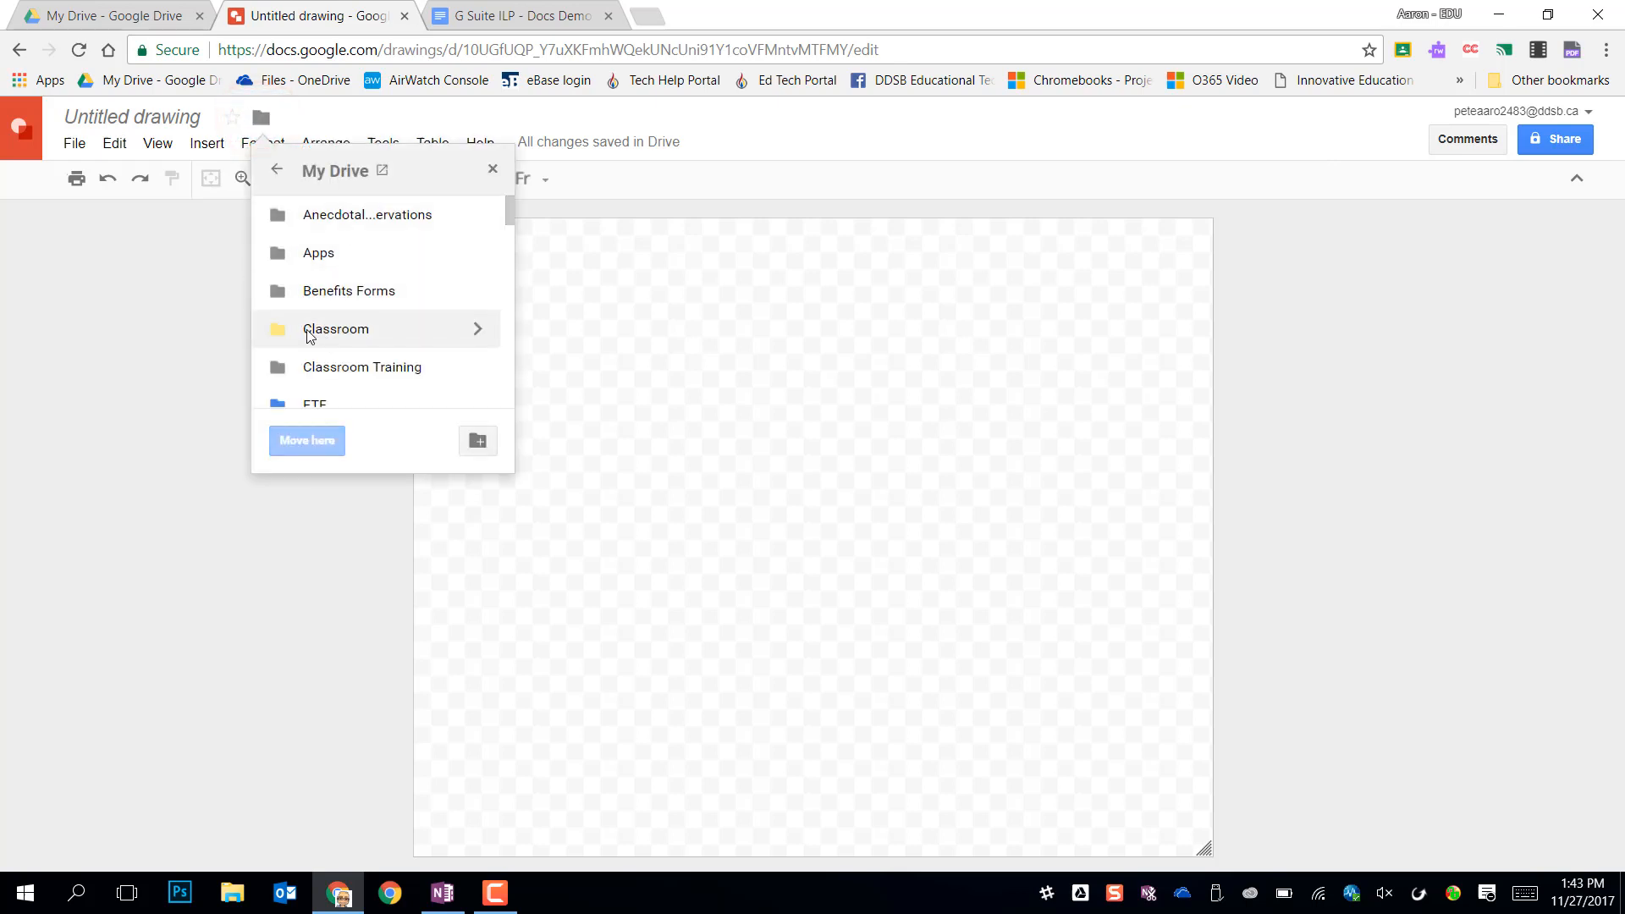
{"action": "left_click", "coordinate": [133, 117]}
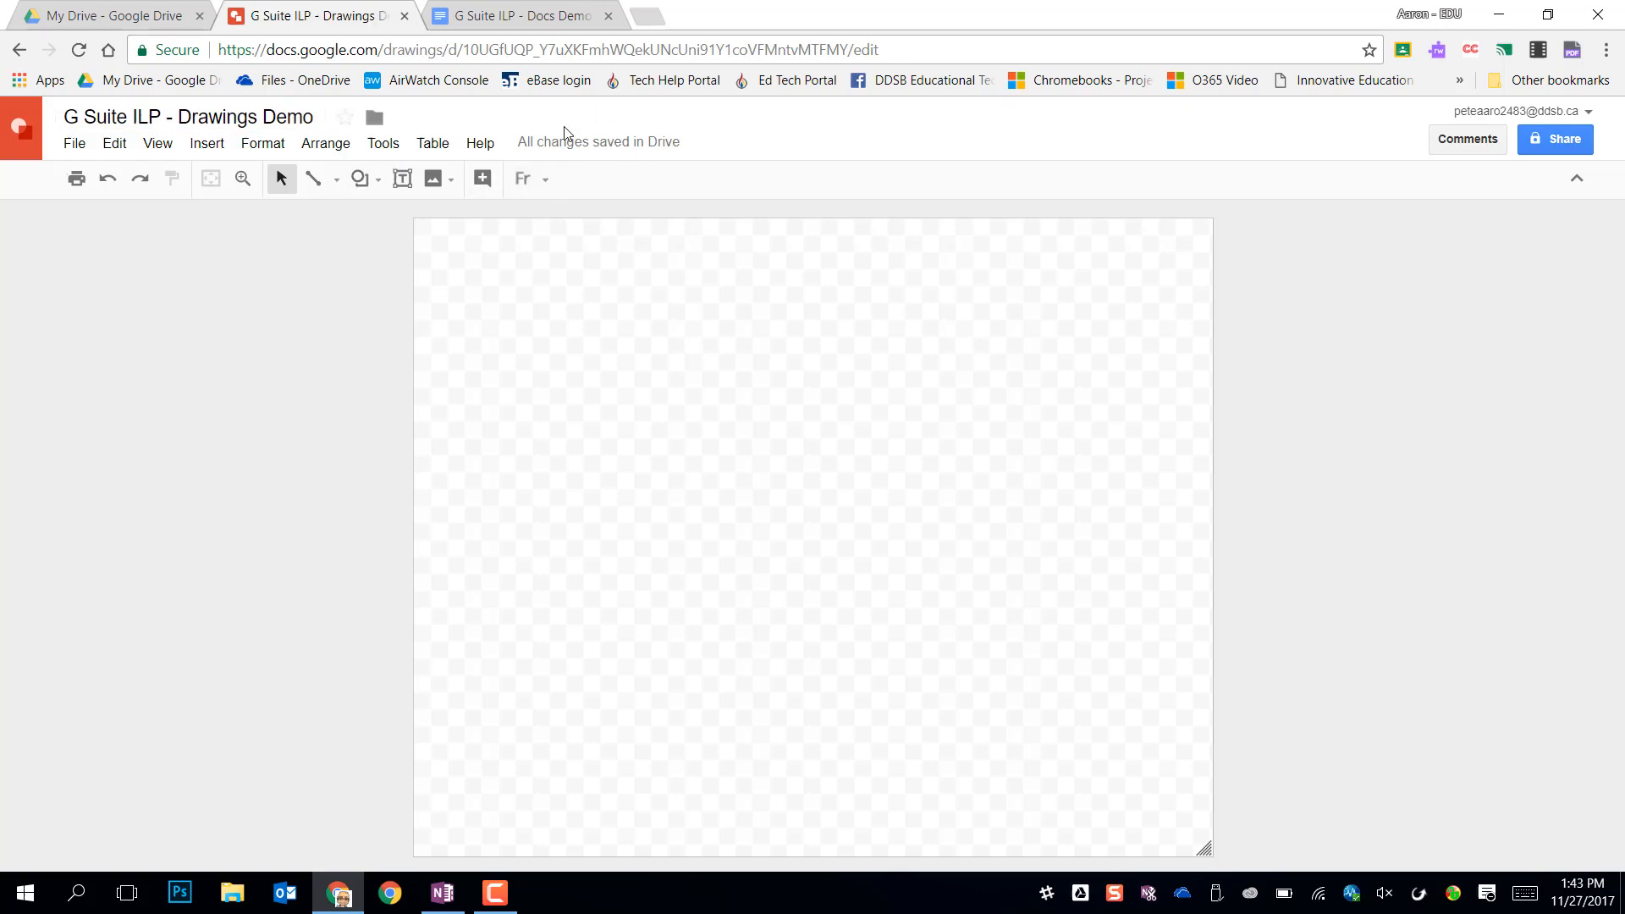
{"action": "mouse_move", "coordinate": [553, 306]}
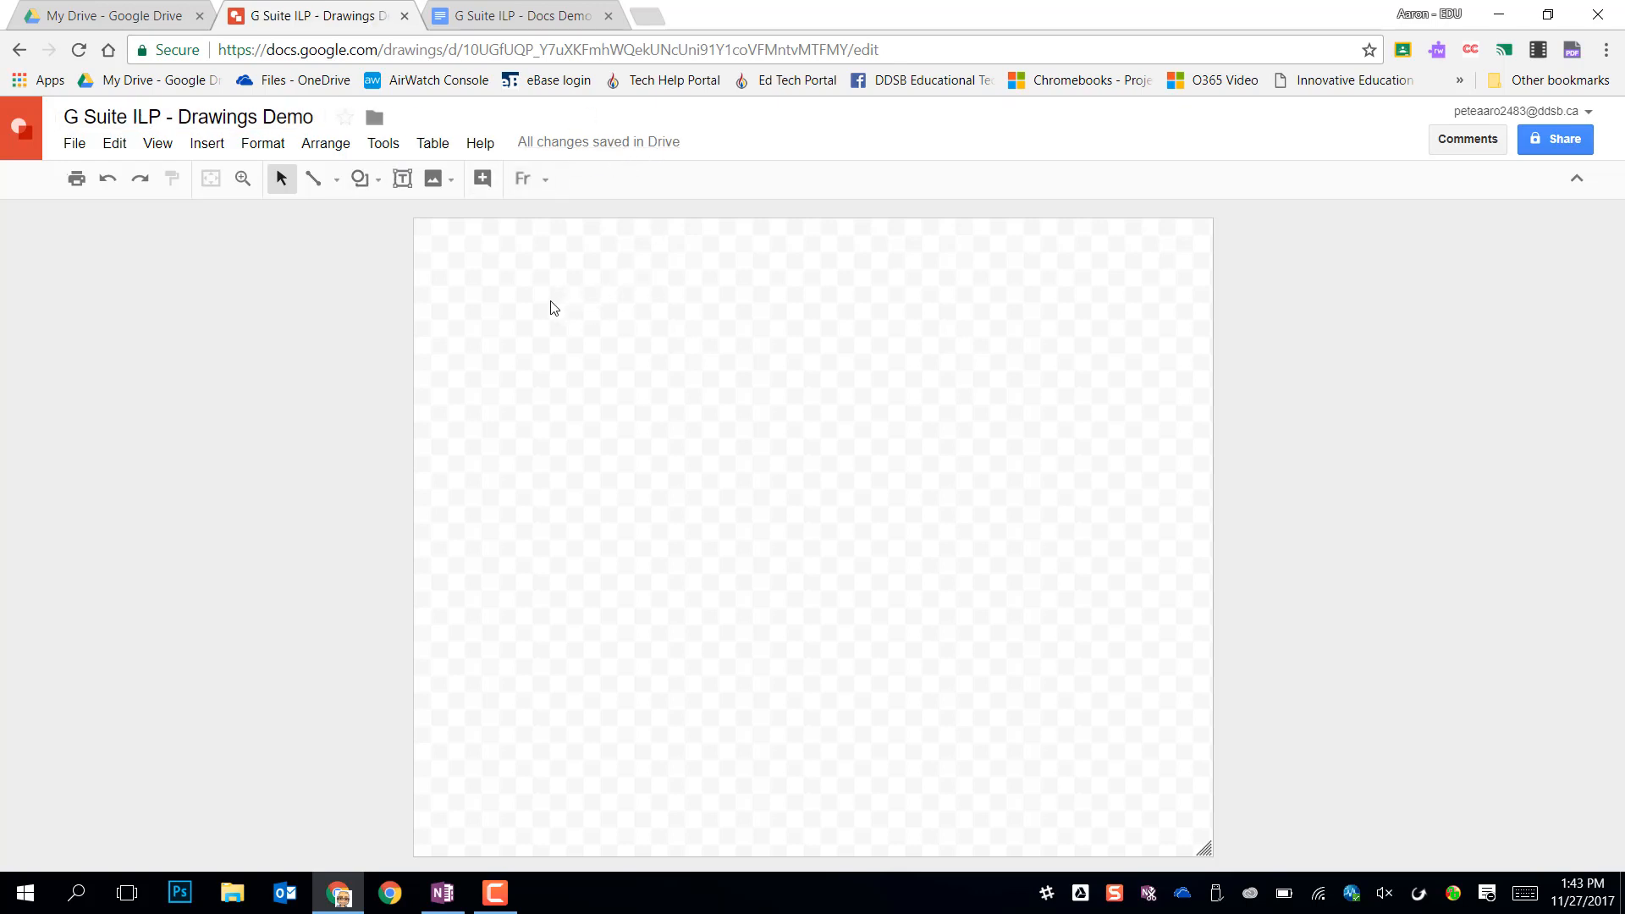
Step: Set a light yellow page background and drag the canvas corner to resize it
{"action": "right_click", "coordinate": [518, 313]}
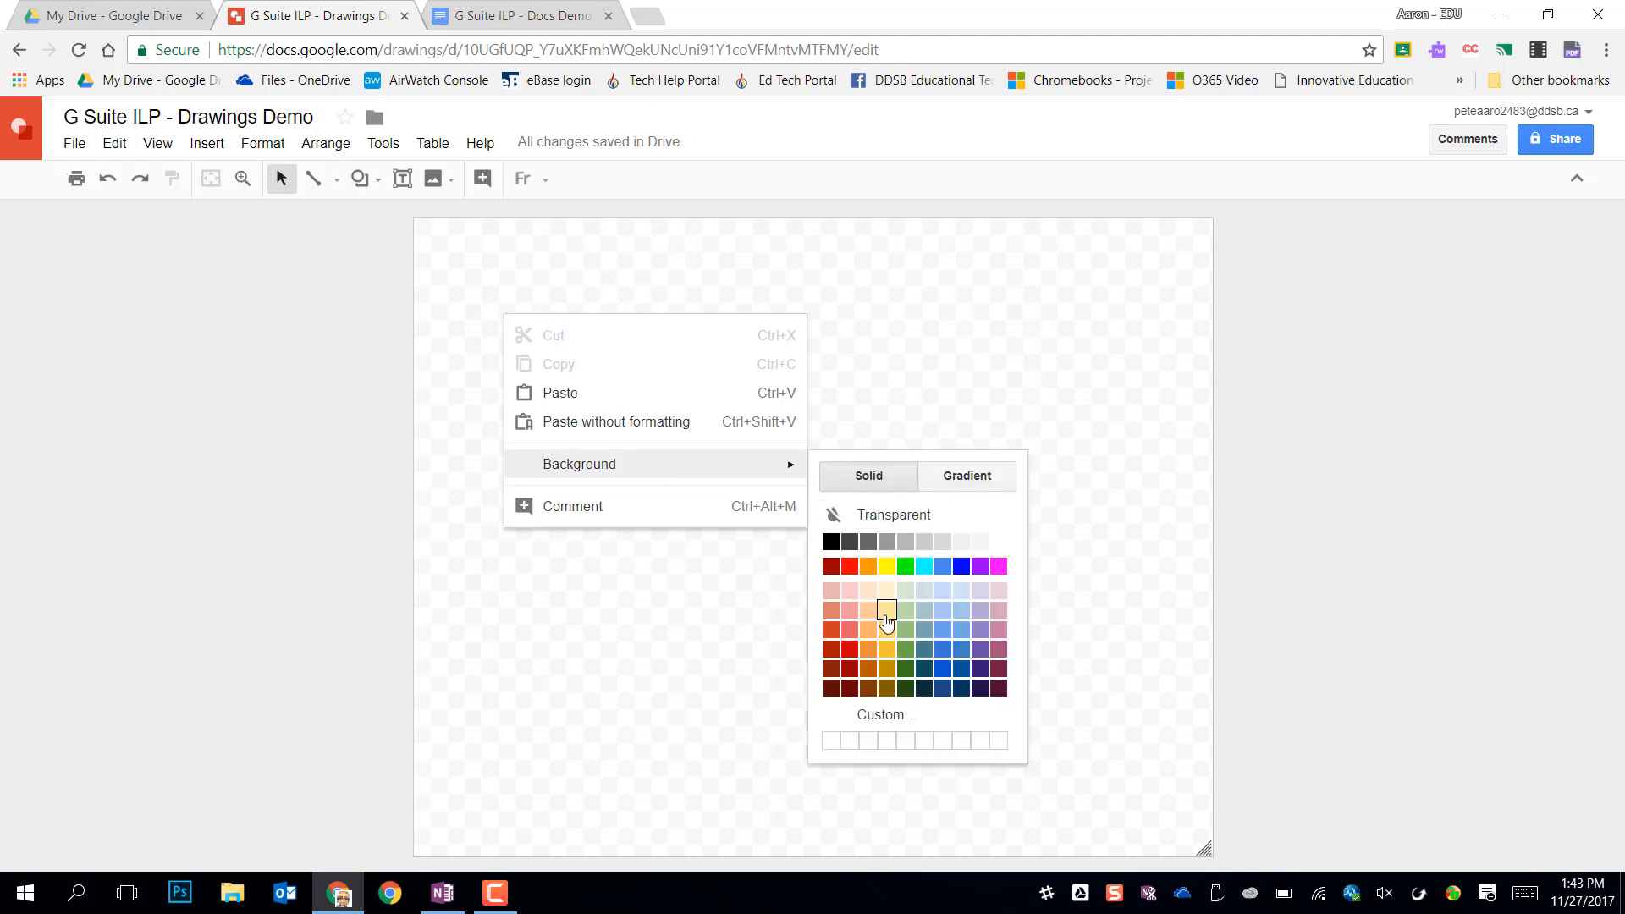
{"action": "left_click", "coordinate": [886, 610]}
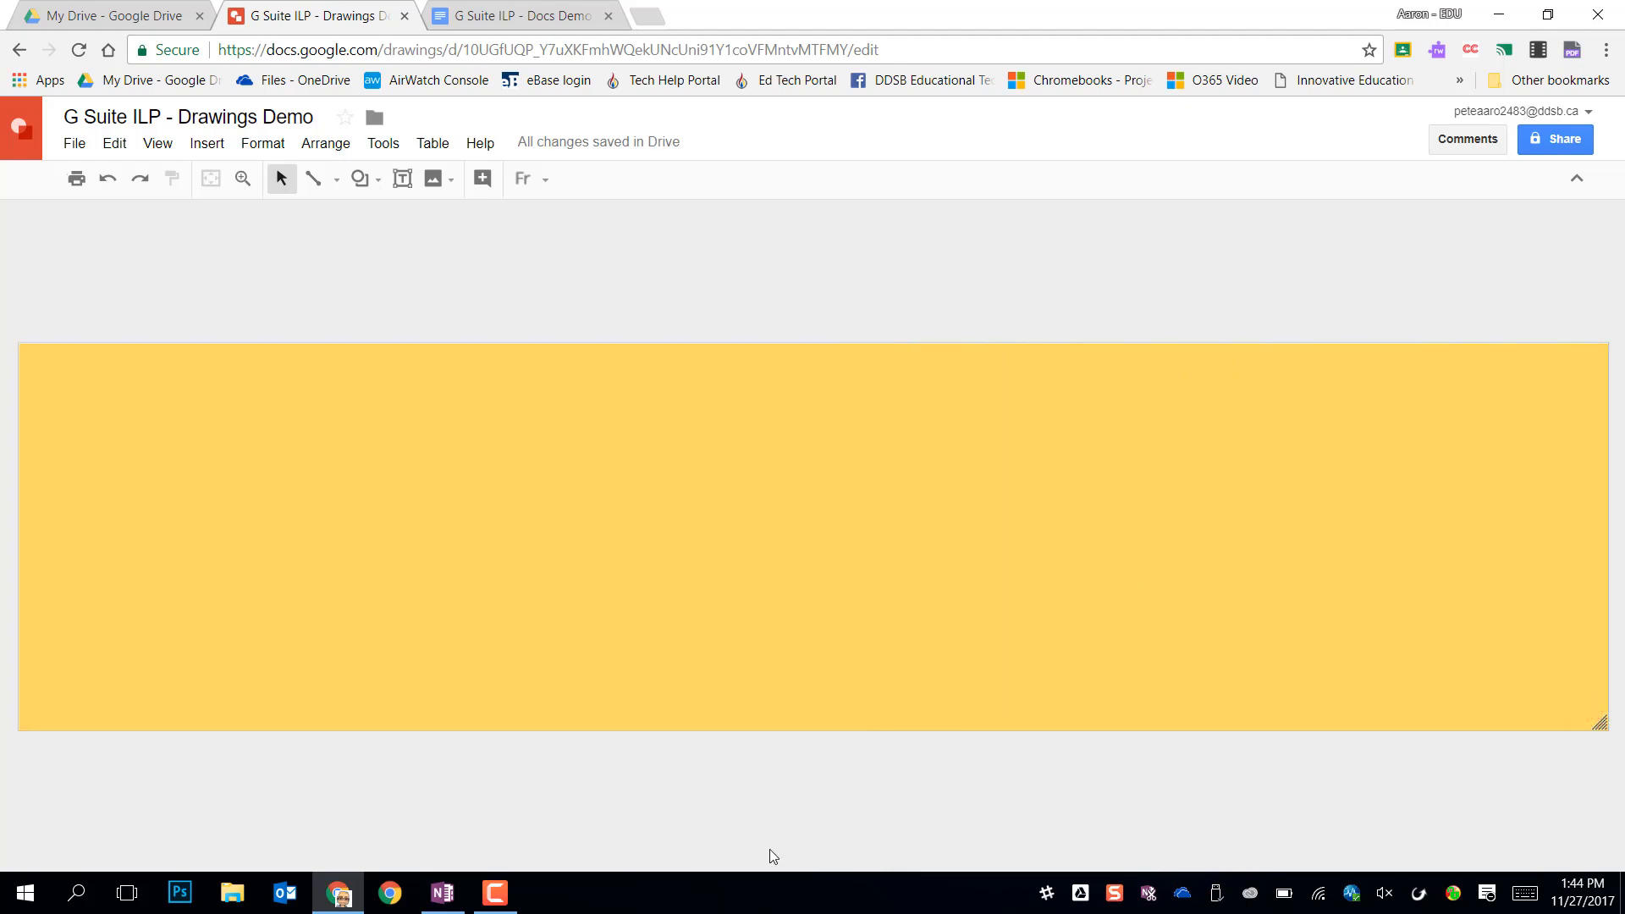
{"action": "left_click_drag", "start_coordinate": [1598, 718], "coordinate": [982, 841]}
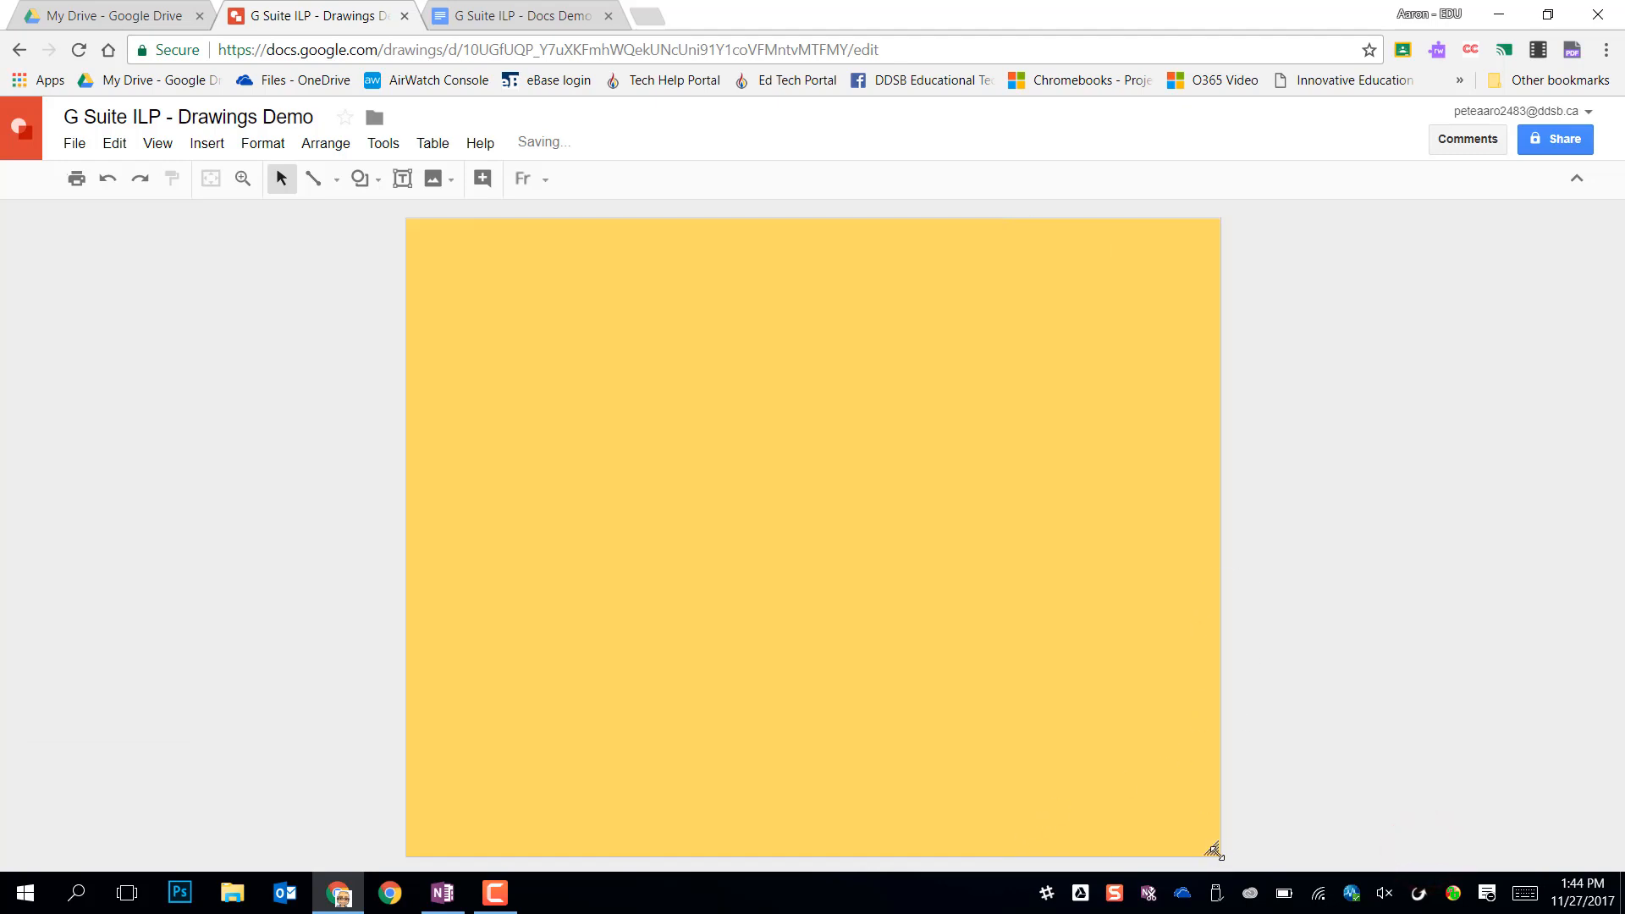
{"action": "left_click", "coordinate": [73, 143]}
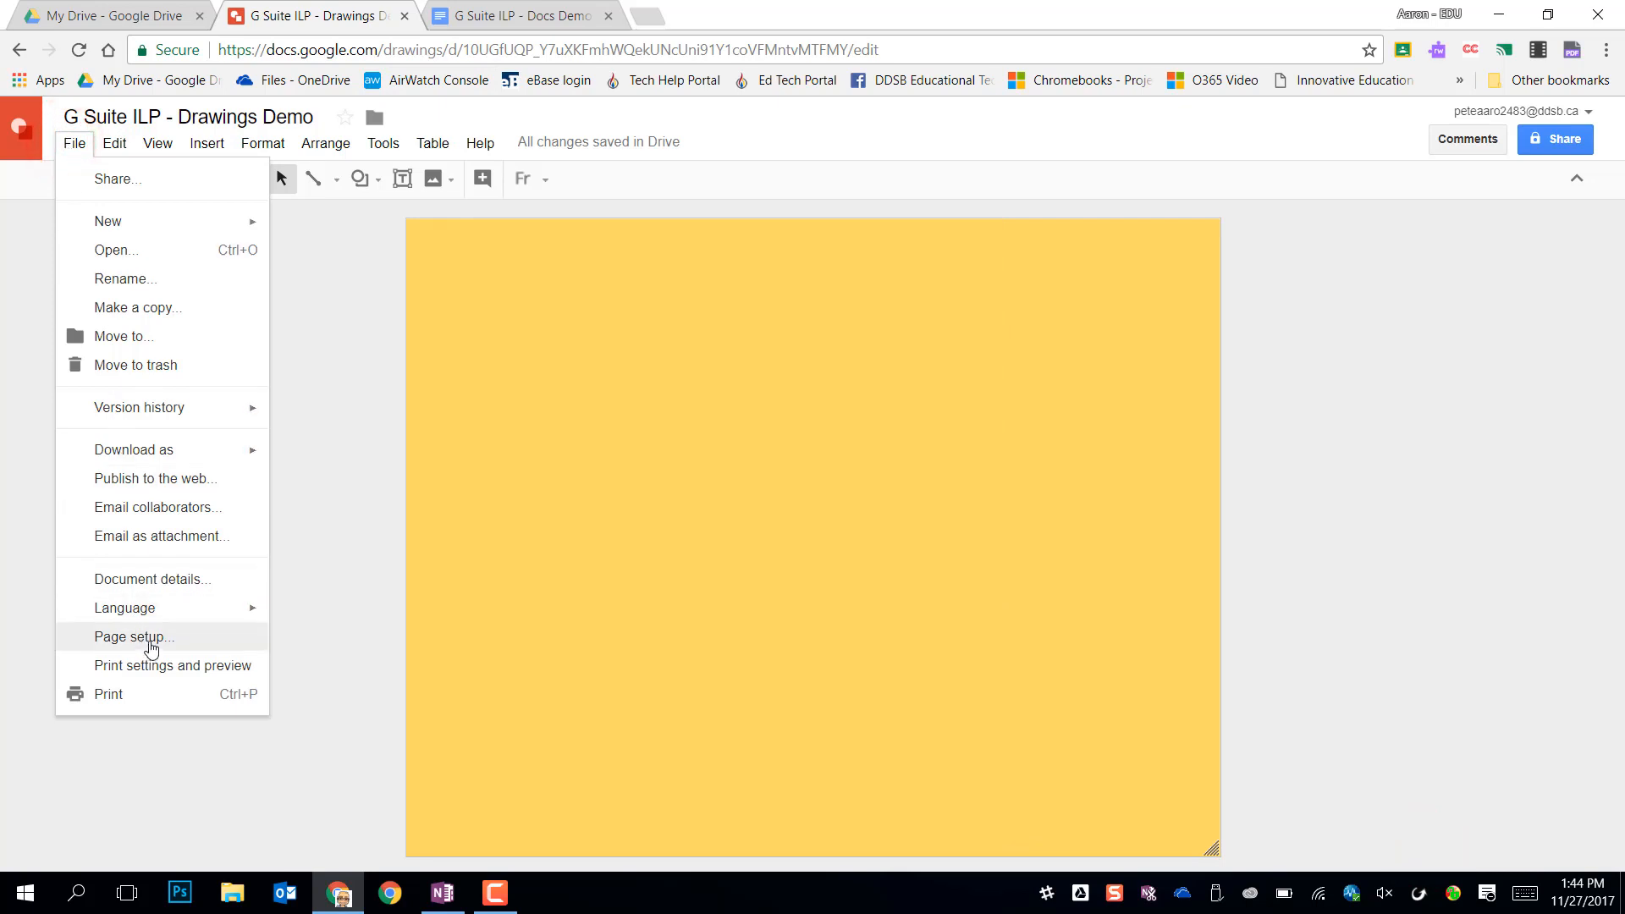
{"action": "left_click", "coordinate": [133, 636]}
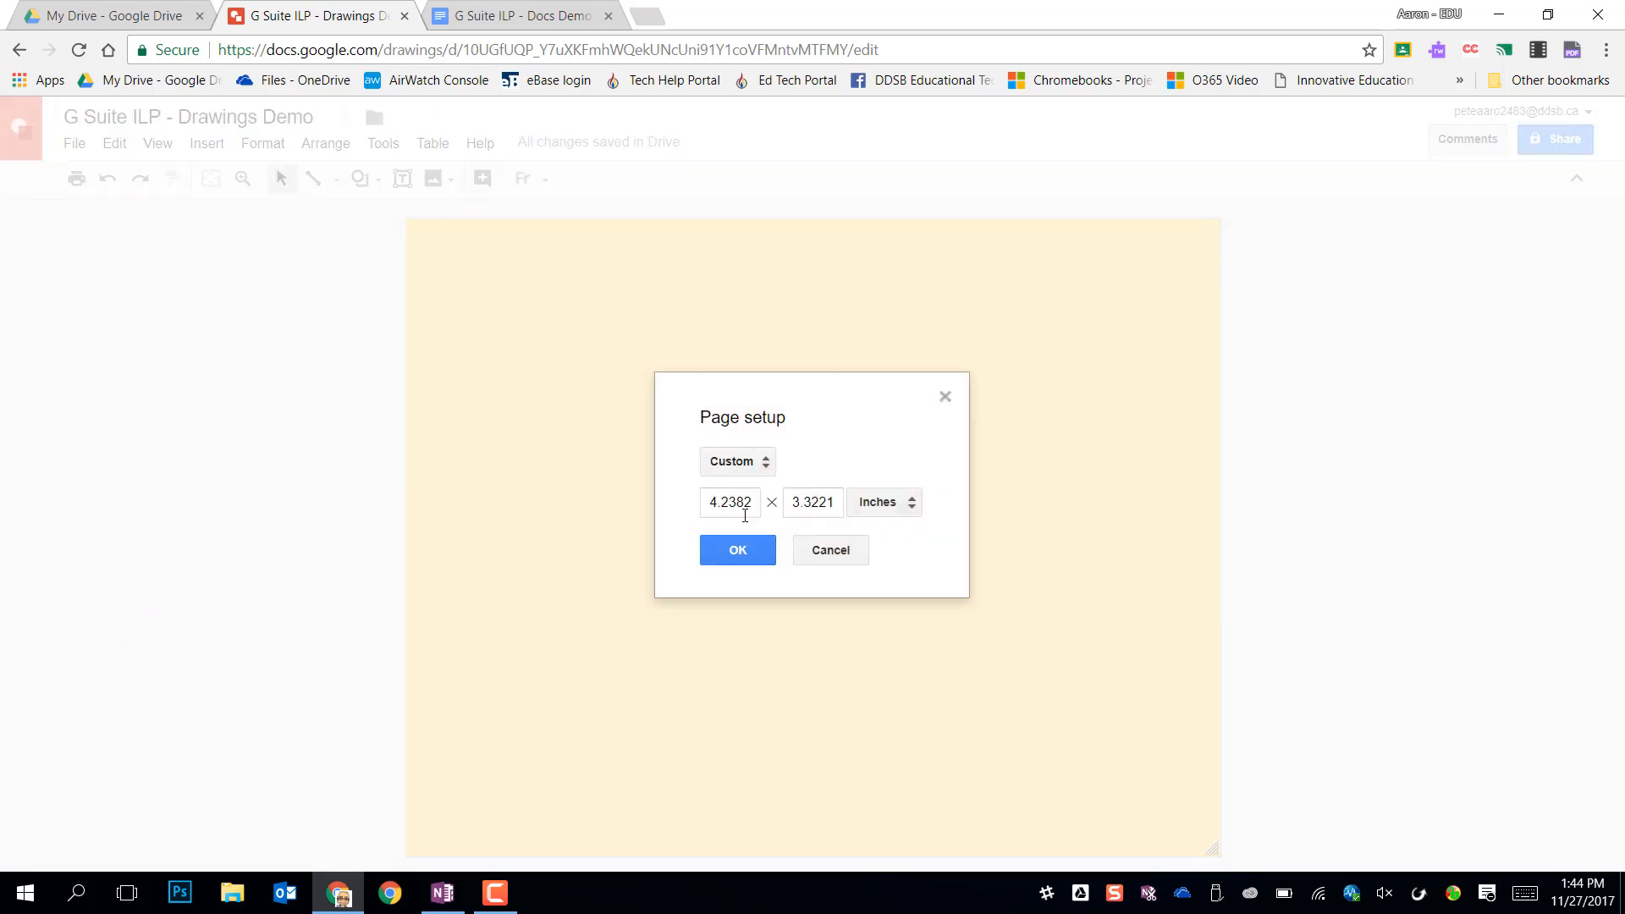
{"action": "left_click", "coordinate": [736, 461]}
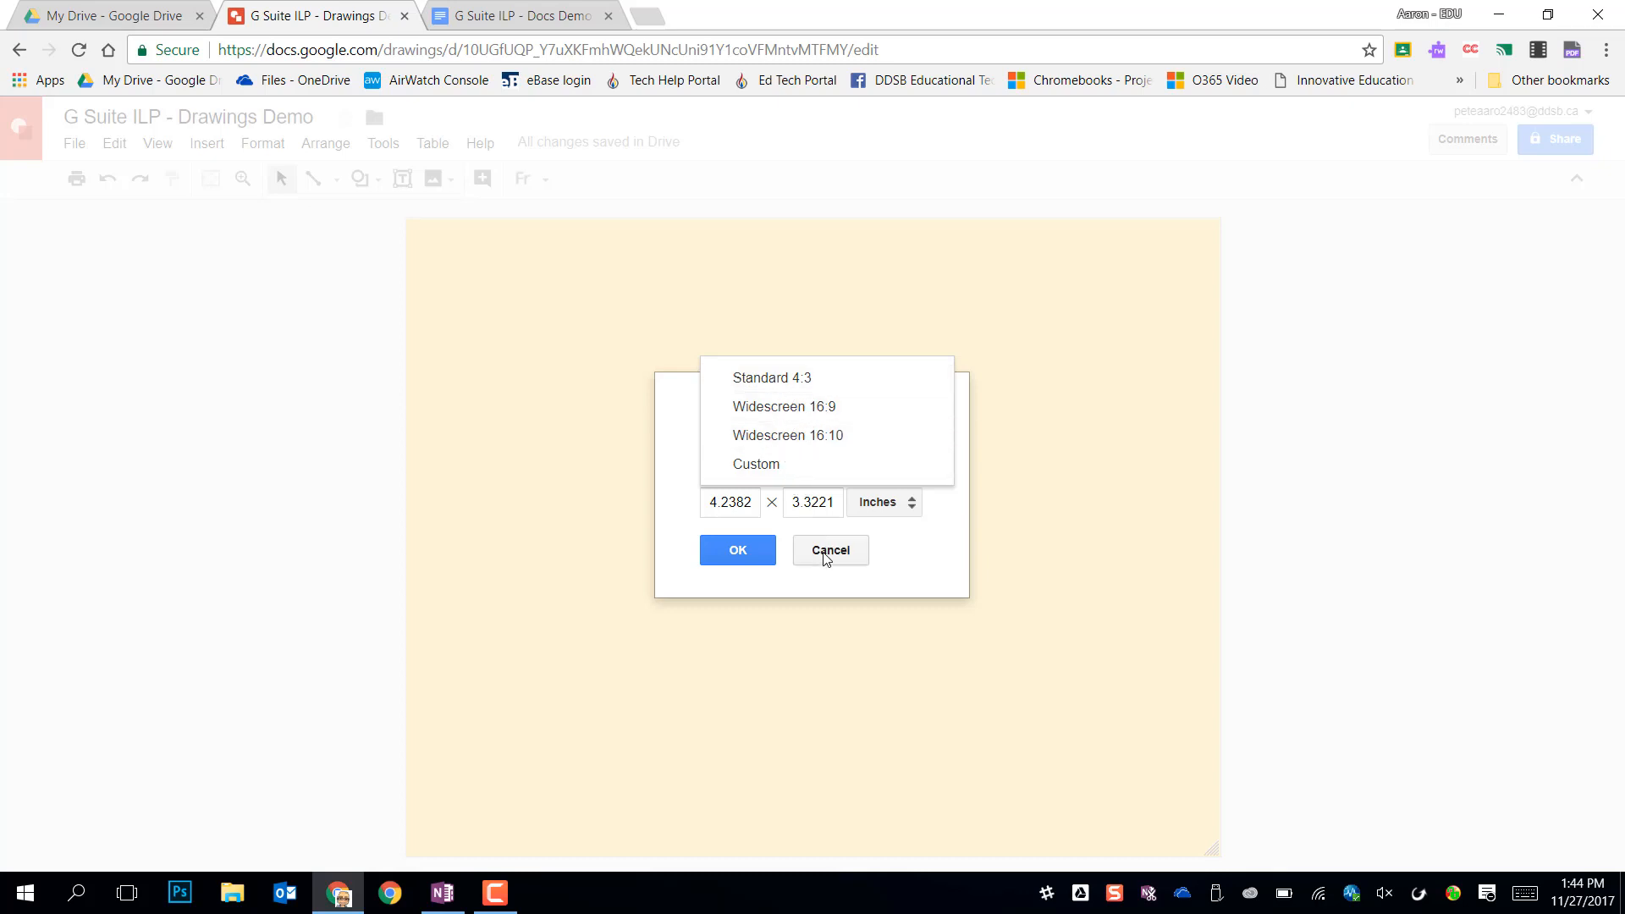
{"action": "left_click", "coordinate": [830, 550]}
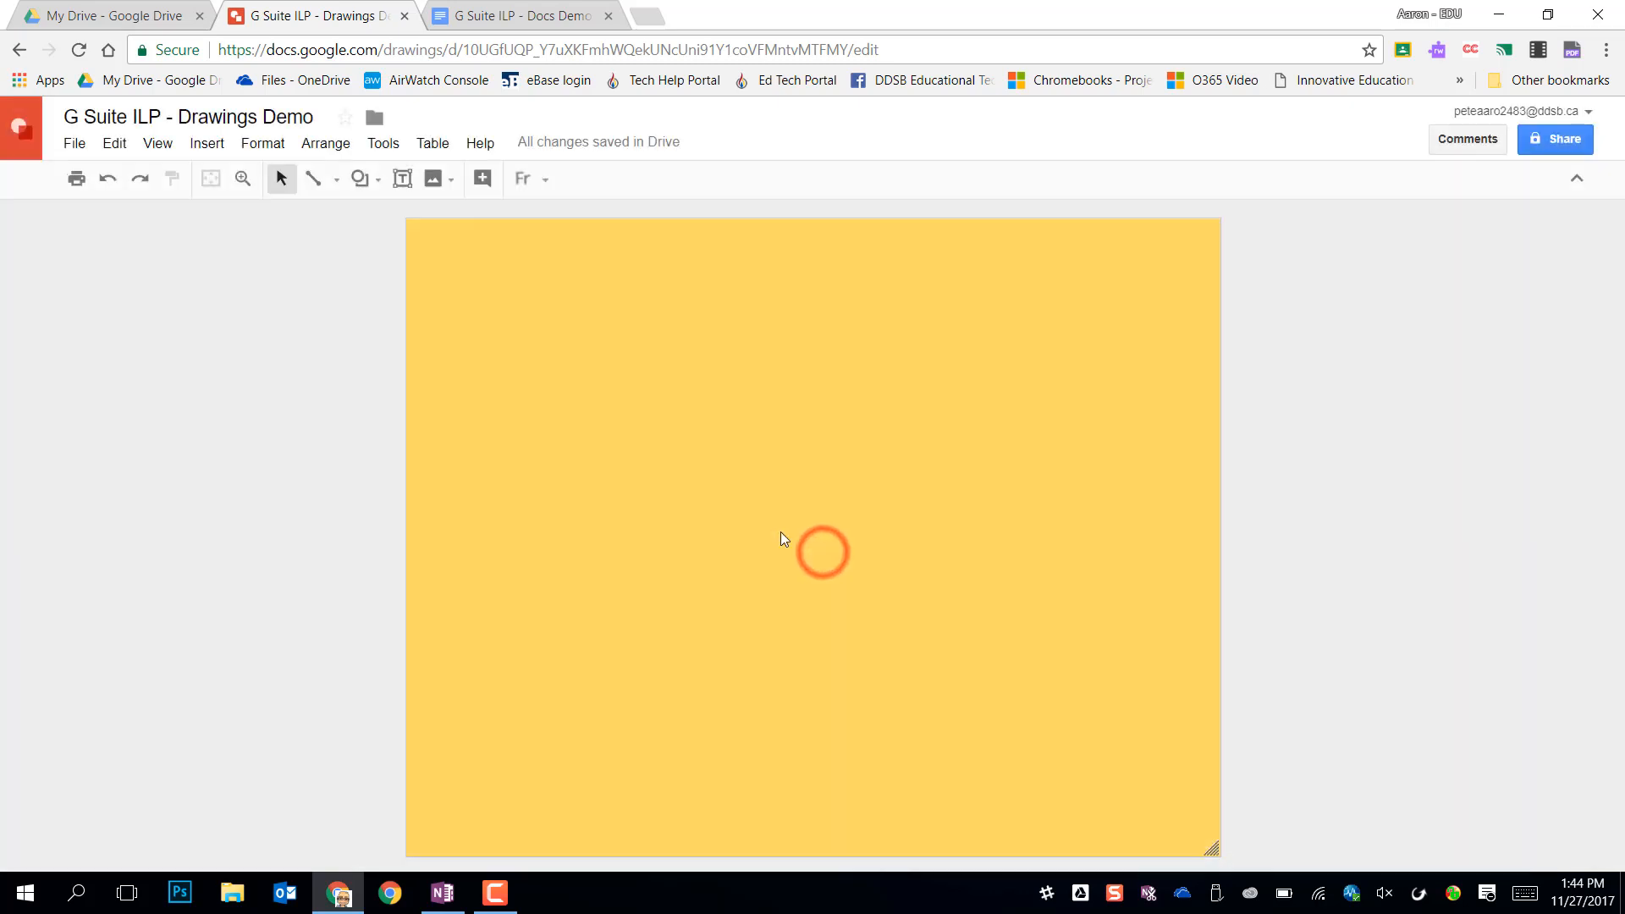
Step: Draw a text box at top left reading 'Chromebooks' and change its font
{"action": "left_click_drag", "start_coordinate": [471, 274], "coordinate": [972, 407]}
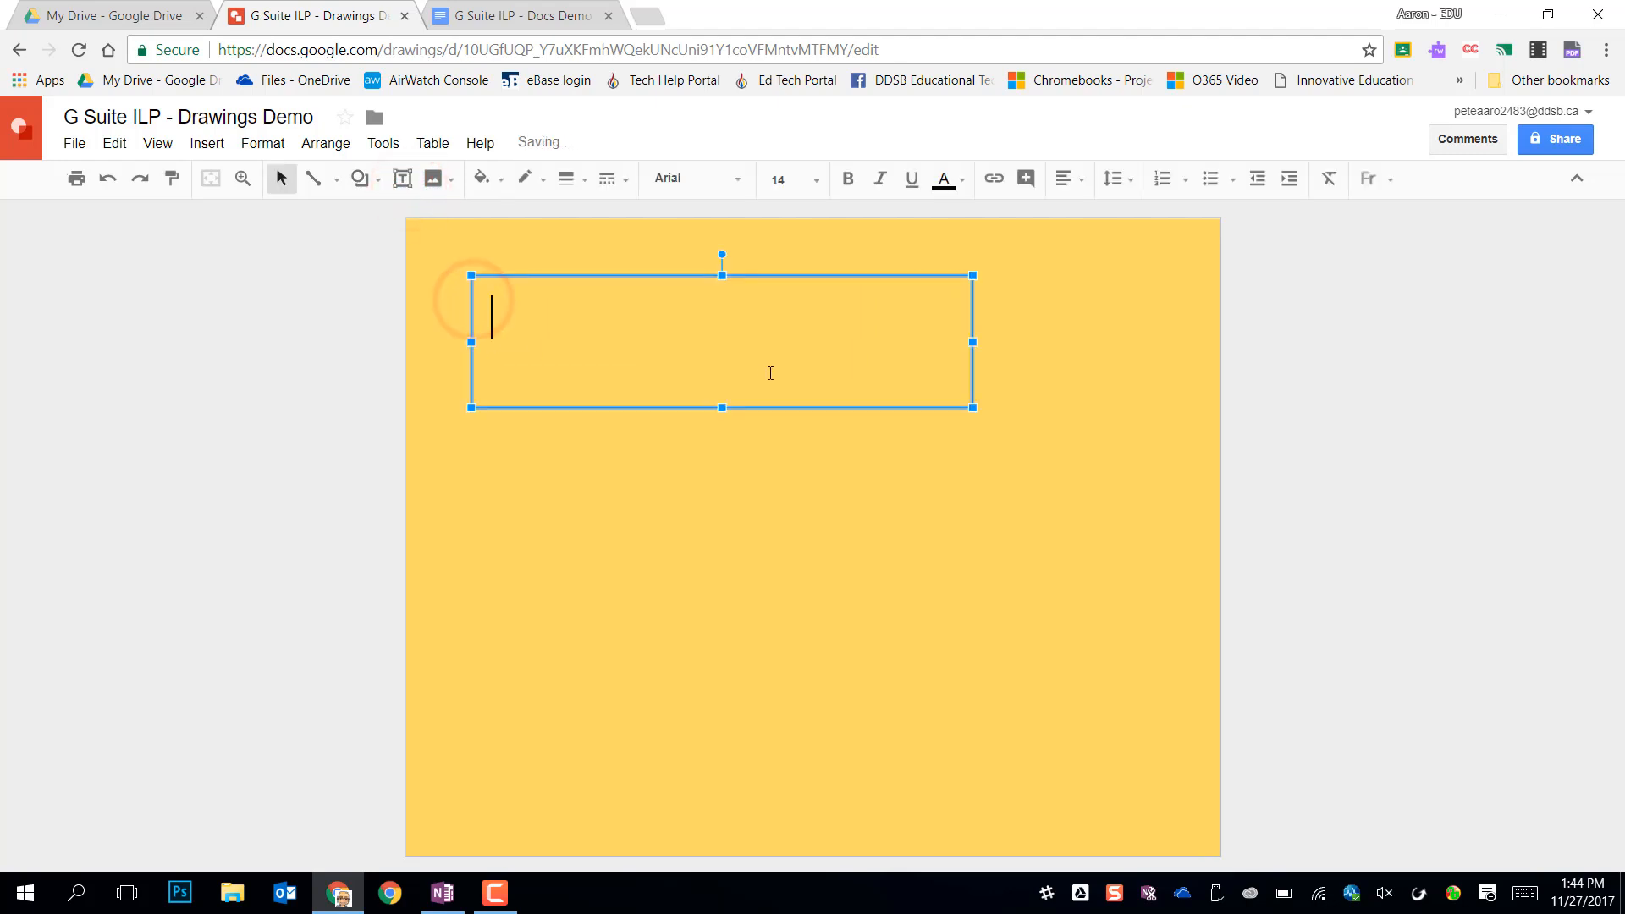
{"action": "type", "text": "Chromebook"}
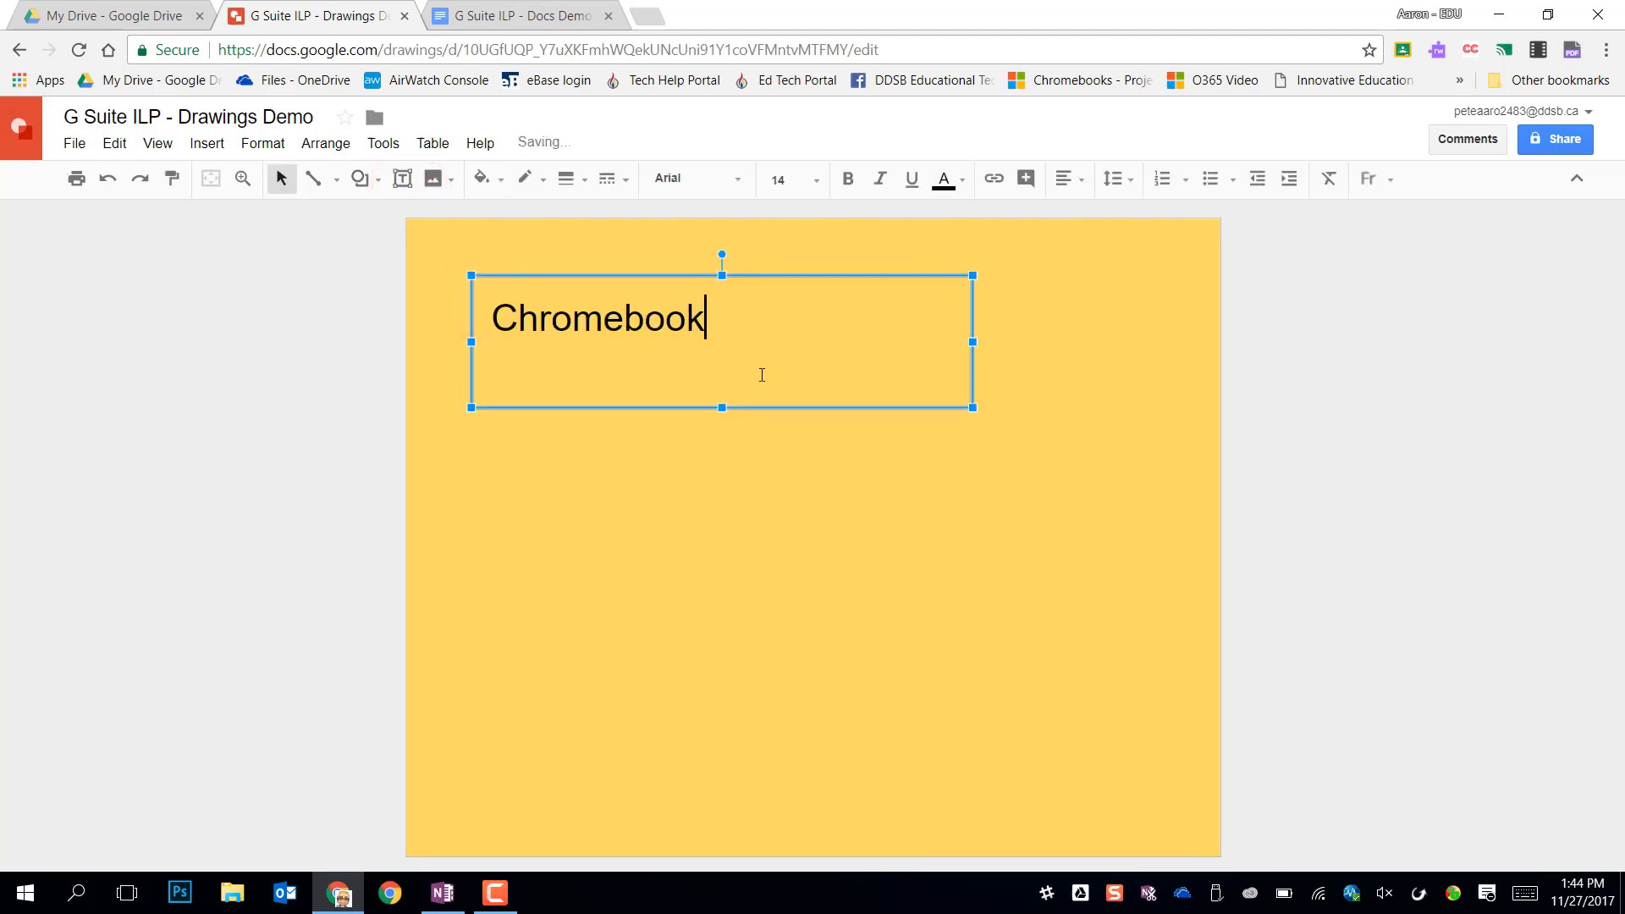
{"action": "type", "text": "s"}
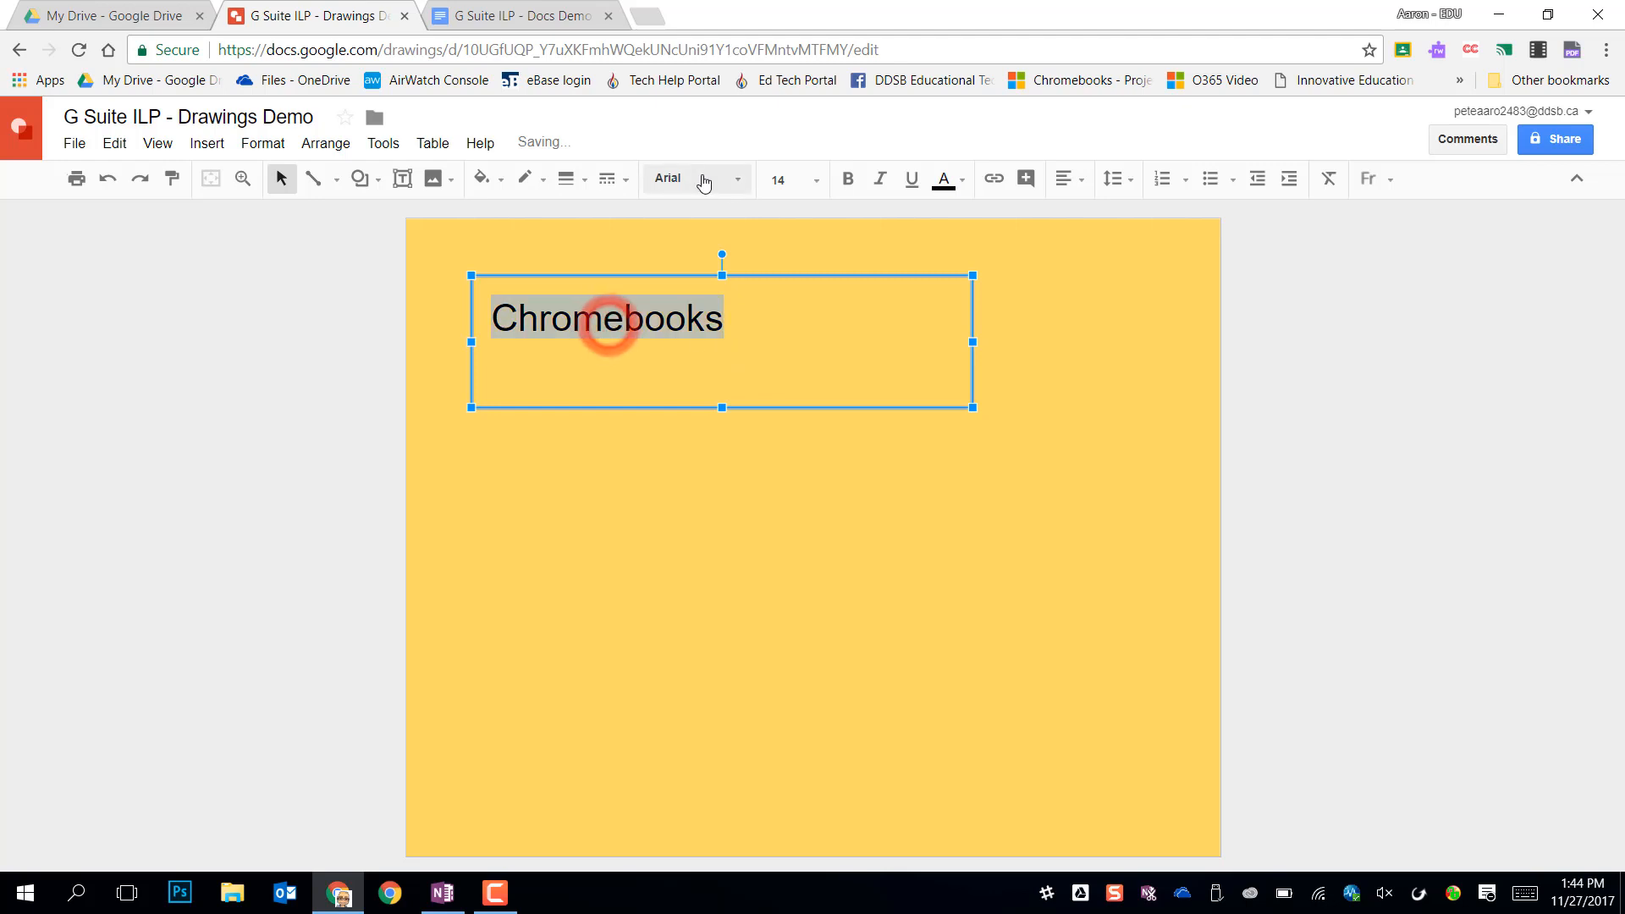
{"action": "left_click", "coordinate": [669, 178]}
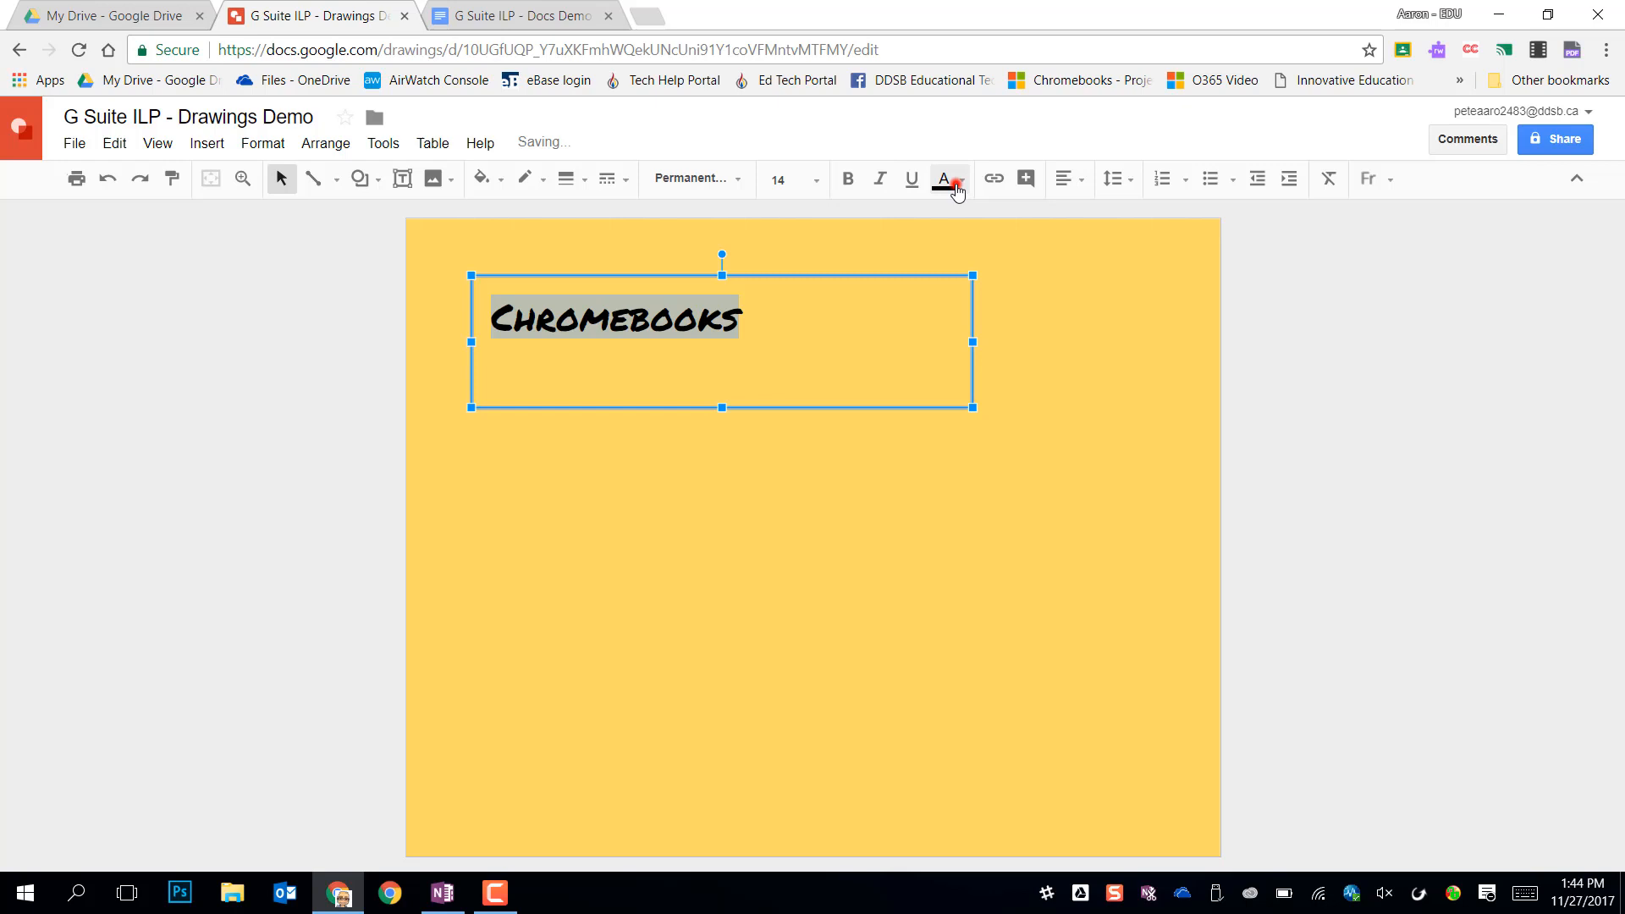
{"action": "left_click", "coordinate": [944, 178]}
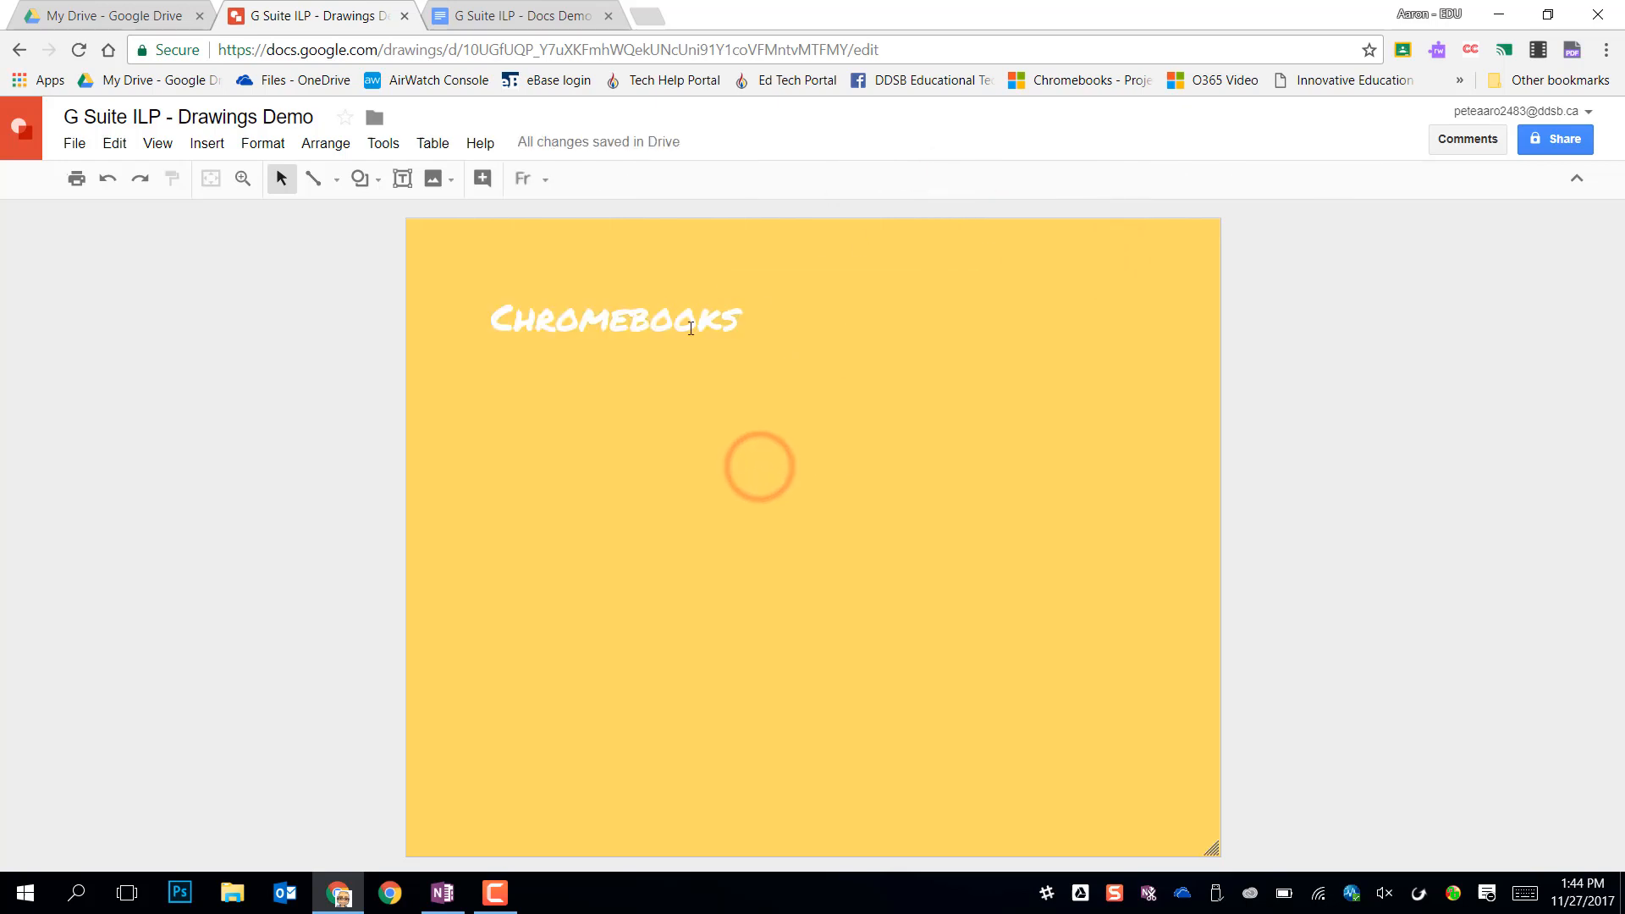
Step: Color the title gray, widen its text box, and settle on font size 36
{"action": "double_click", "coordinate": [615, 319]}
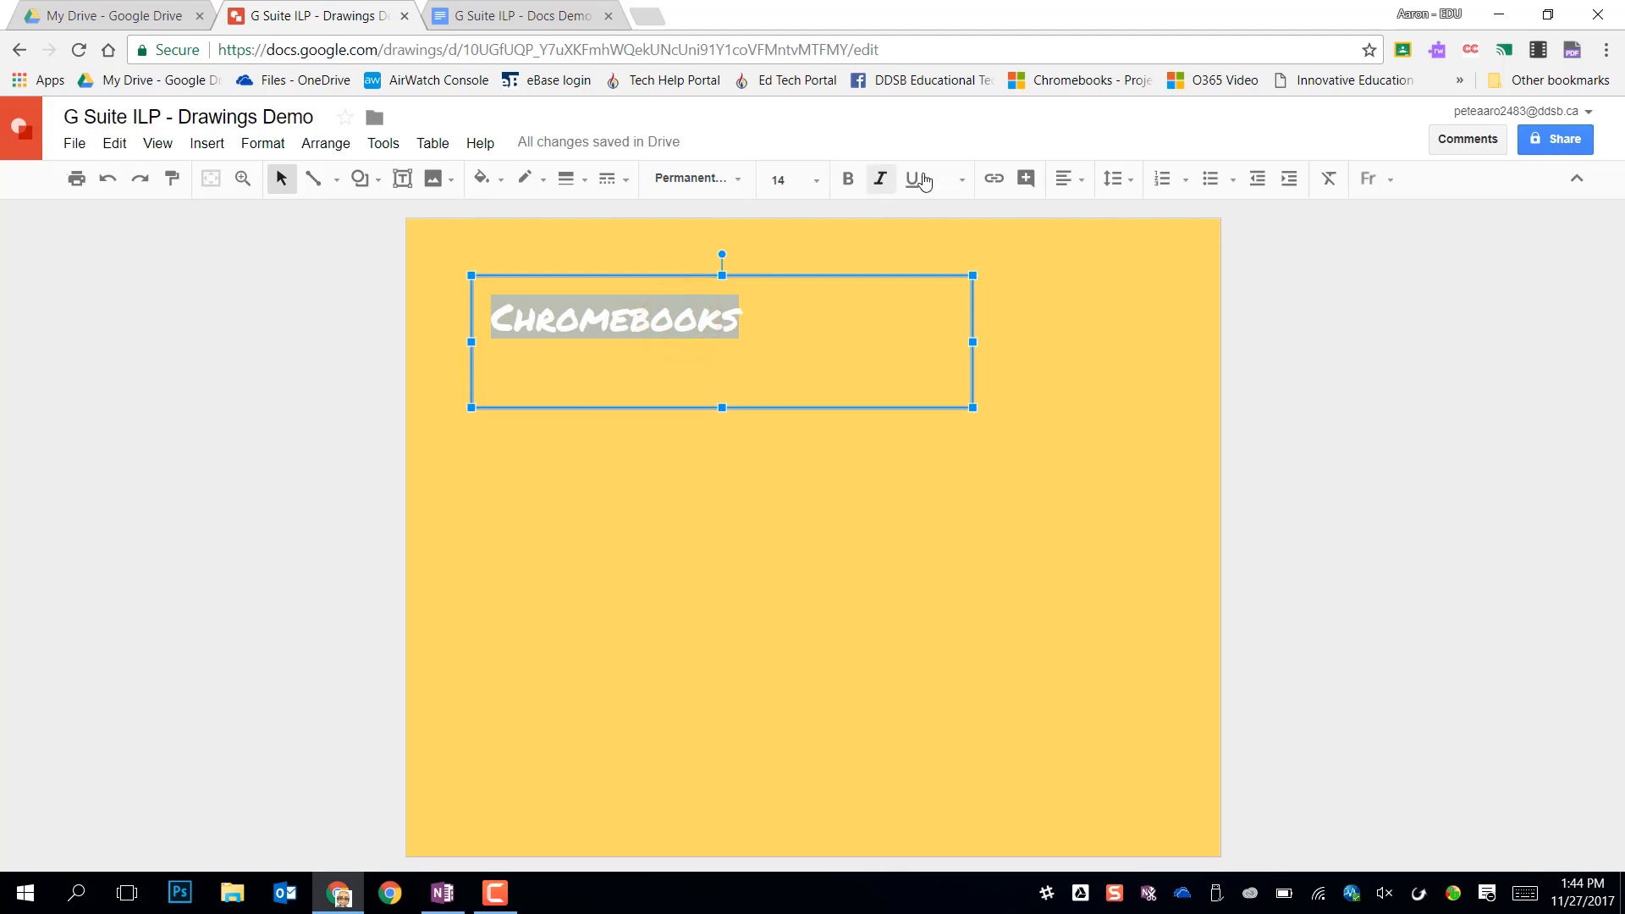
{"action": "left_click", "coordinate": [942, 178]}
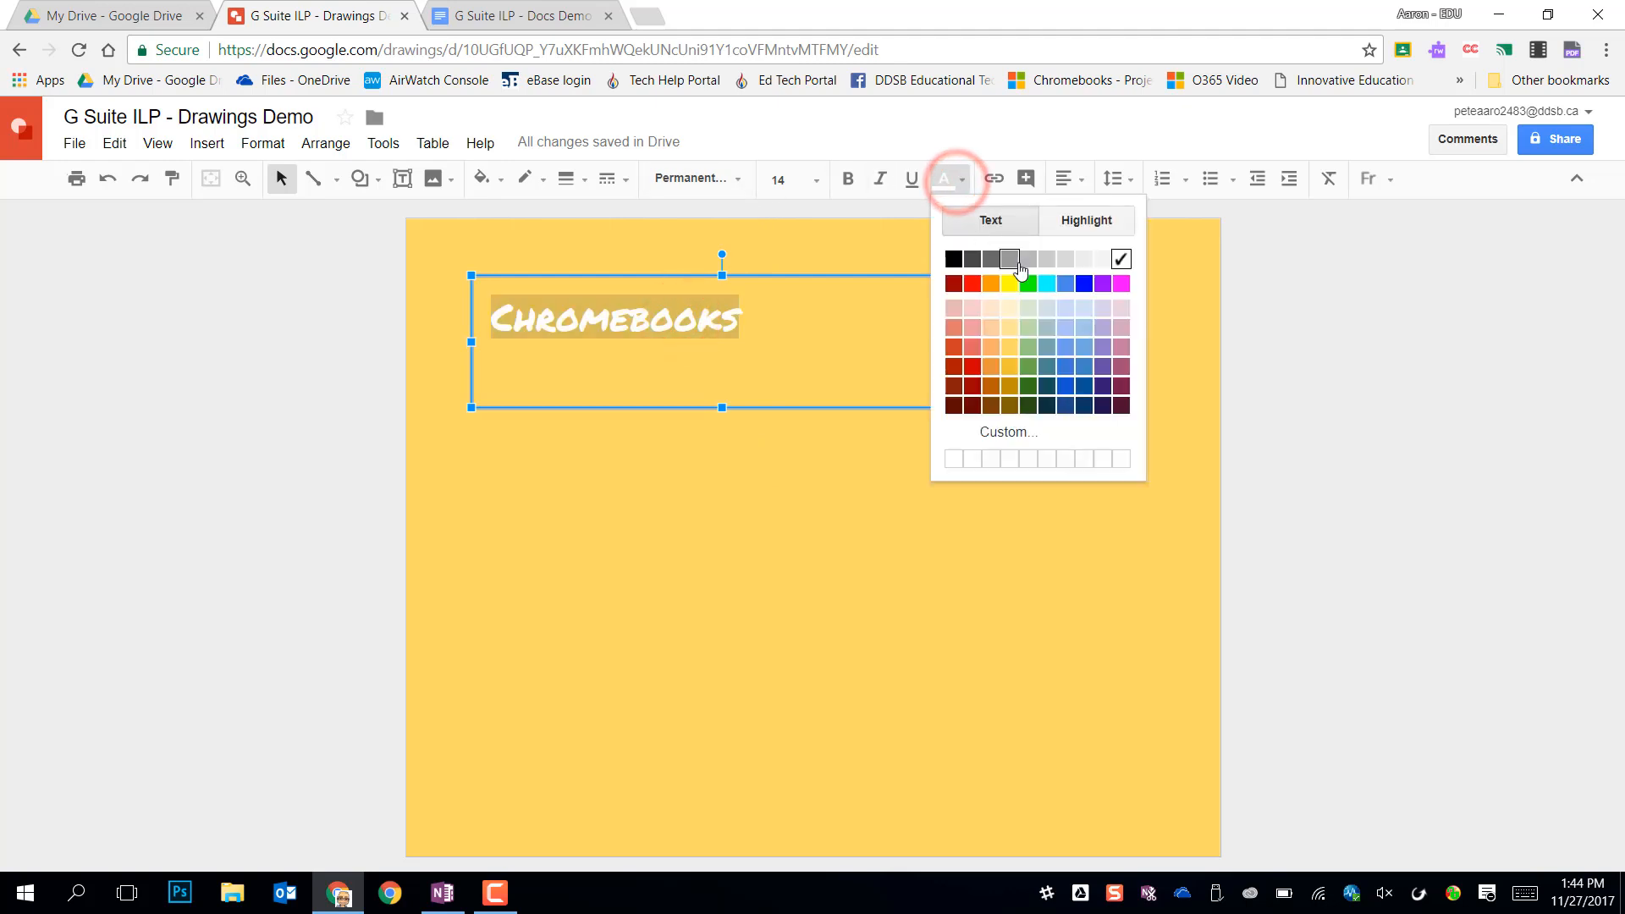
{"action": "left_click", "coordinate": [1011, 259]}
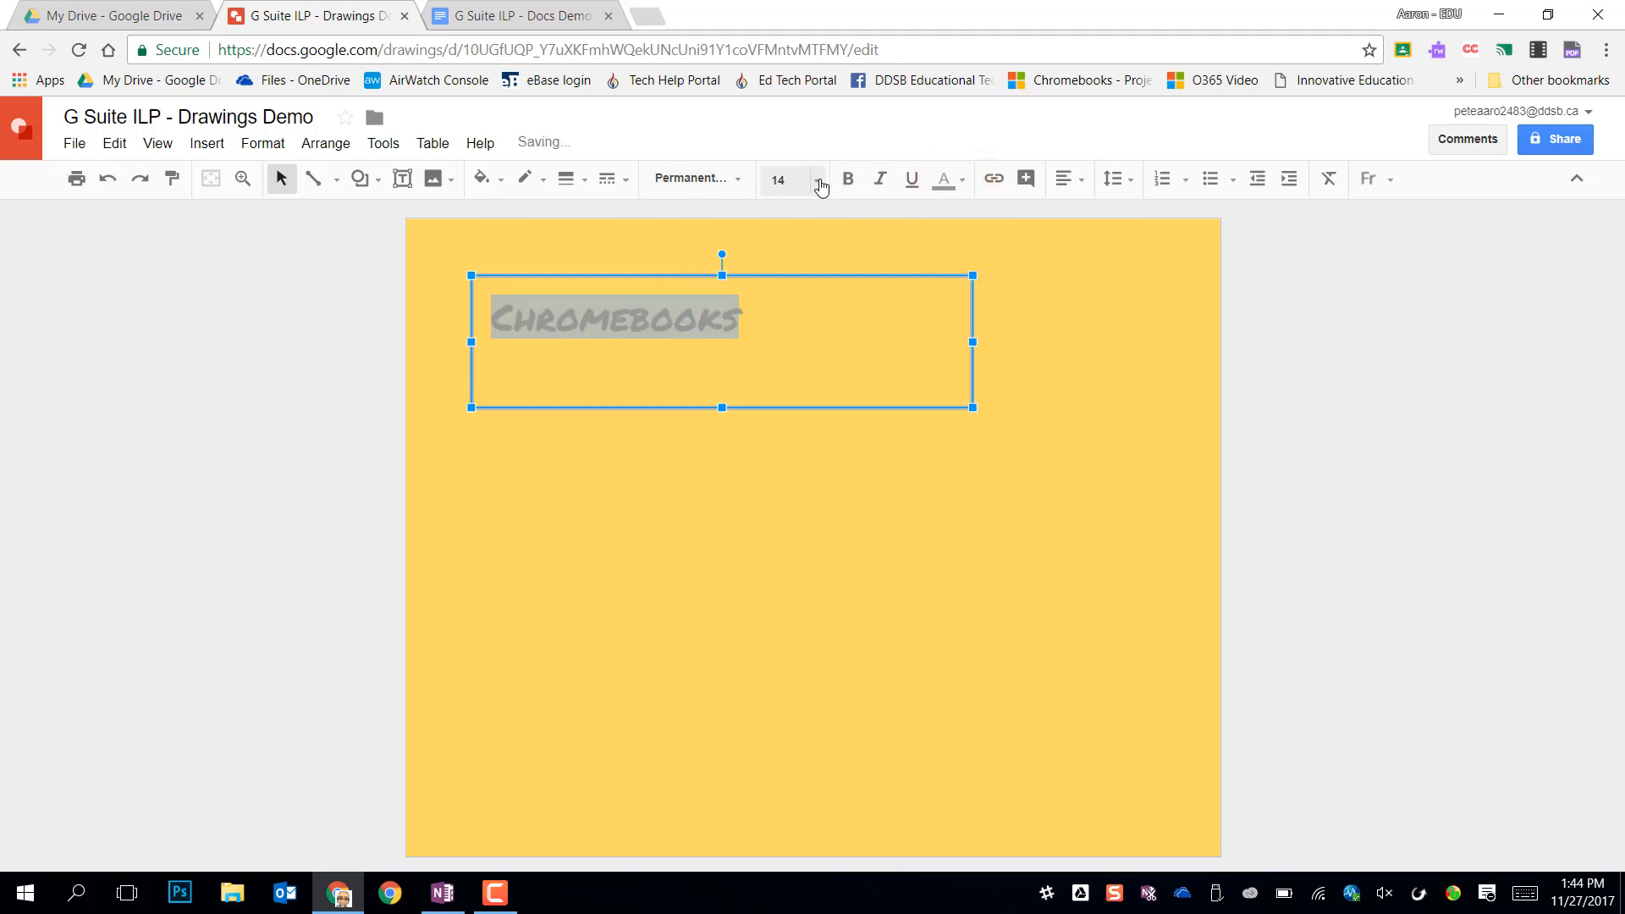
{"action": "left_click", "coordinate": [777, 178]}
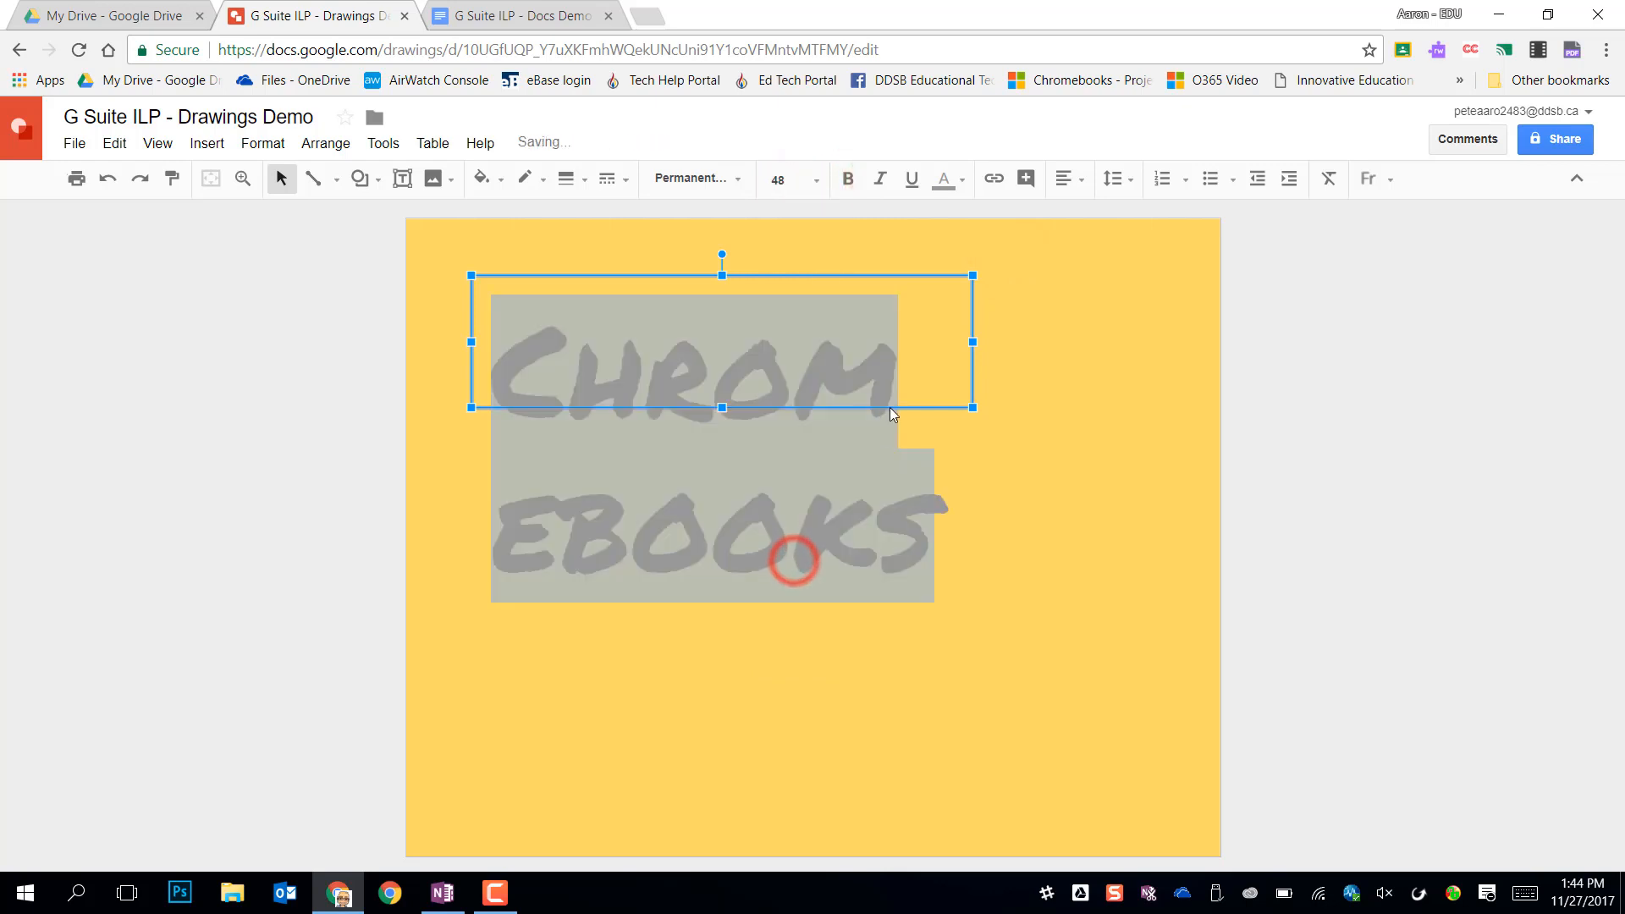
{"action": "left_click_drag", "start_coordinate": [972, 342], "coordinate": [1126, 347]}
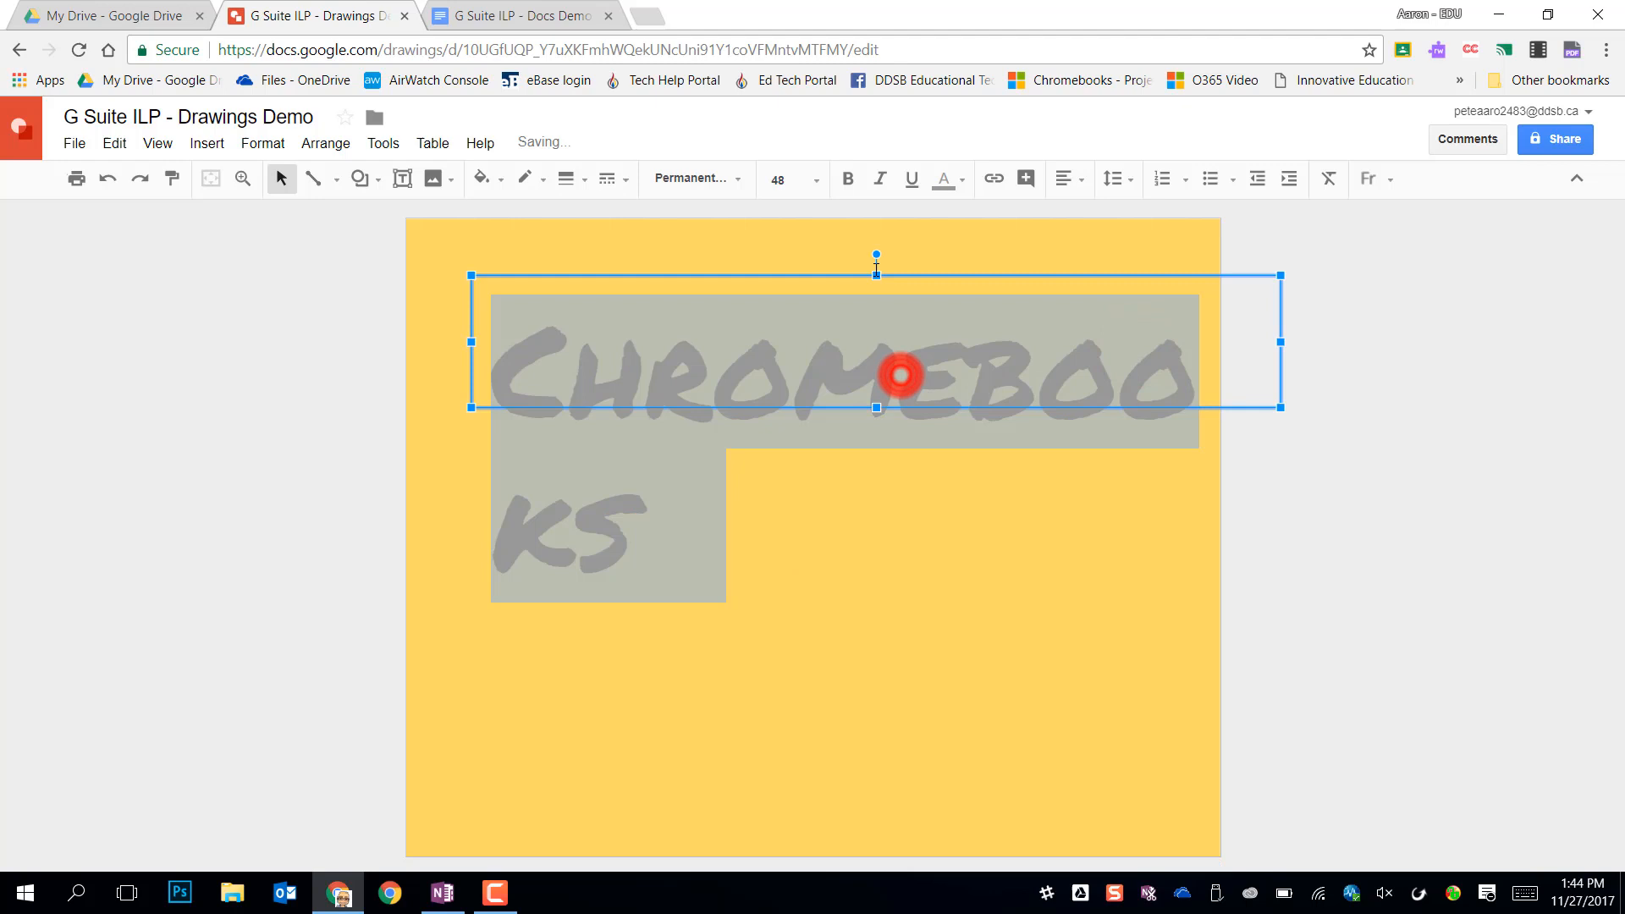
{"action": "left_click", "coordinate": [816, 179]}
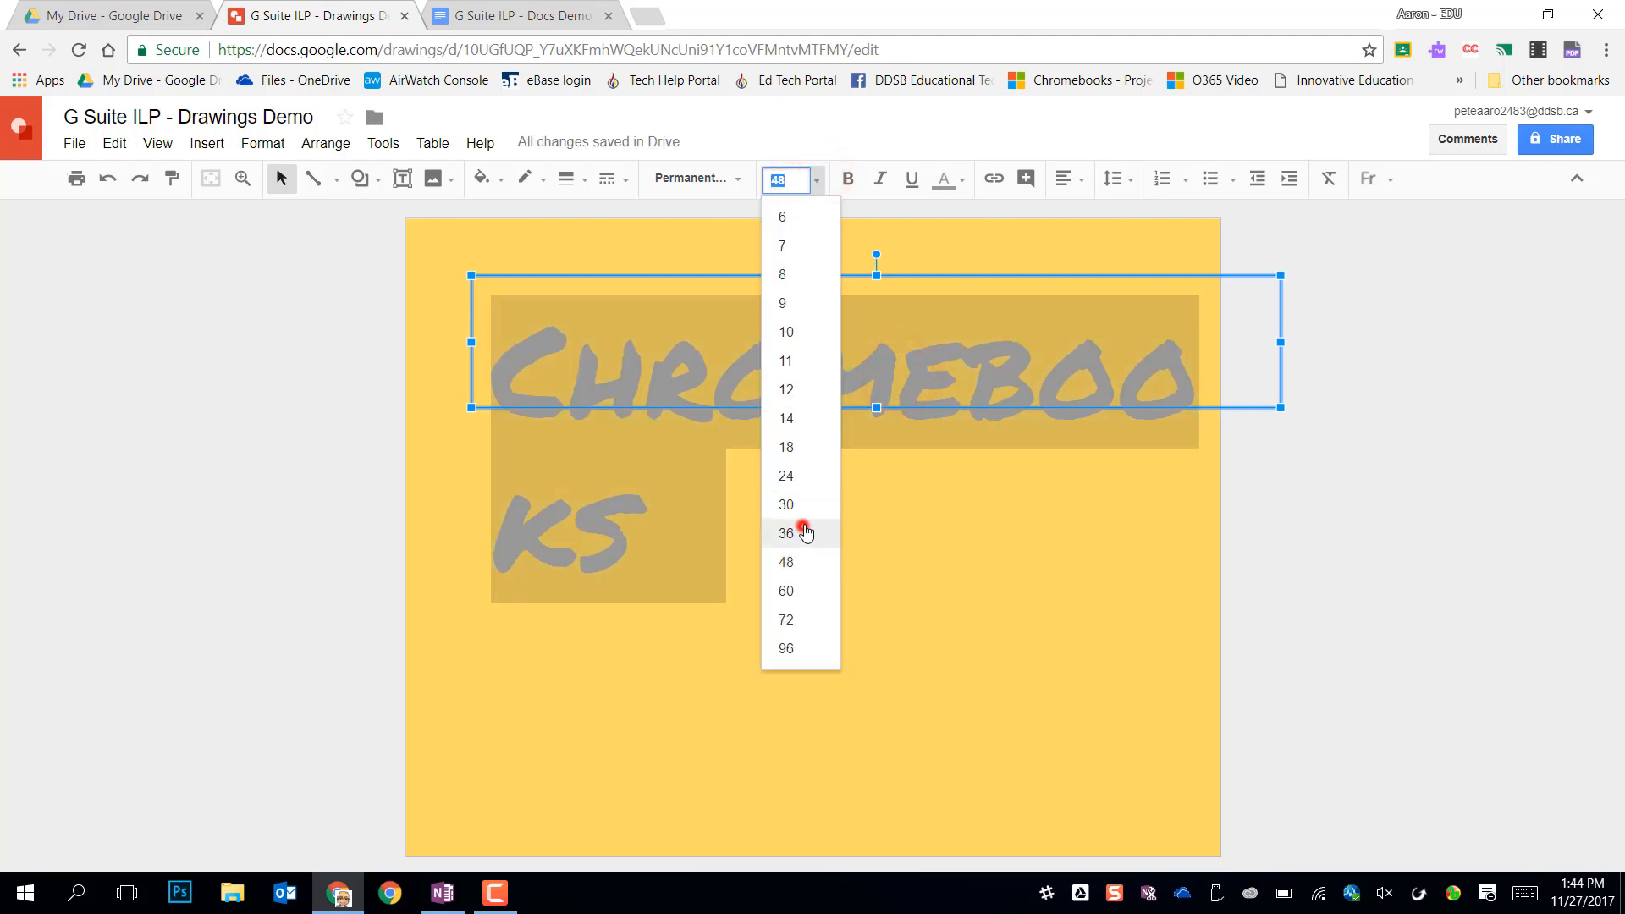
{"action": "left_click", "coordinate": [786, 531]}
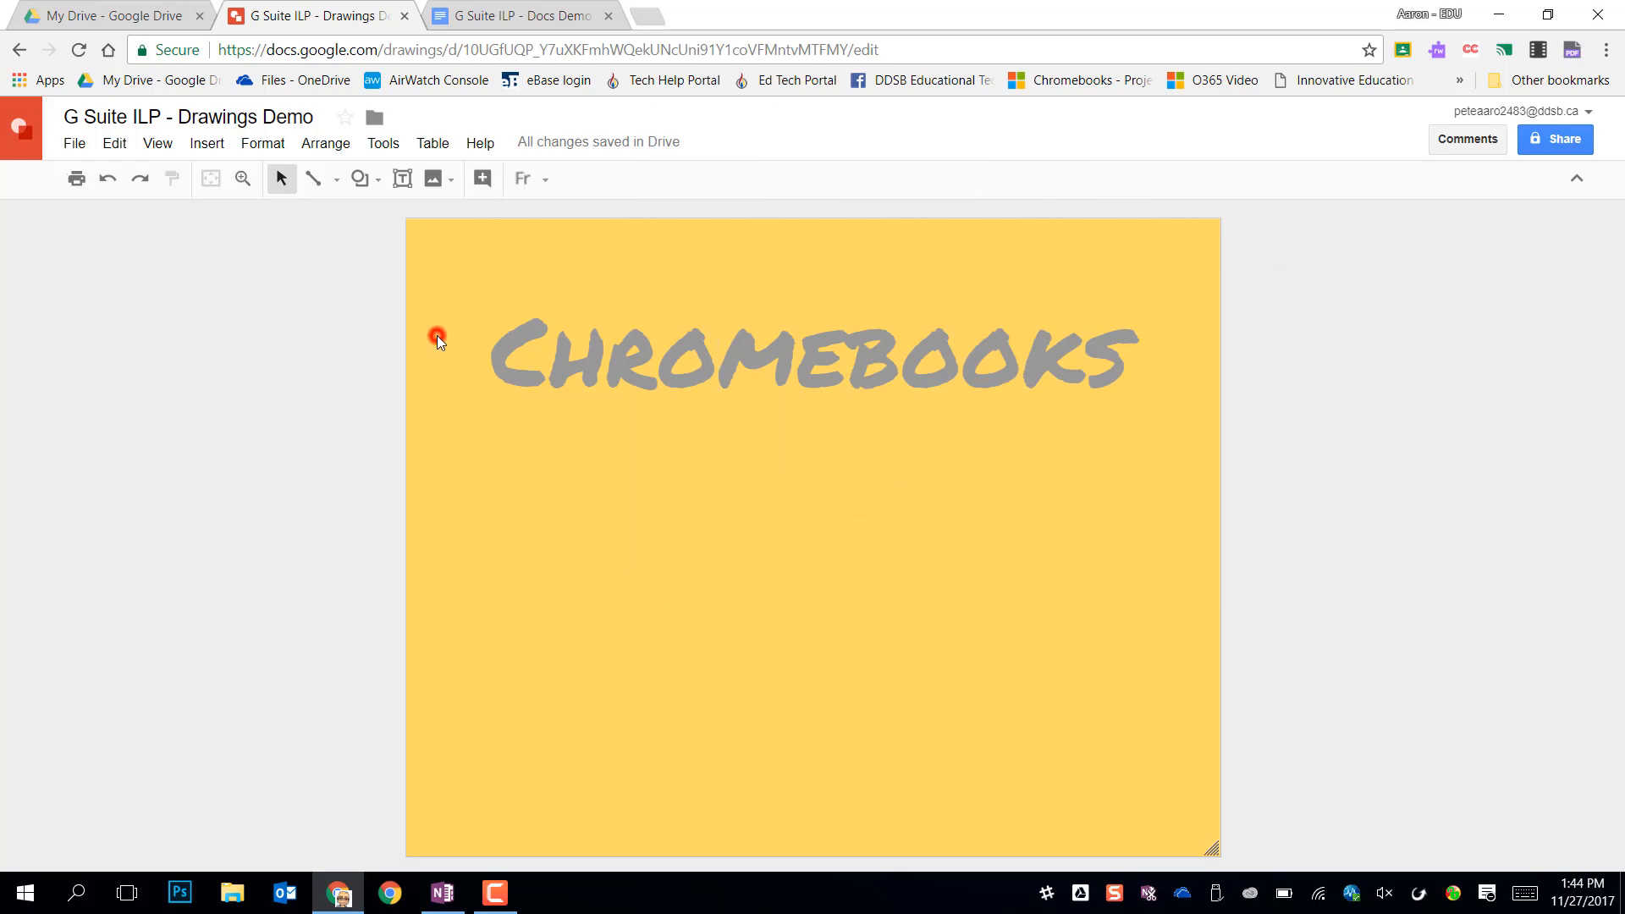
Step: Insert the keyboard photo from My Drive, move it below the title, and shrink it
{"action": "left_click", "coordinate": [432, 179]}
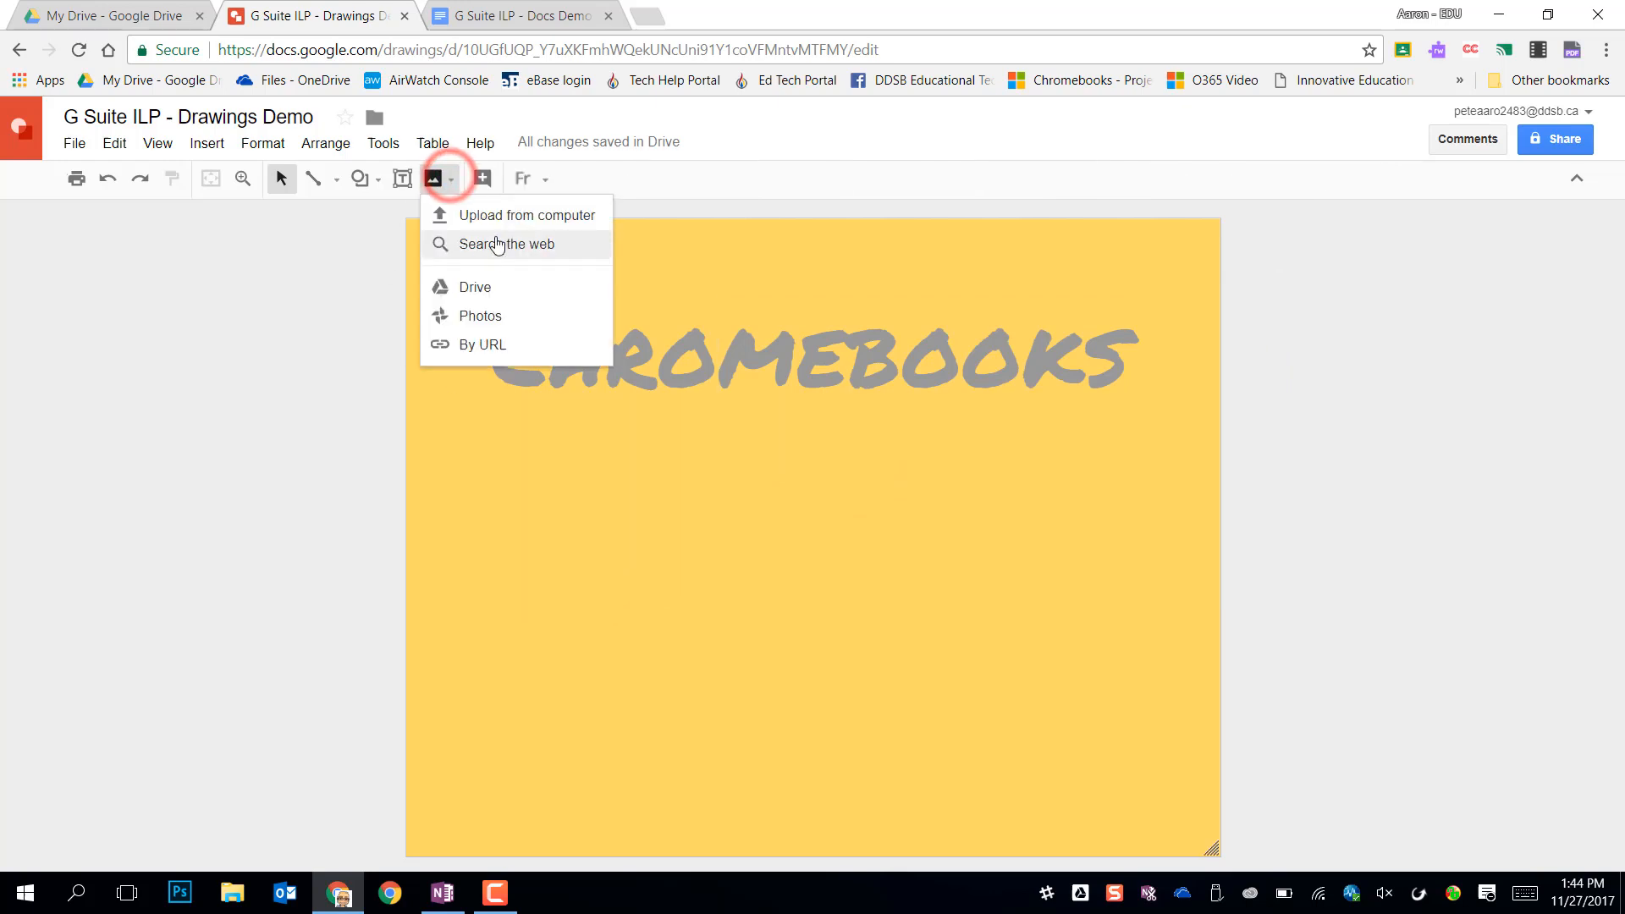
{"action": "mouse_move", "coordinate": [508, 251]}
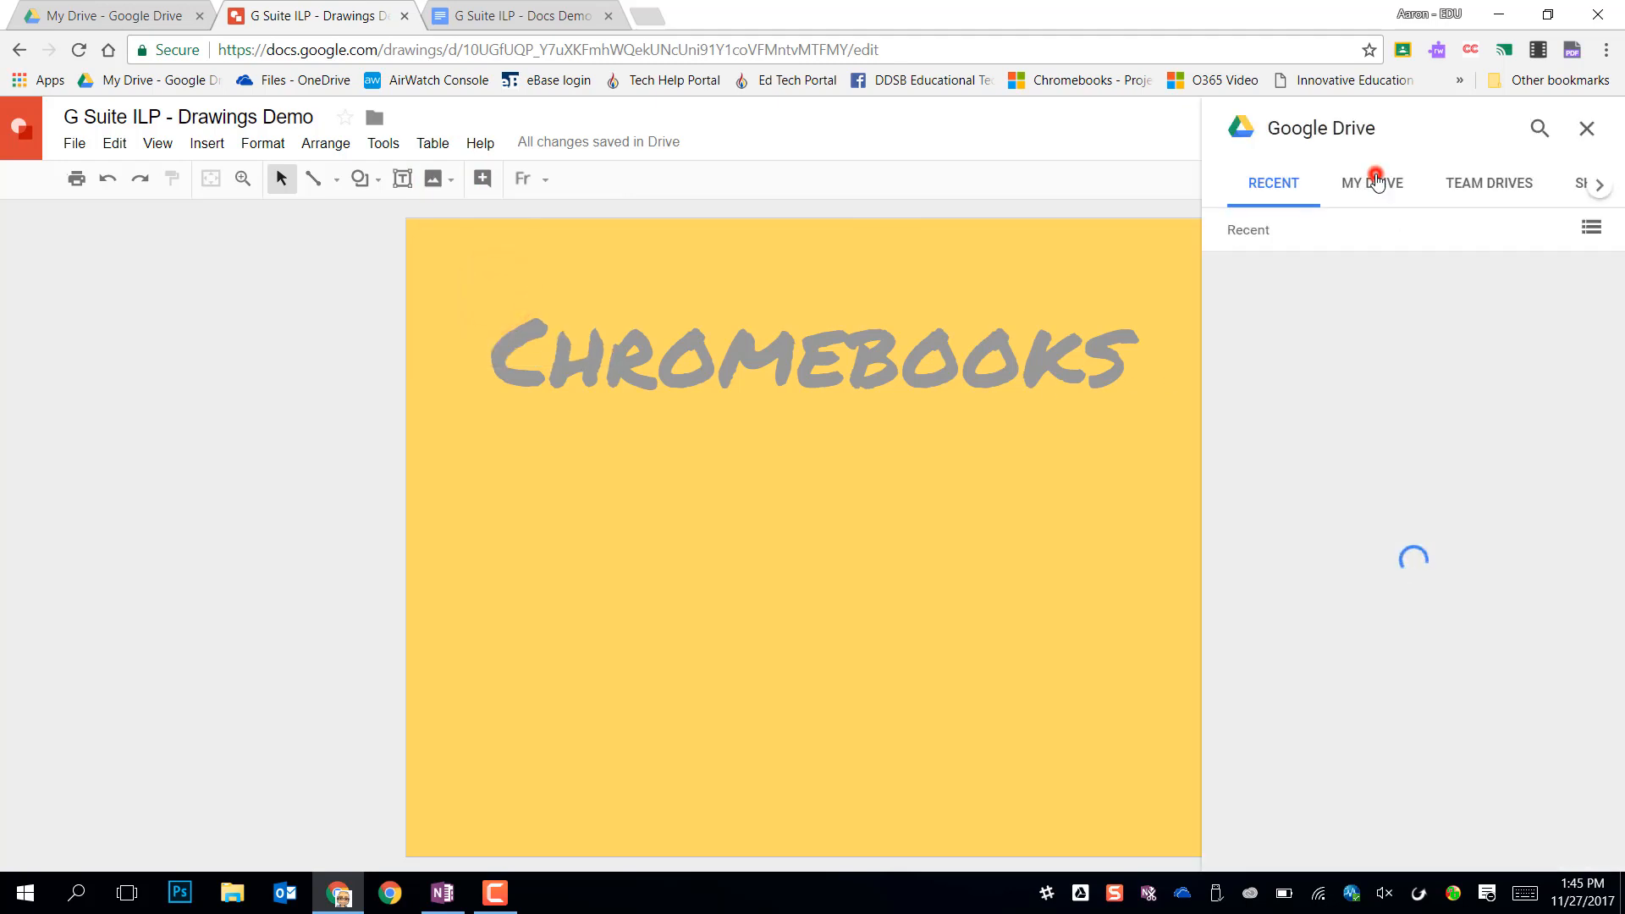
{"action": "left_click", "coordinate": [1372, 183]}
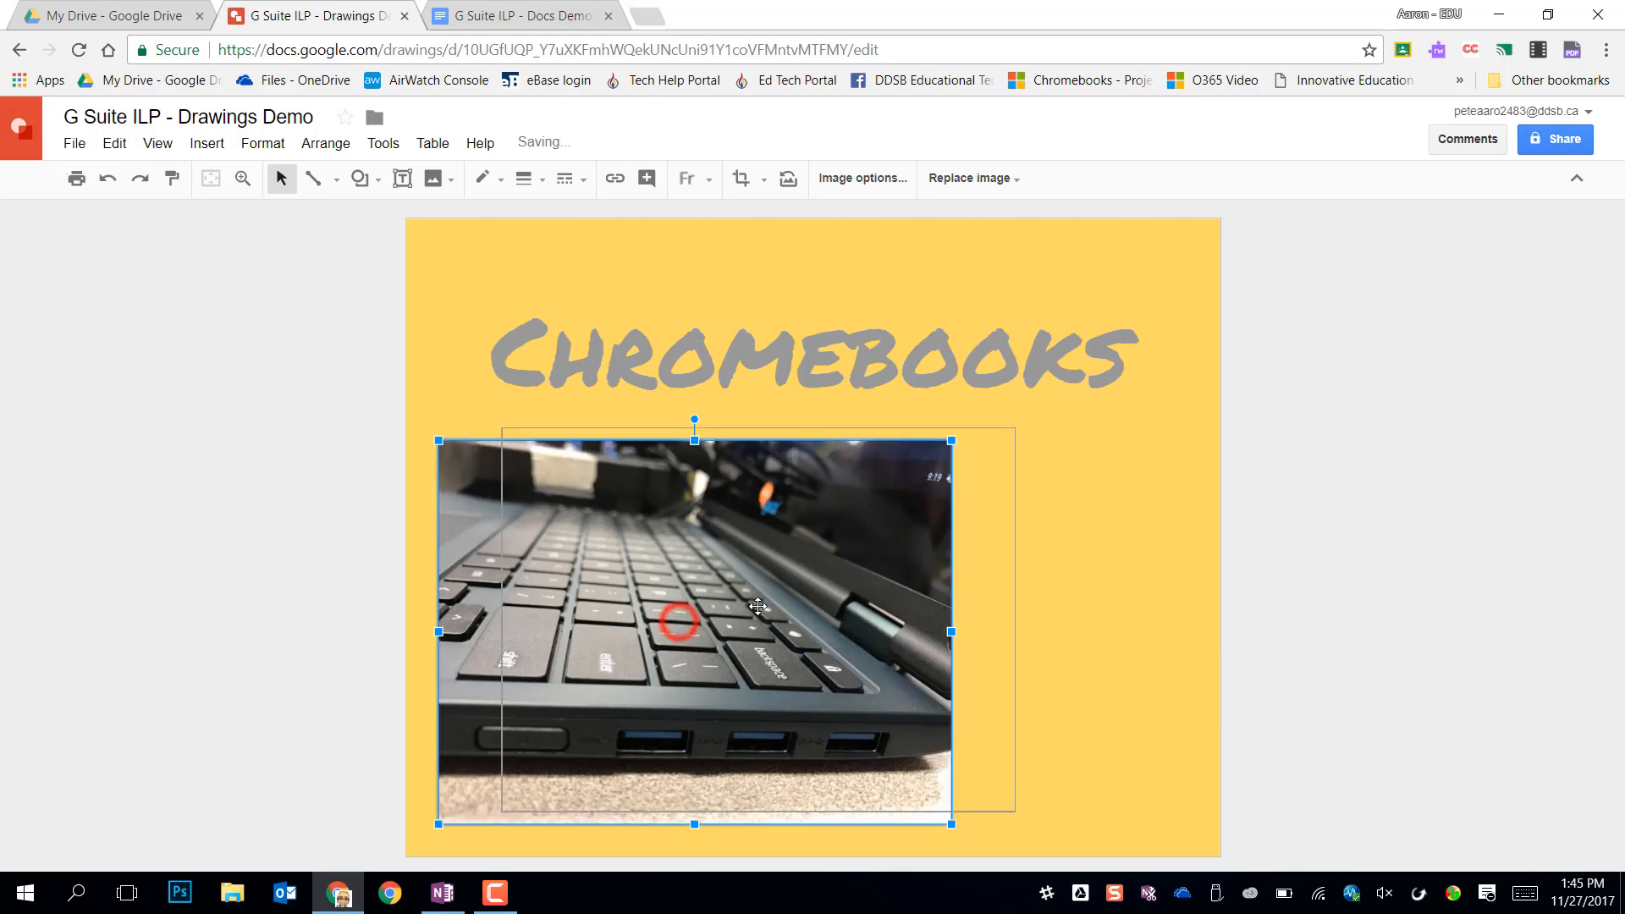
{"action": "left_click_drag", "start_coordinate": [951, 439], "coordinate": [1033, 414]}
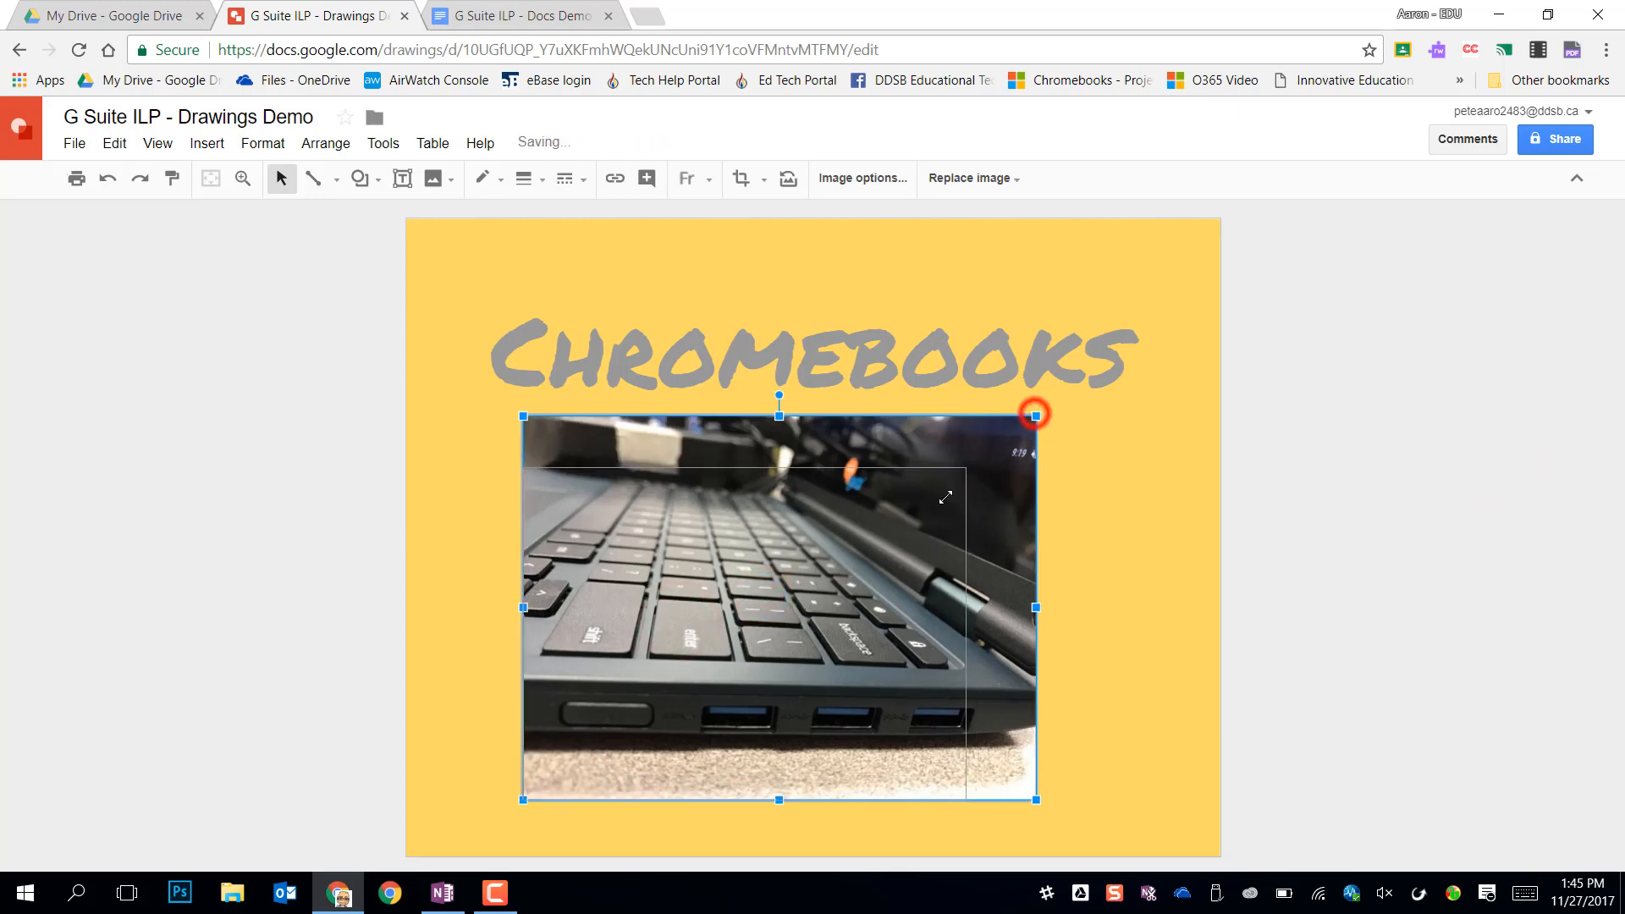
{"action": "left_click_drag", "start_coordinate": [1033, 414], "coordinate": [995, 407]}
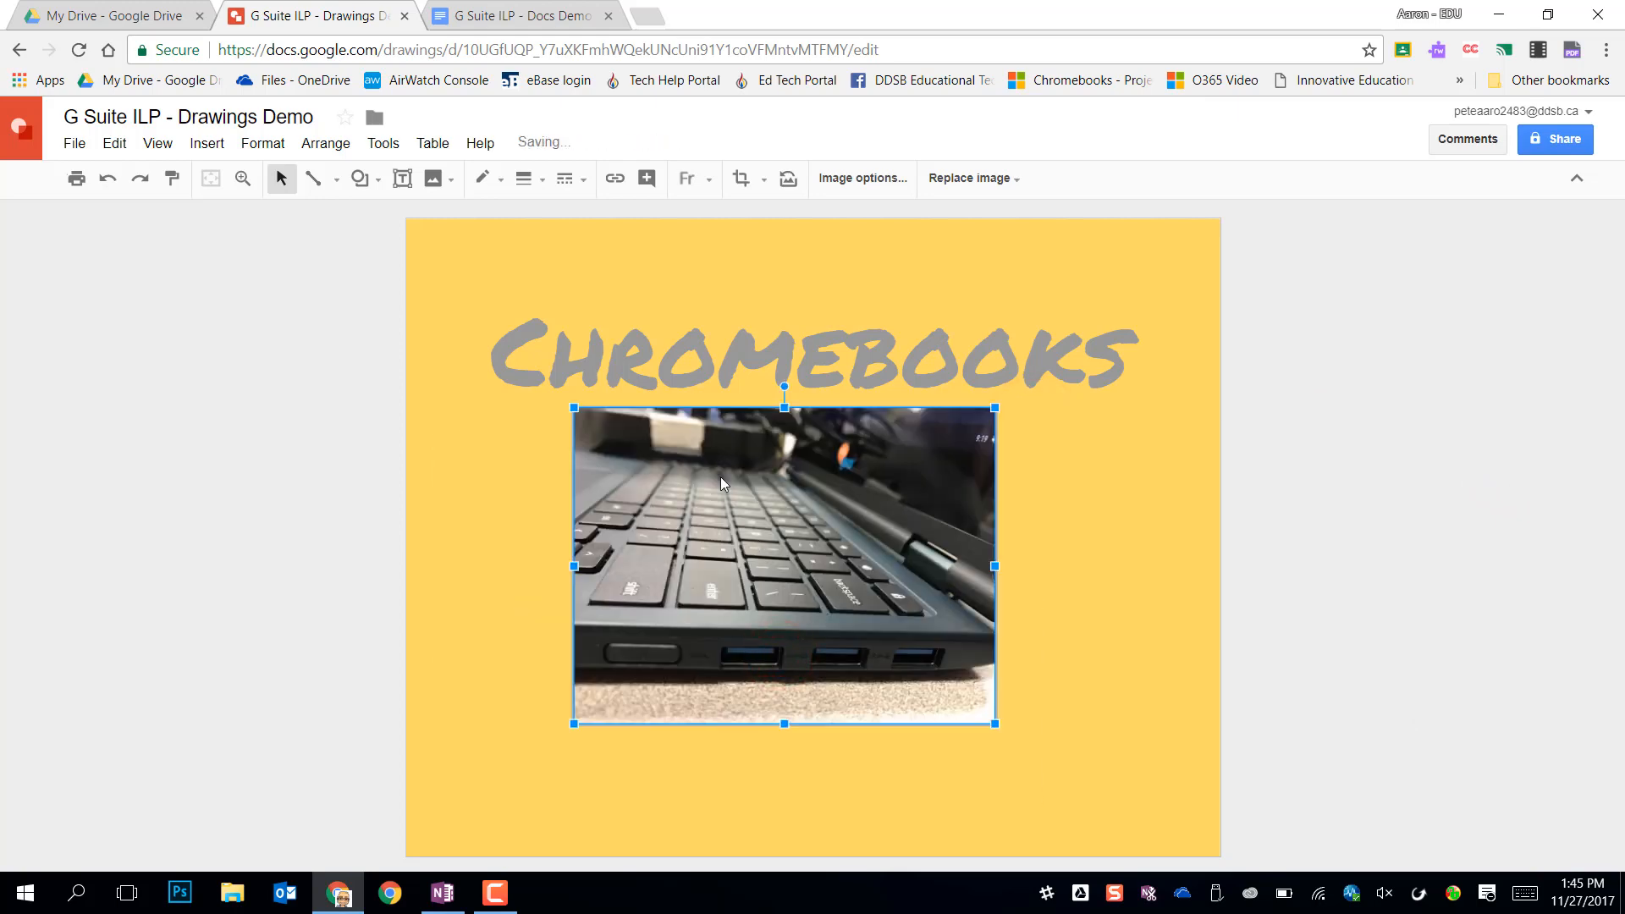
Step: Crop the photo to a wide lower strip showing the keys and side ports
{"action": "left_click", "coordinate": [739, 179]}
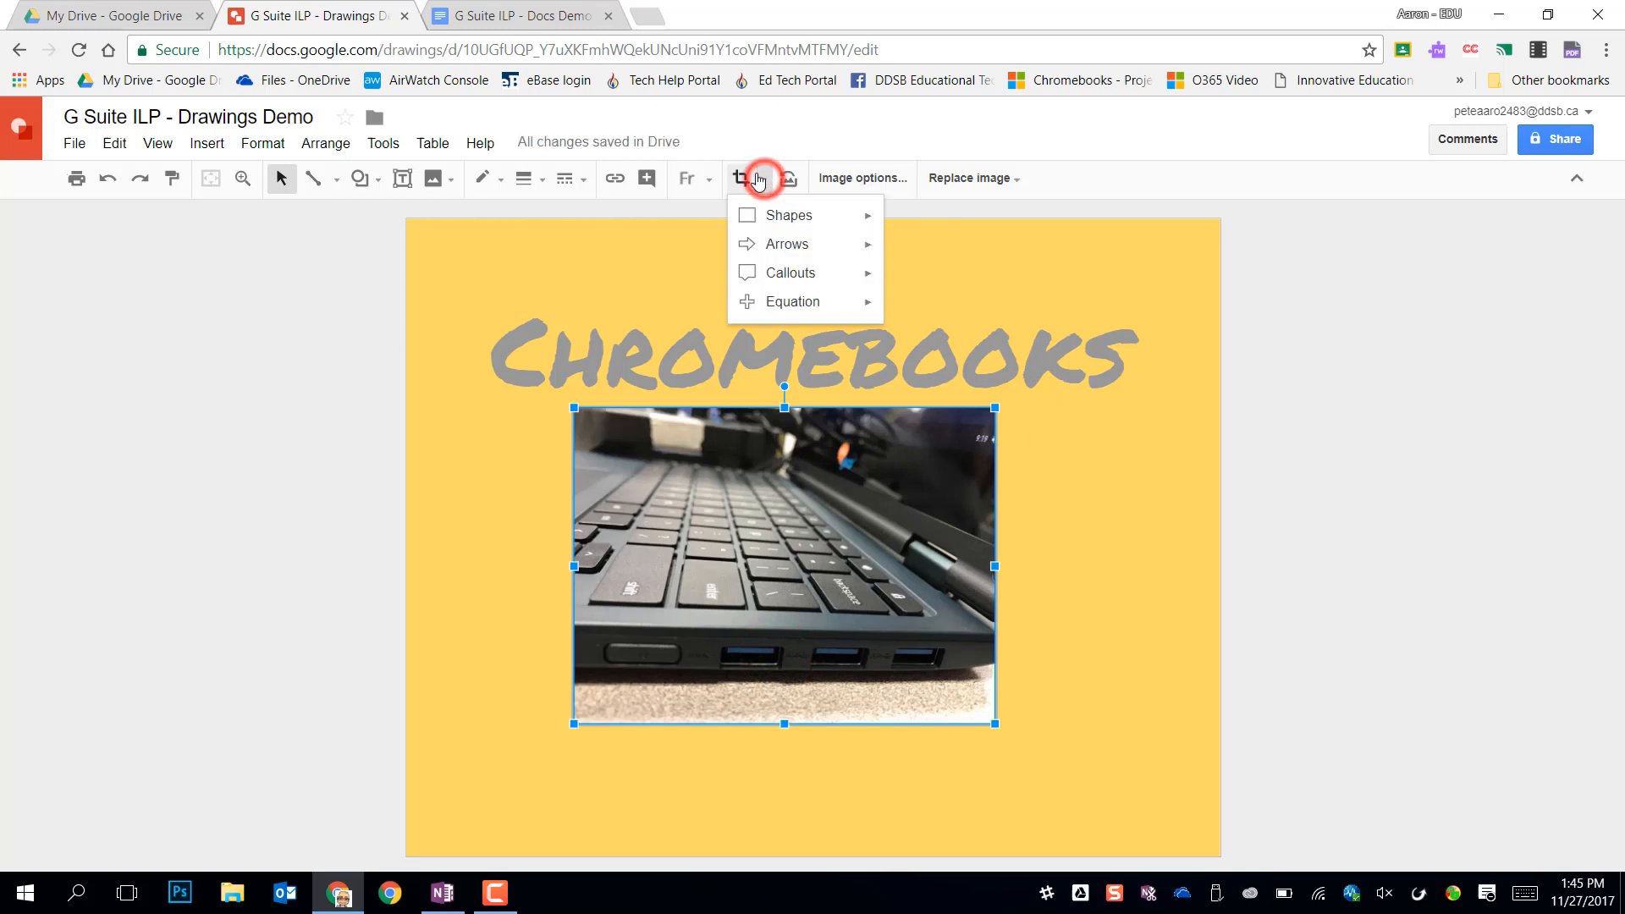
{"action": "left_click", "coordinate": [739, 178]}
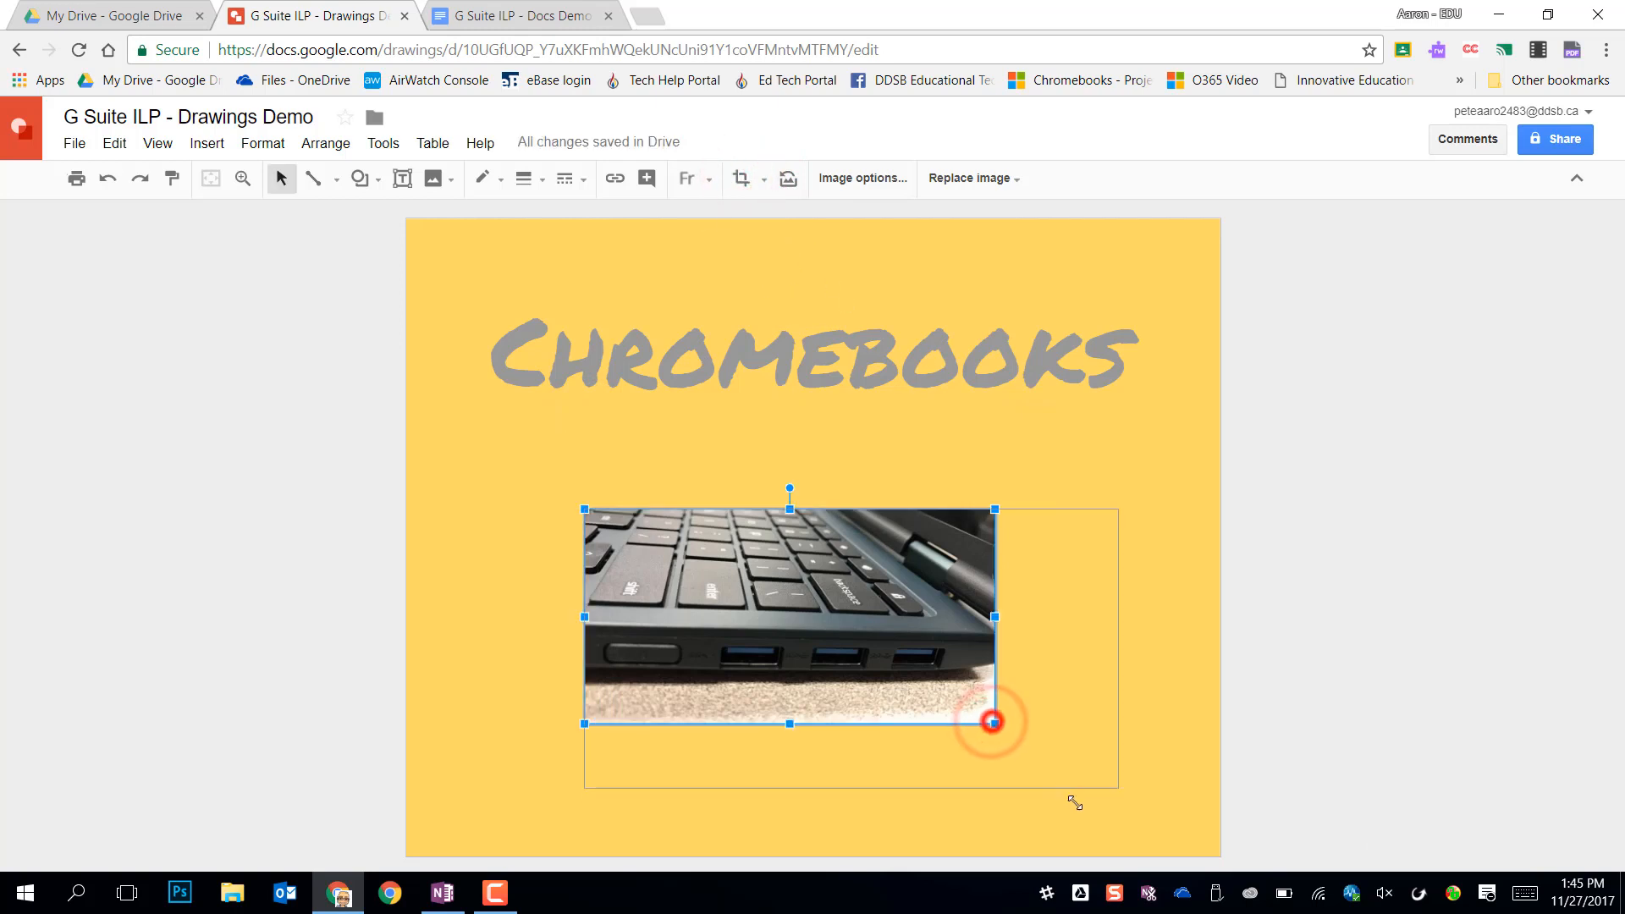
{"action": "left_click_drag", "start_coordinate": [991, 722], "coordinate": [1190, 826]}
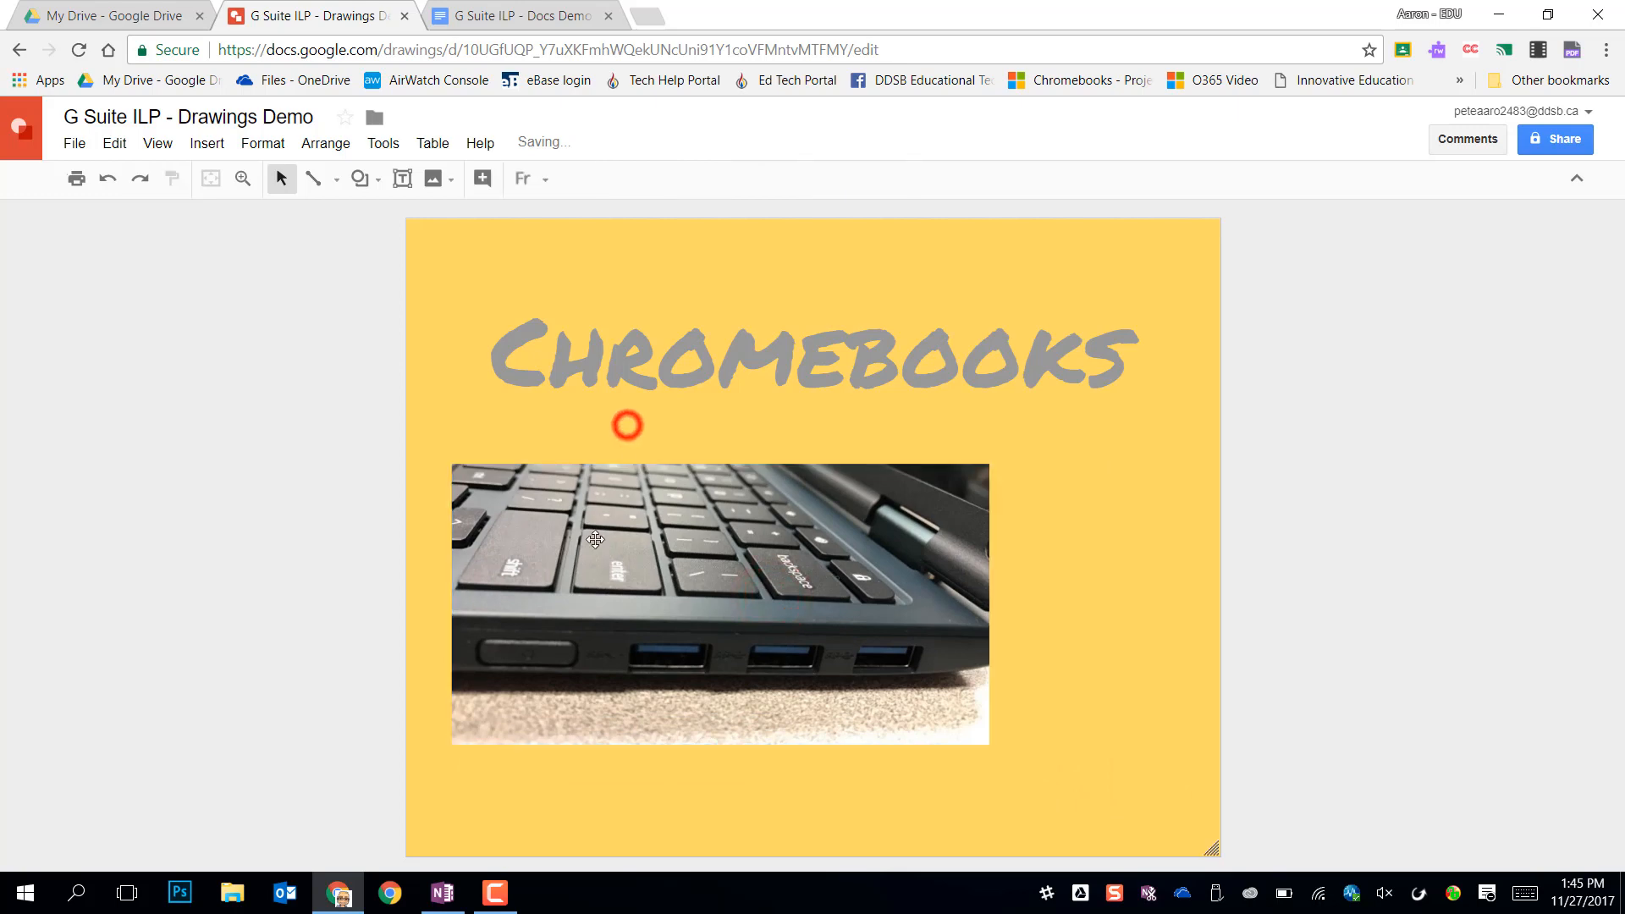
Step: Recolor the photo to Grayscale, raise its contrast slightly, and add a white border
{"action": "left_click", "coordinate": [863, 179]}
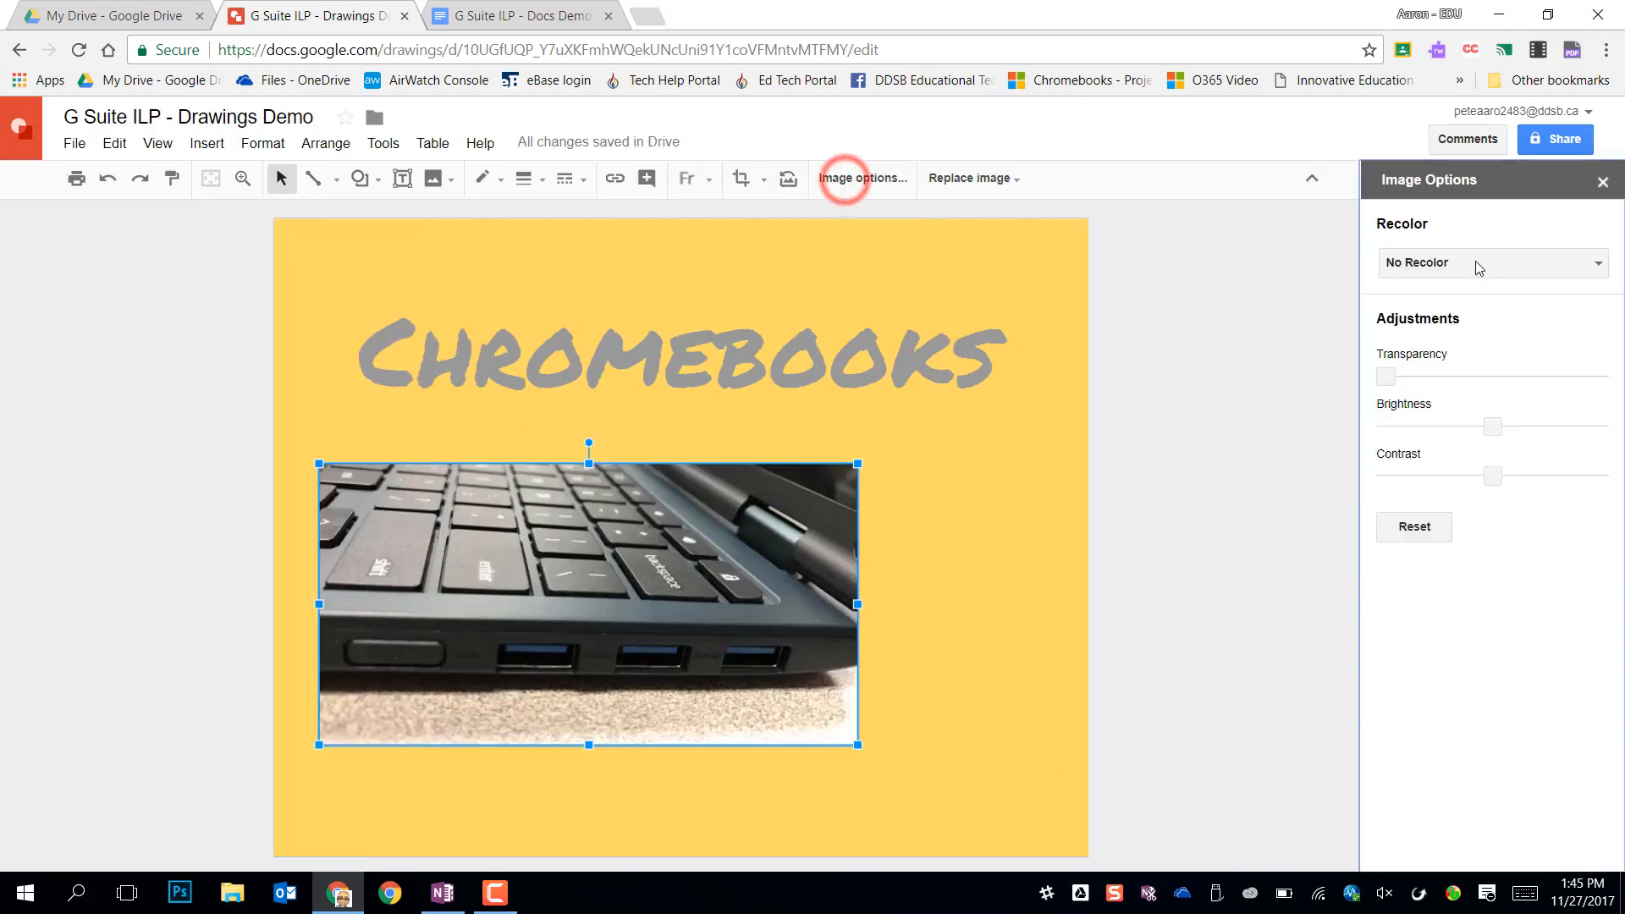
{"action": "left_click", "coordinate": [1490, 262]}
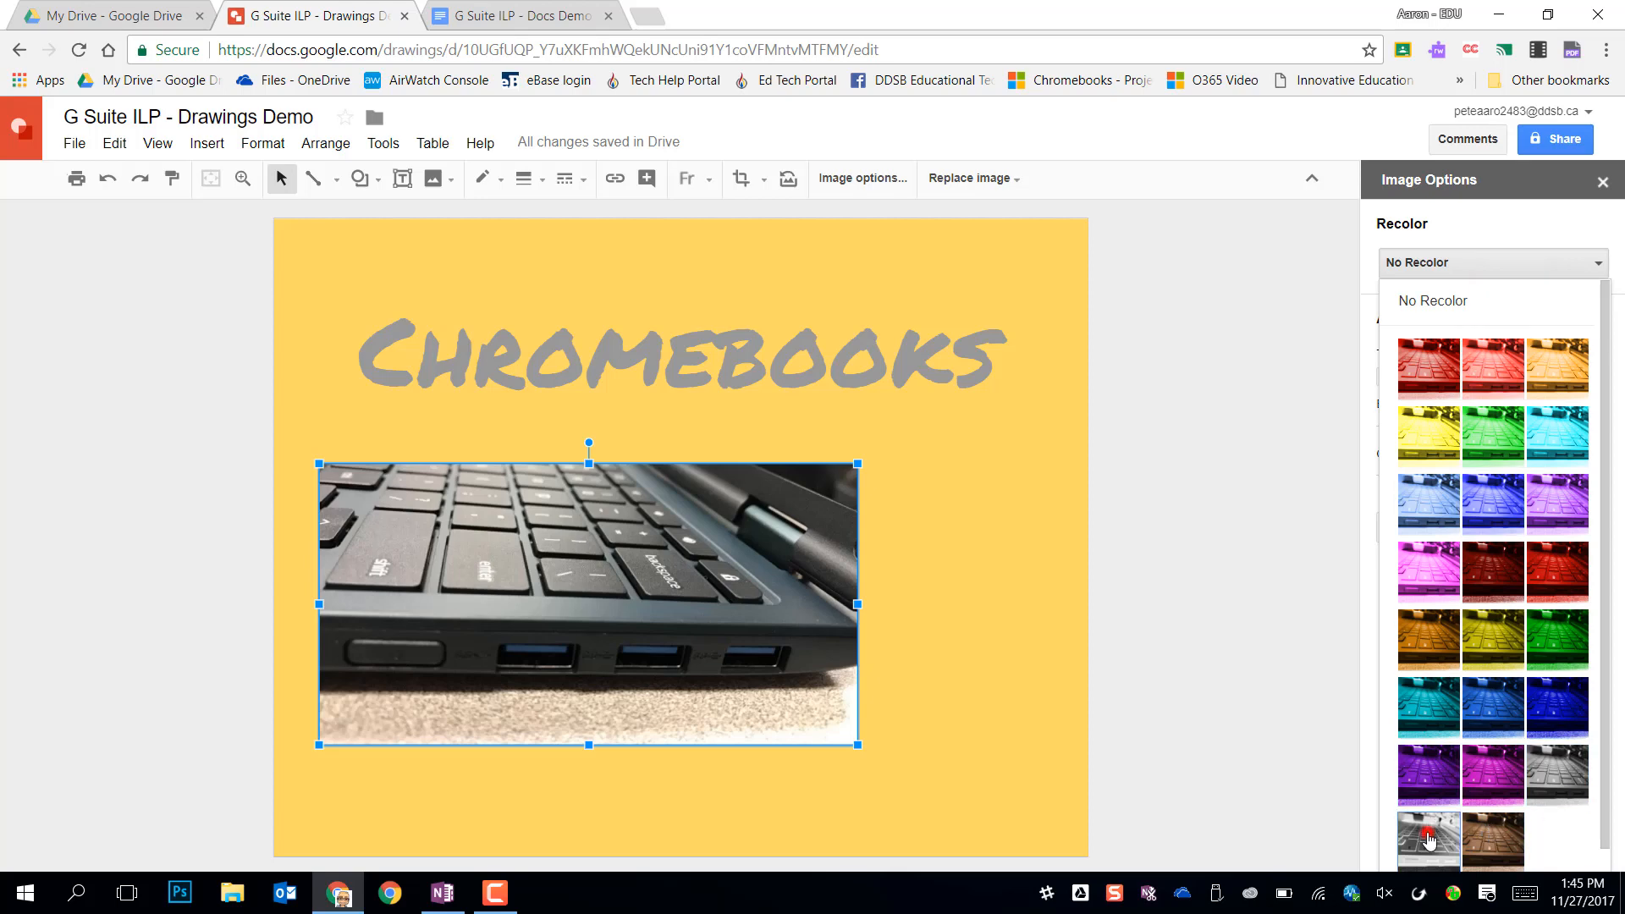
{"action": "left_click", "coordinate": [1428, 839]}
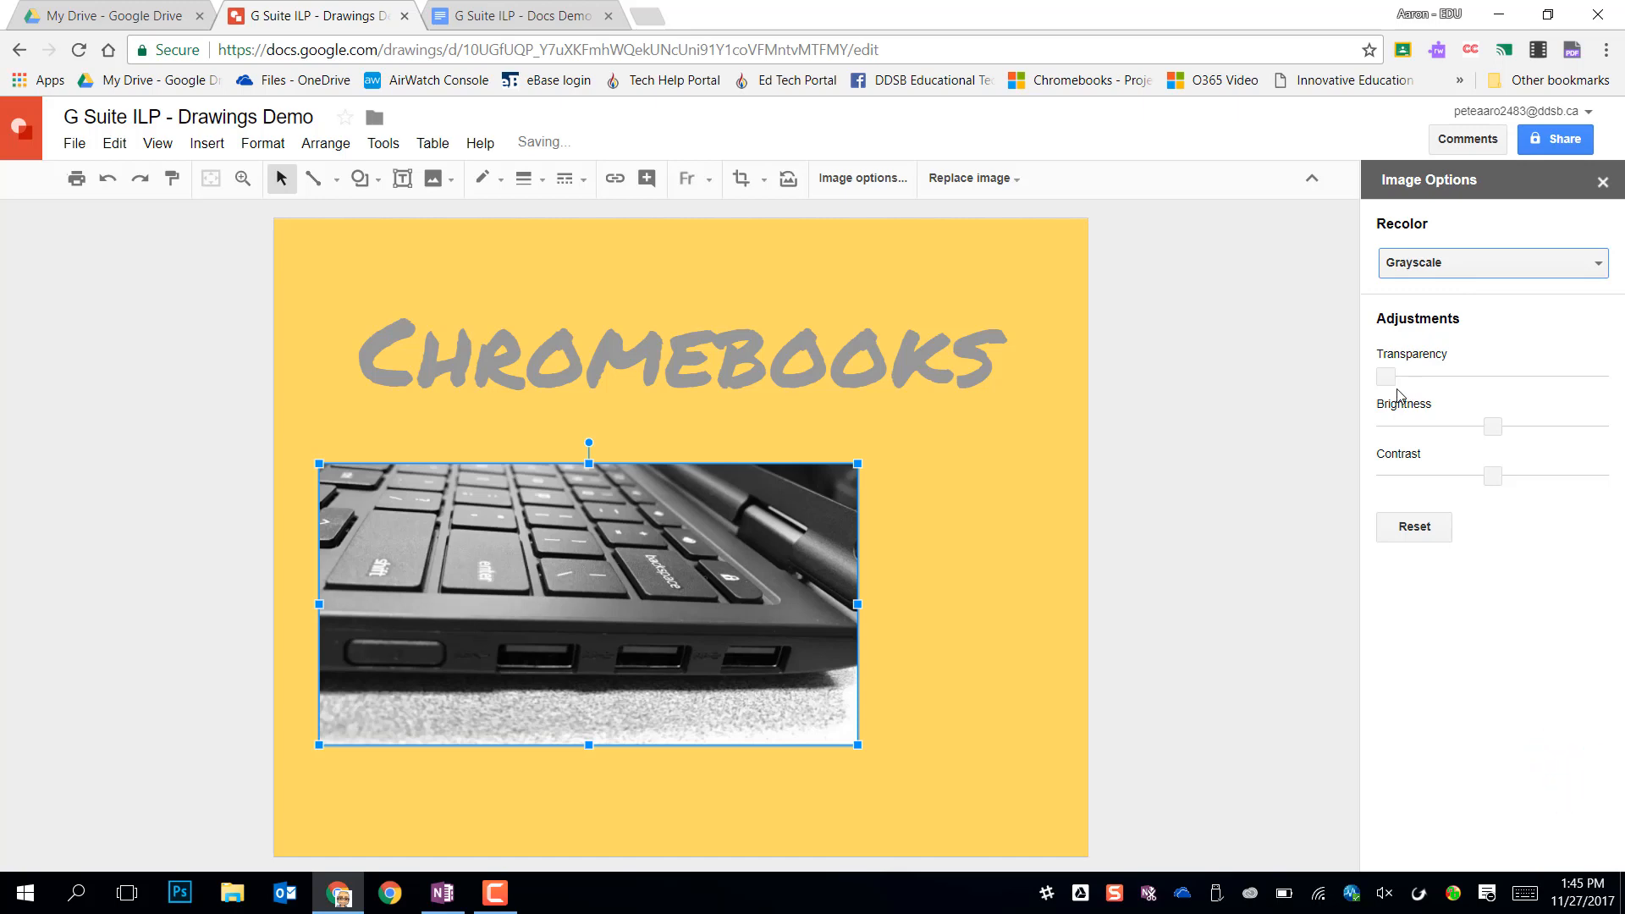
{"action": "left_click_drag", "start_coordinate": [1385, 376], "coordinate": [1524, 376]}
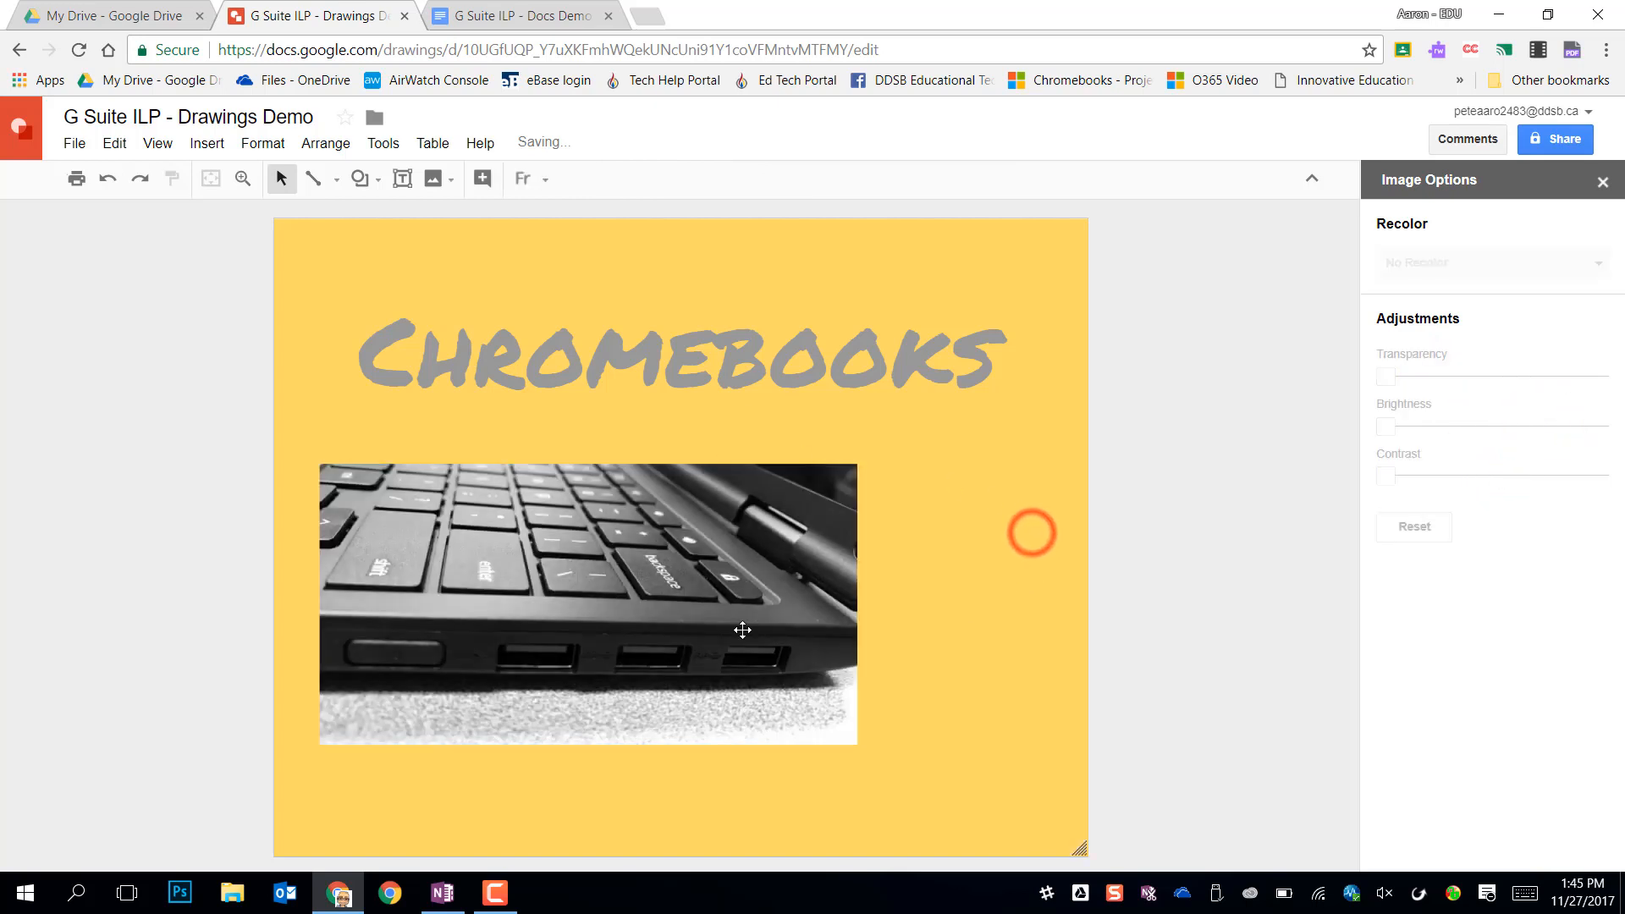
{"action": "left_click", "coordinate": [557, 178]}
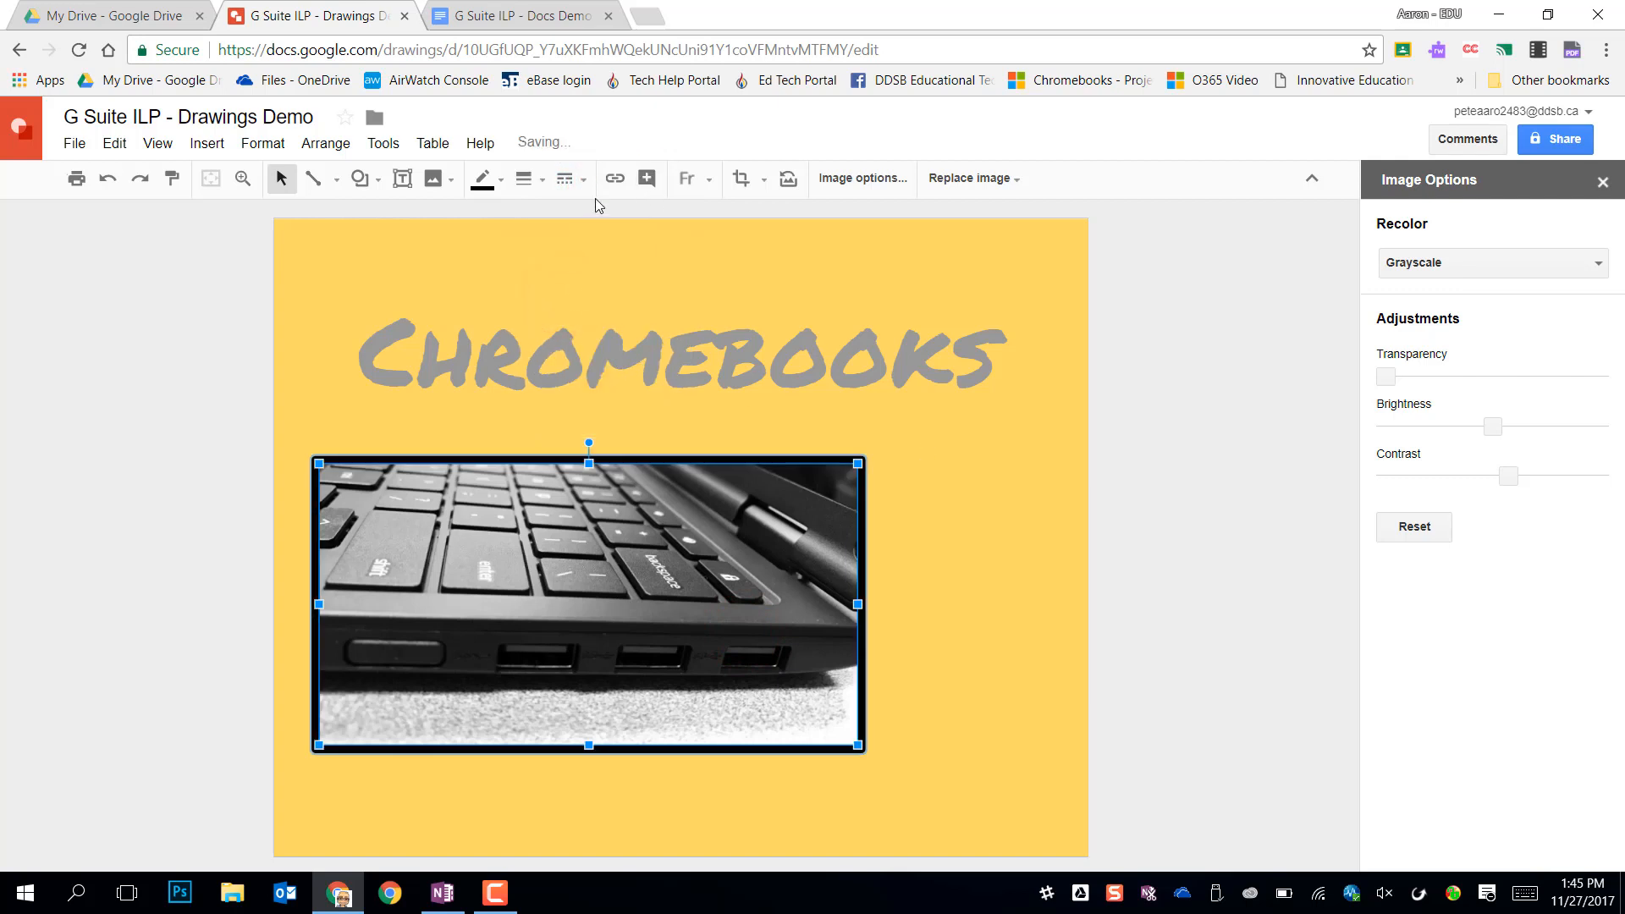
{"action": "left_click", "coordinate": [502, 179]}
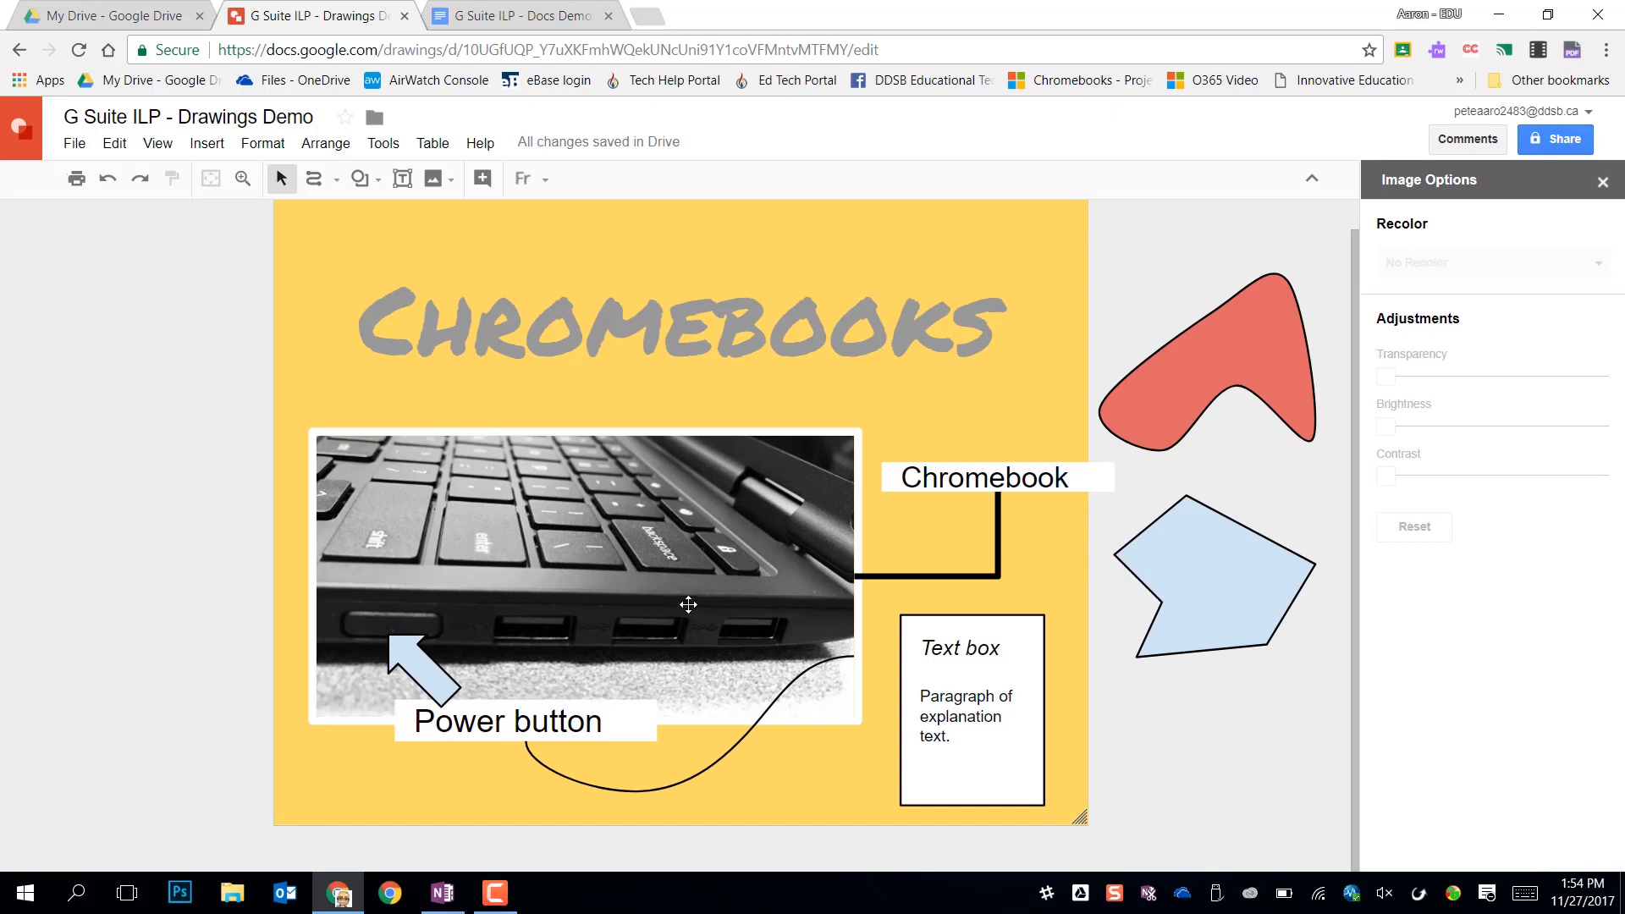
{"action": "left_click", "coordinate": [899, 575]}
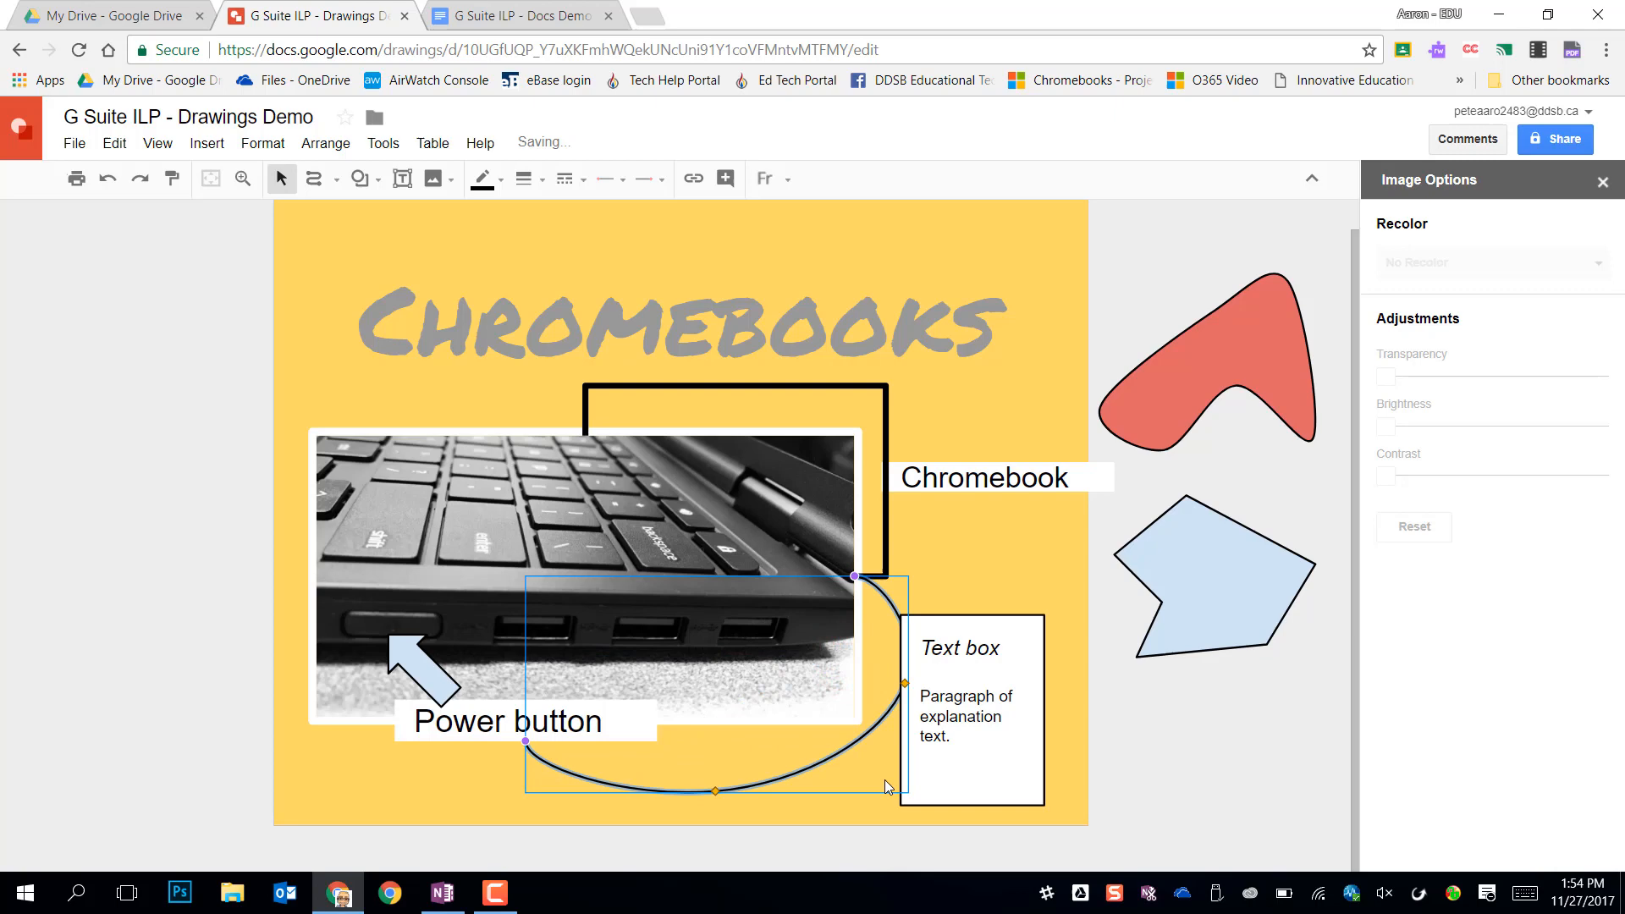
{"action": "left_click", "coordinate": [371, 760]}
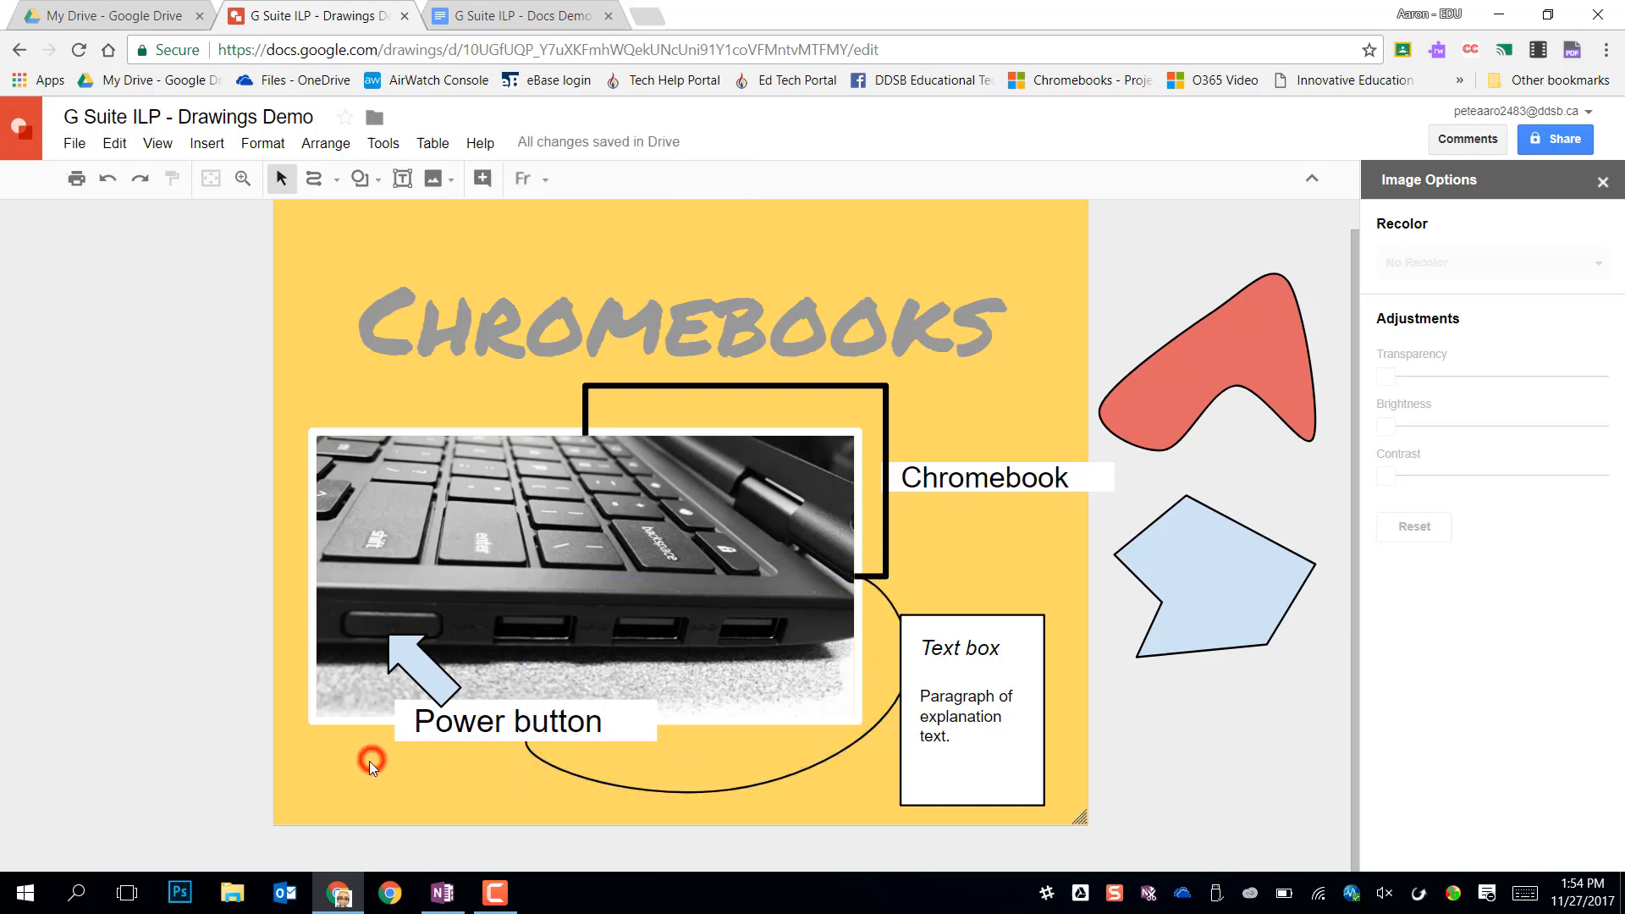
{"action": "mouse_move", "coordinate": [407, 668]}
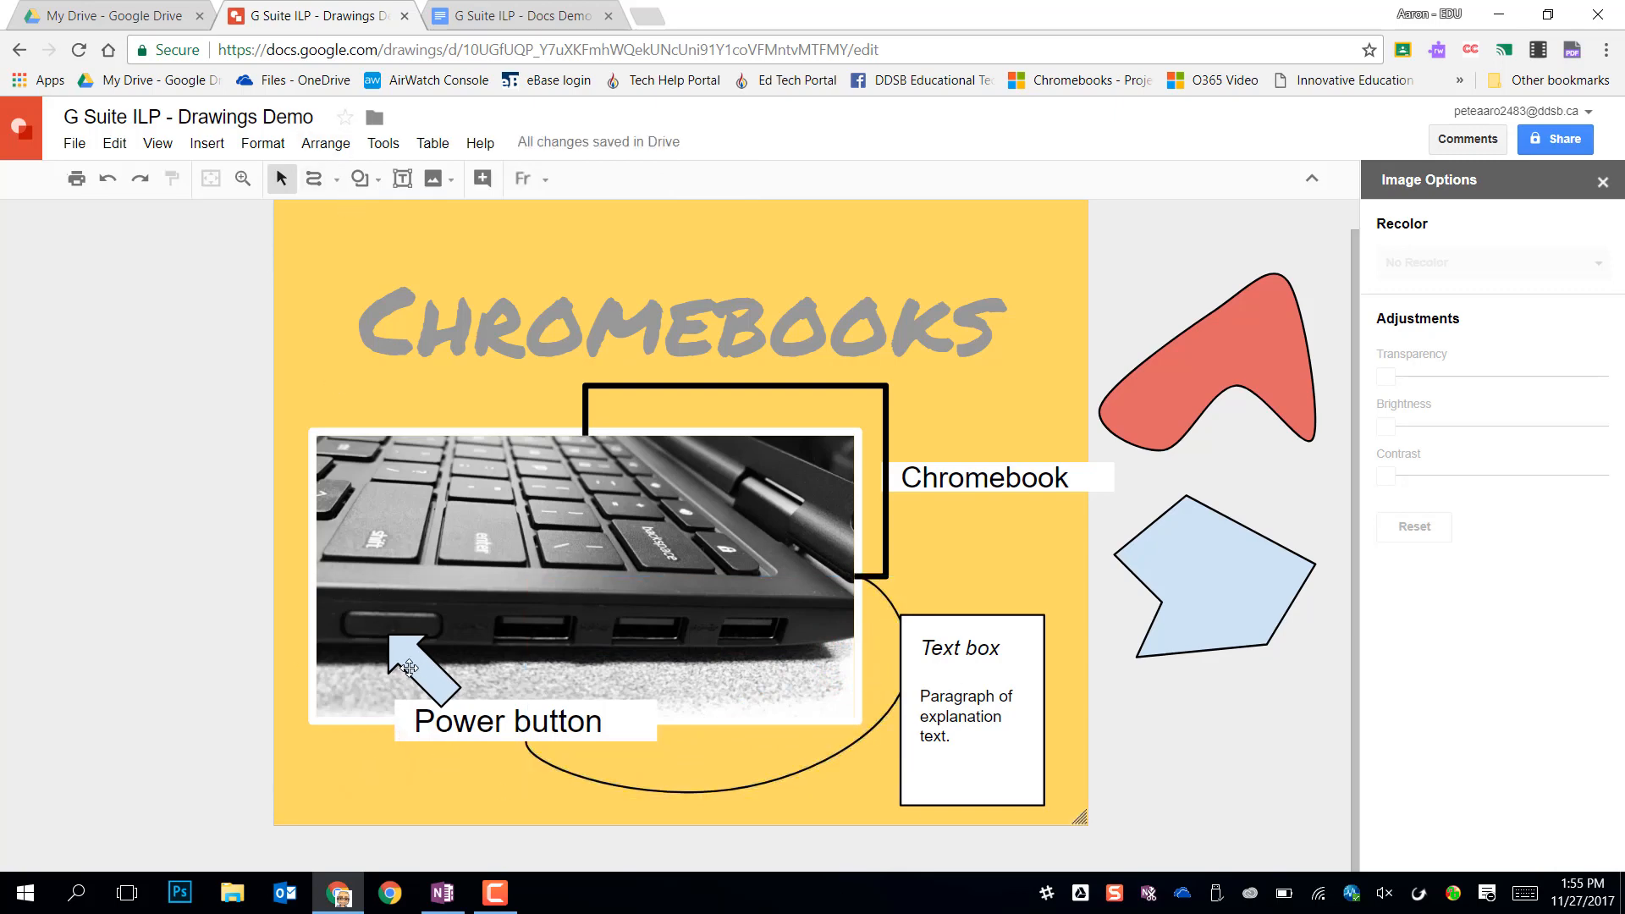
{"action": "left_click", "coordinate": [414, 664]}
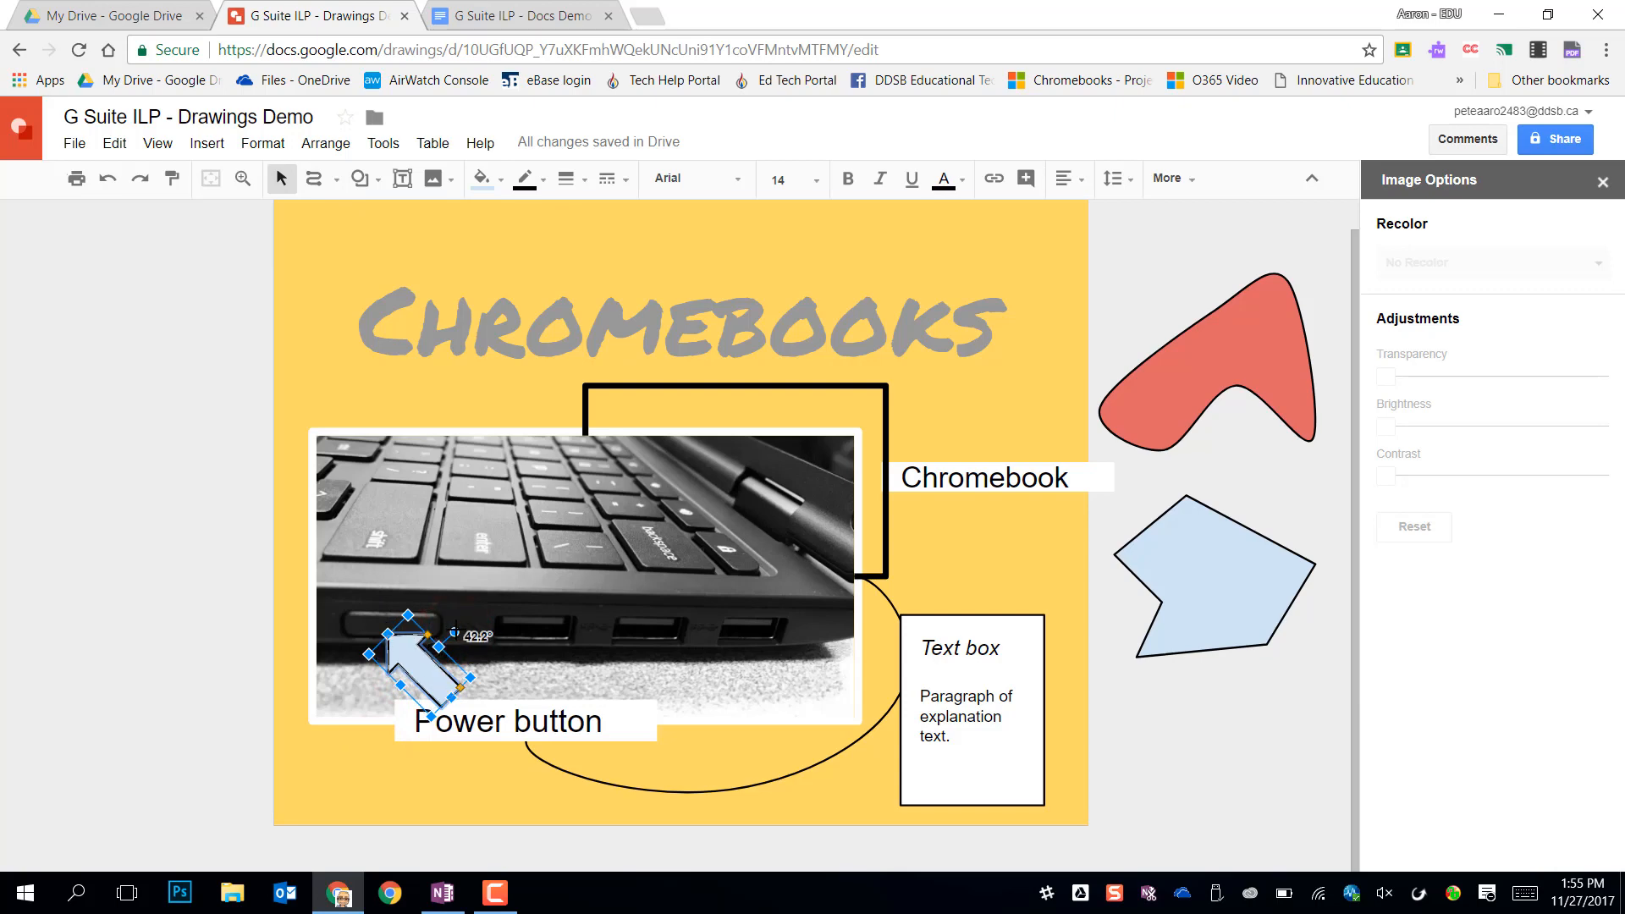
{"action": "left_click_drag", "start_coordinate": [402, 614], "coordinate": [425, 629]}
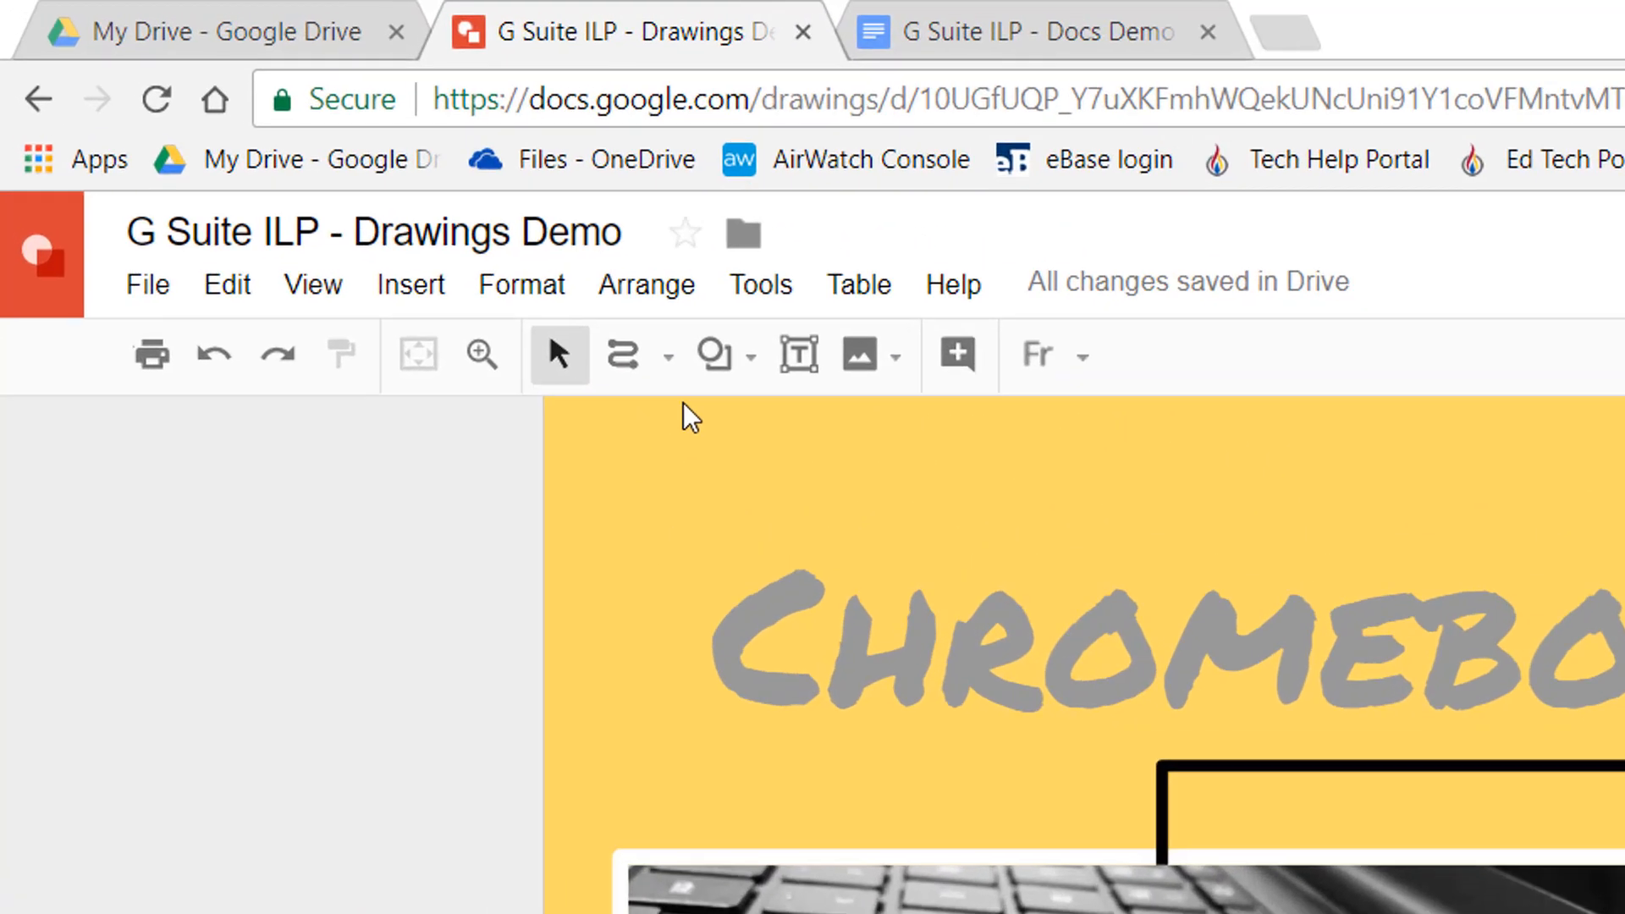
Step: Browse the line and shape menus, choose the curve tool, and select the light blue shape
{"action": "left_click", "coordinate": [668, 356]}
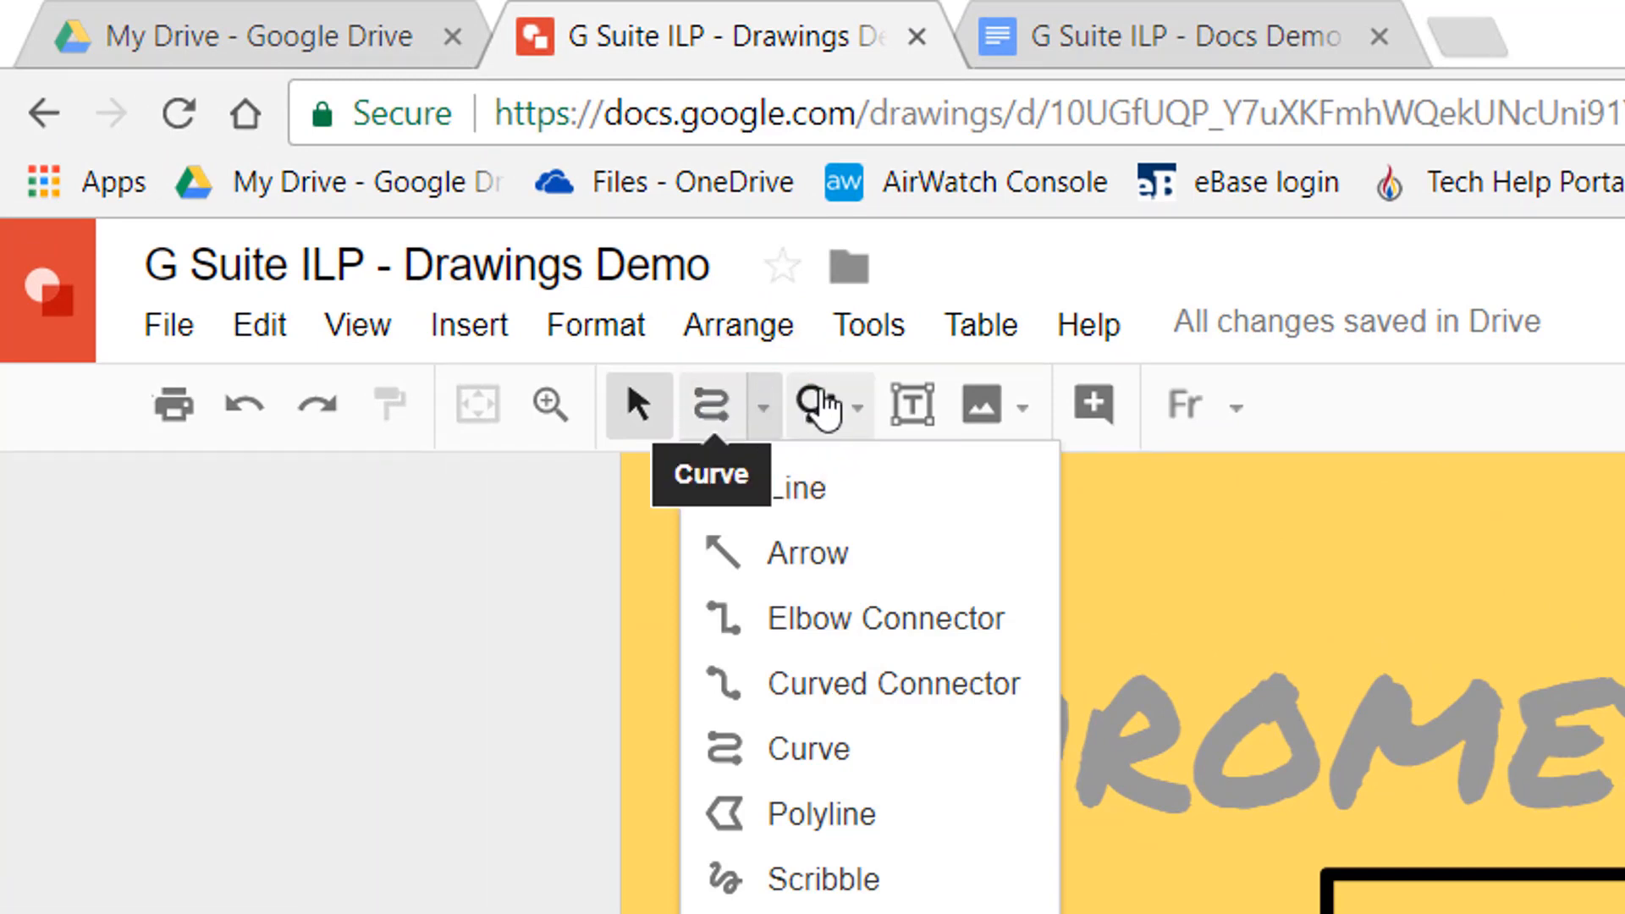
{"action": "left_click", "coordinate": [816, 404]}
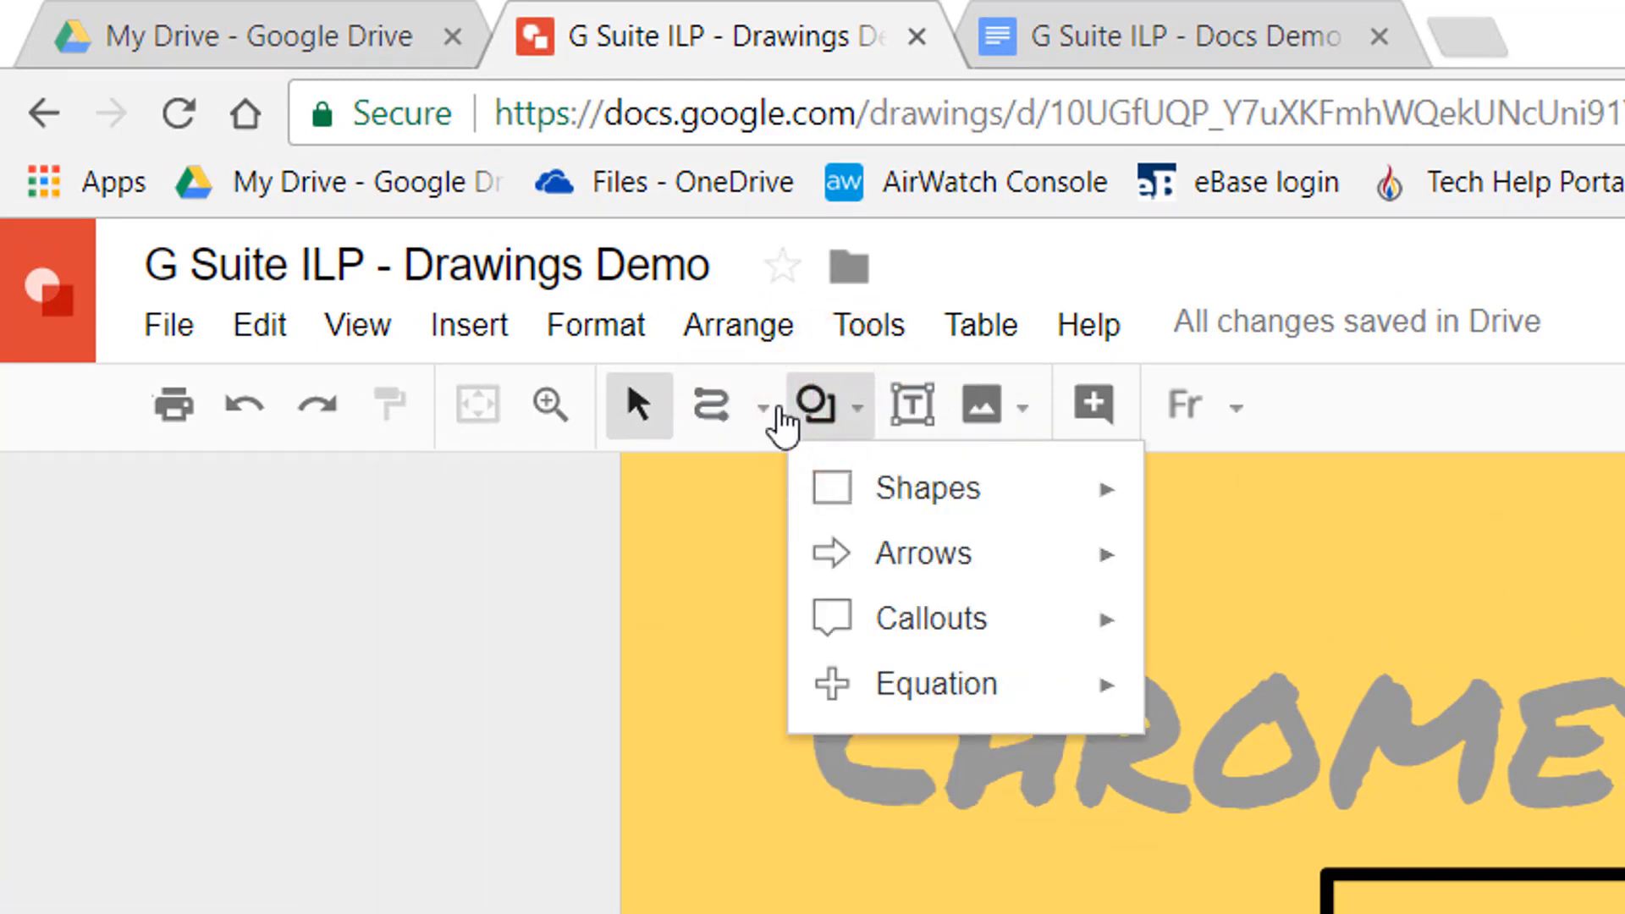
{"action": "left_click", "coordinate": [762, 405]}
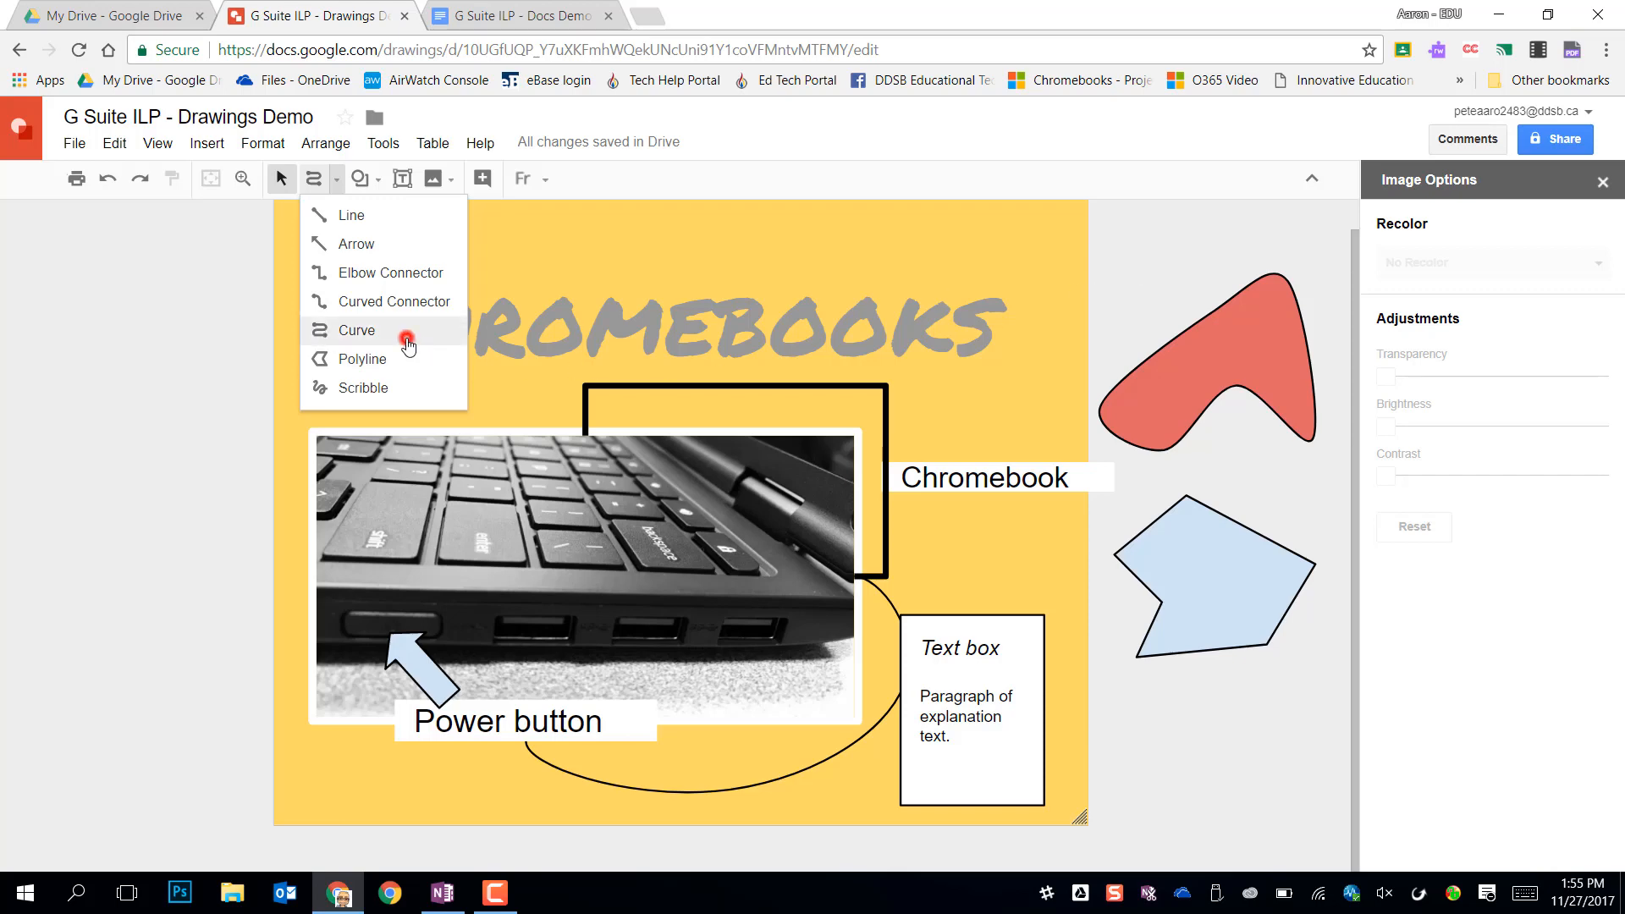
{"action": "left_click", "coordinate": [357, 329]}
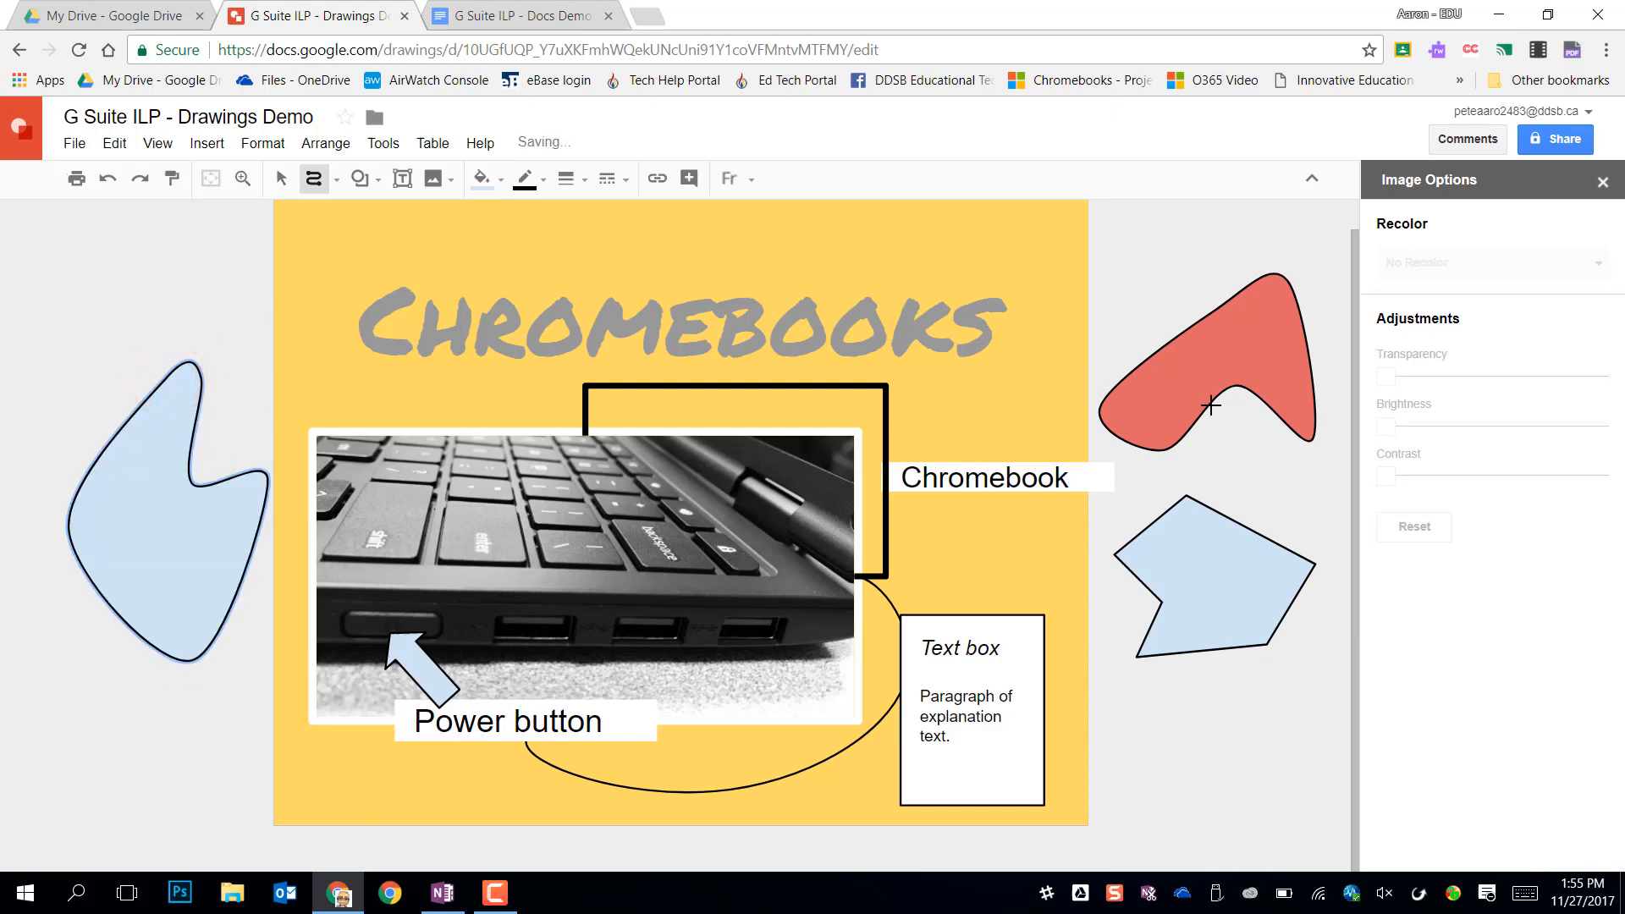
{"action": "left_click", "coordinate": [166, 508]}
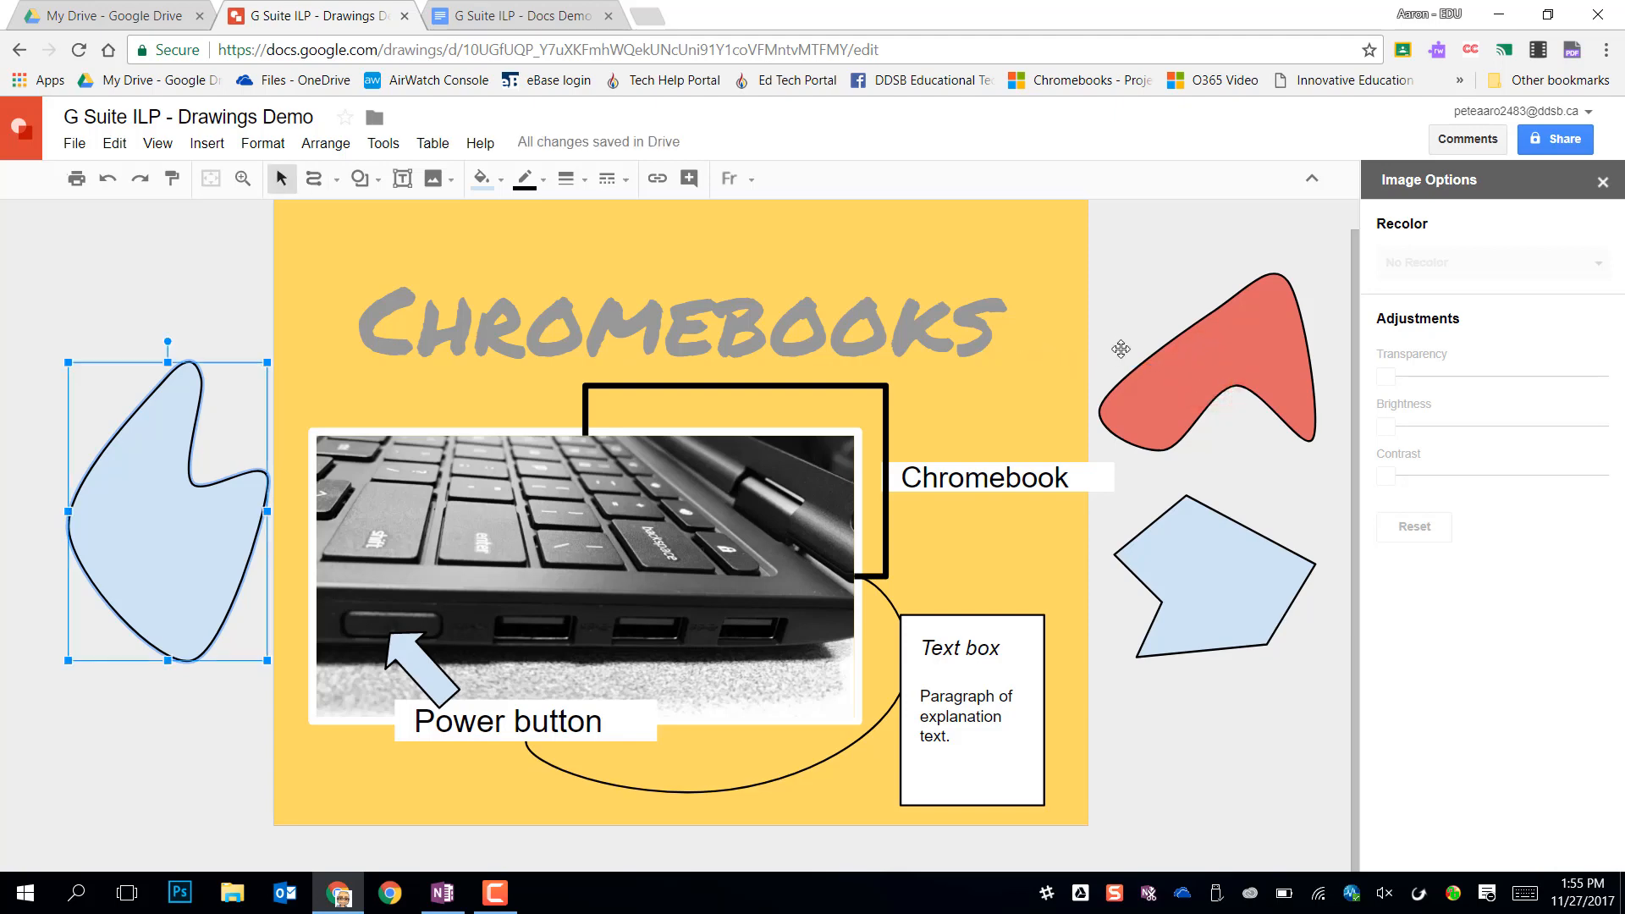
{"action": "left_click", "coordinate": [1207, 357]}
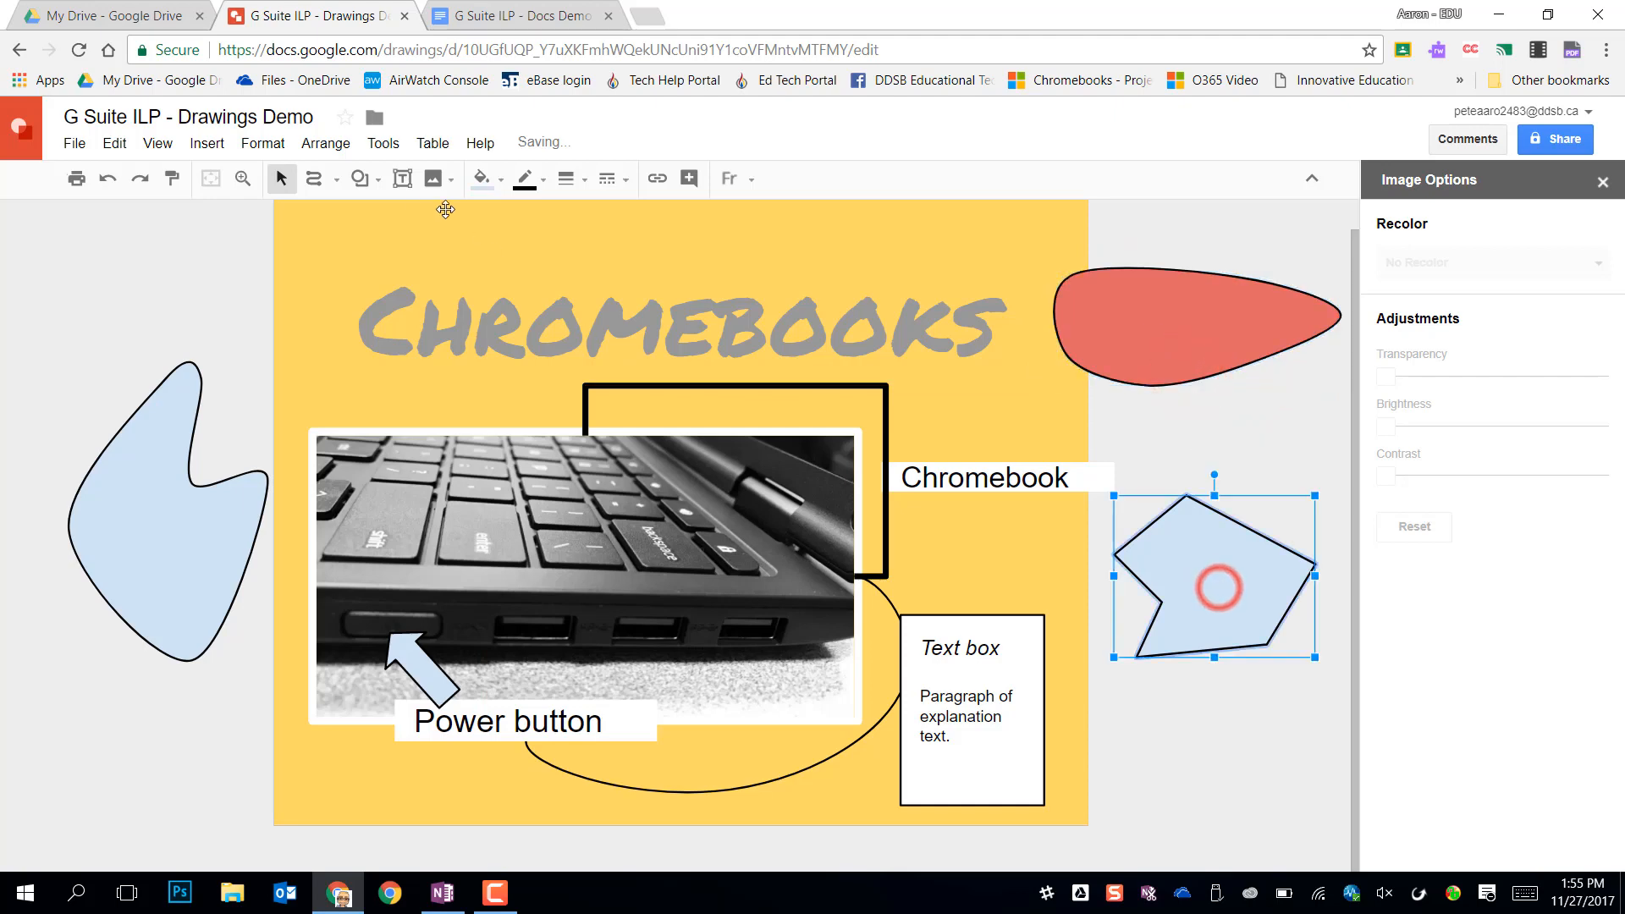
Step: Select the light blue pentagon to edit it into a wider, slanted arrow outline
{"action": "left_click", "coordinate": [337, 179]}
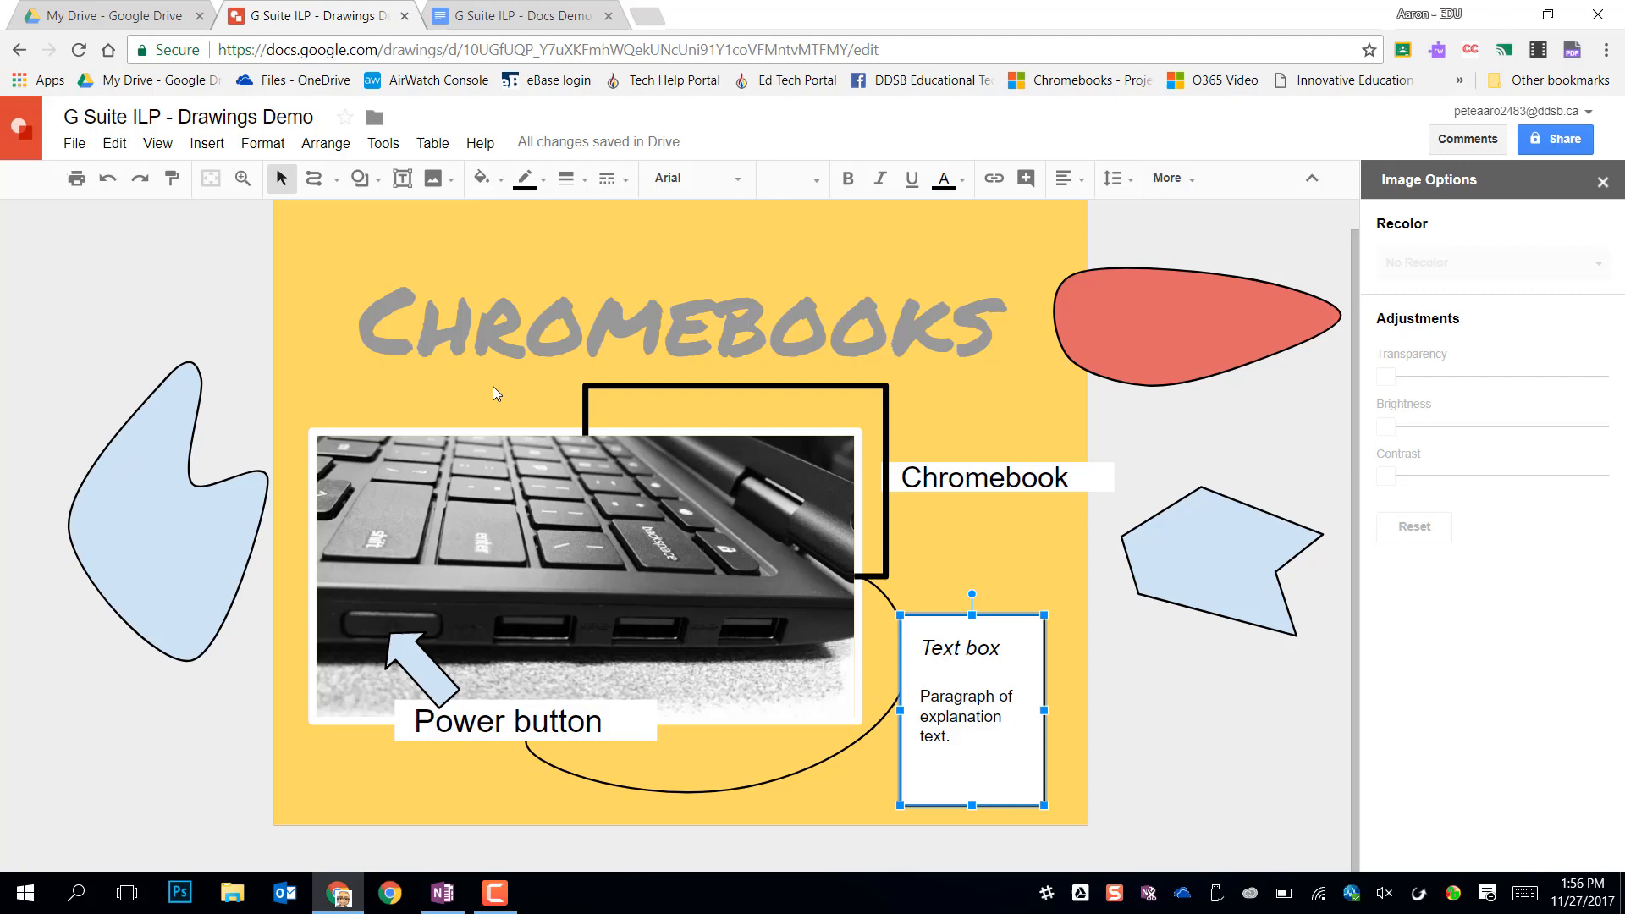
{"action": "mouse_move", "coordinate": [788, 500]}
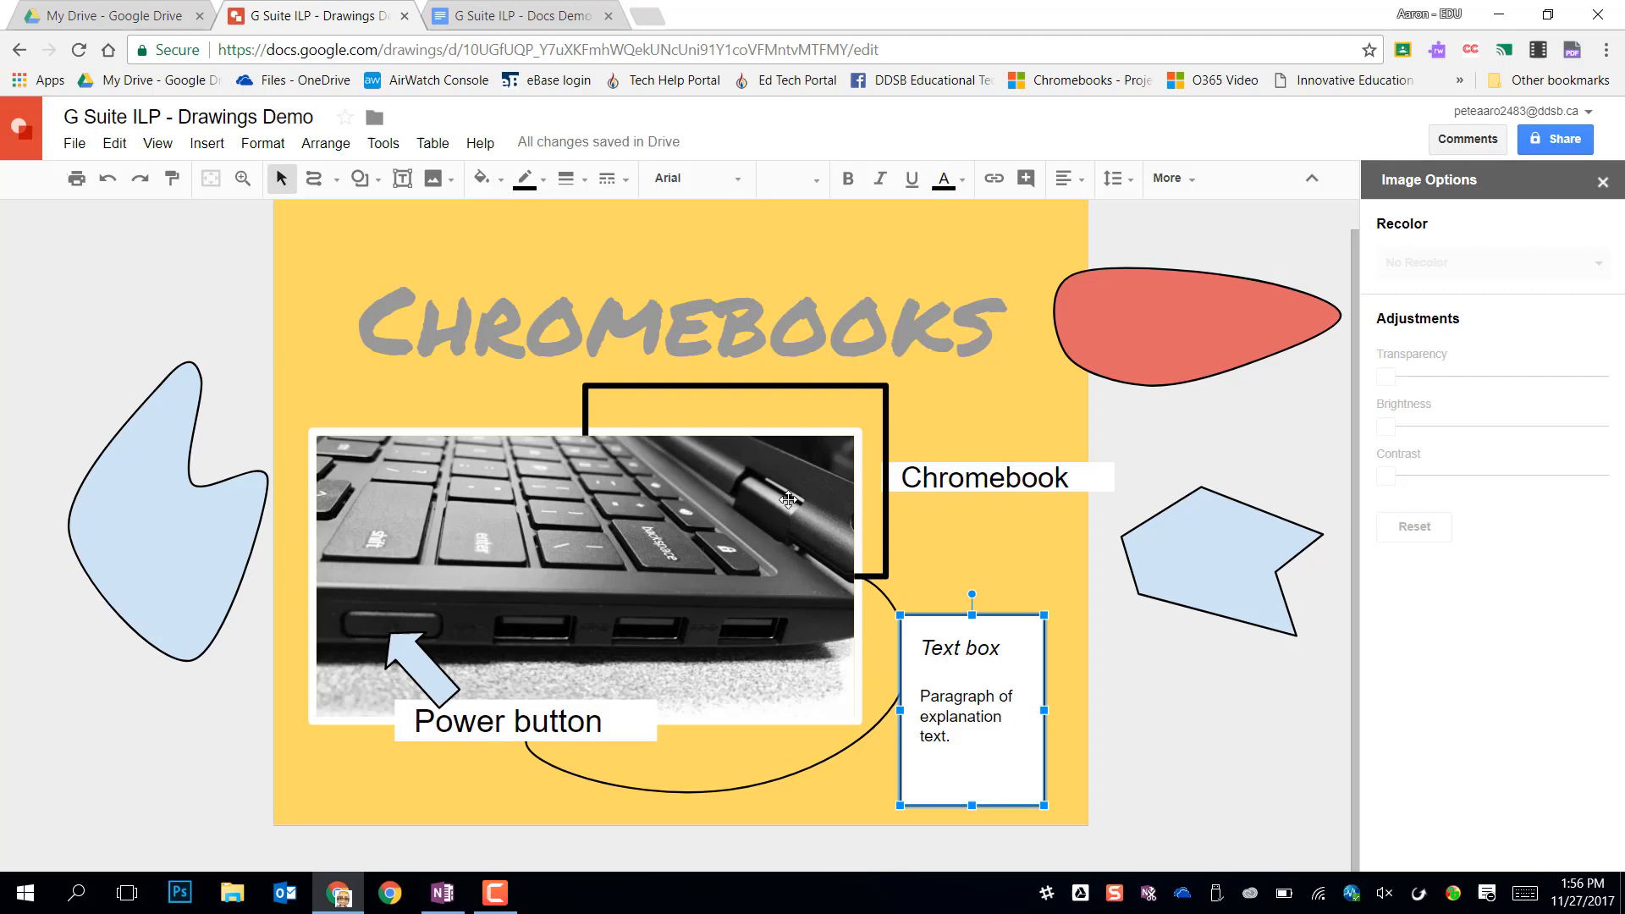
{"action": "mouse_move", "coordinate": [531, 342]}
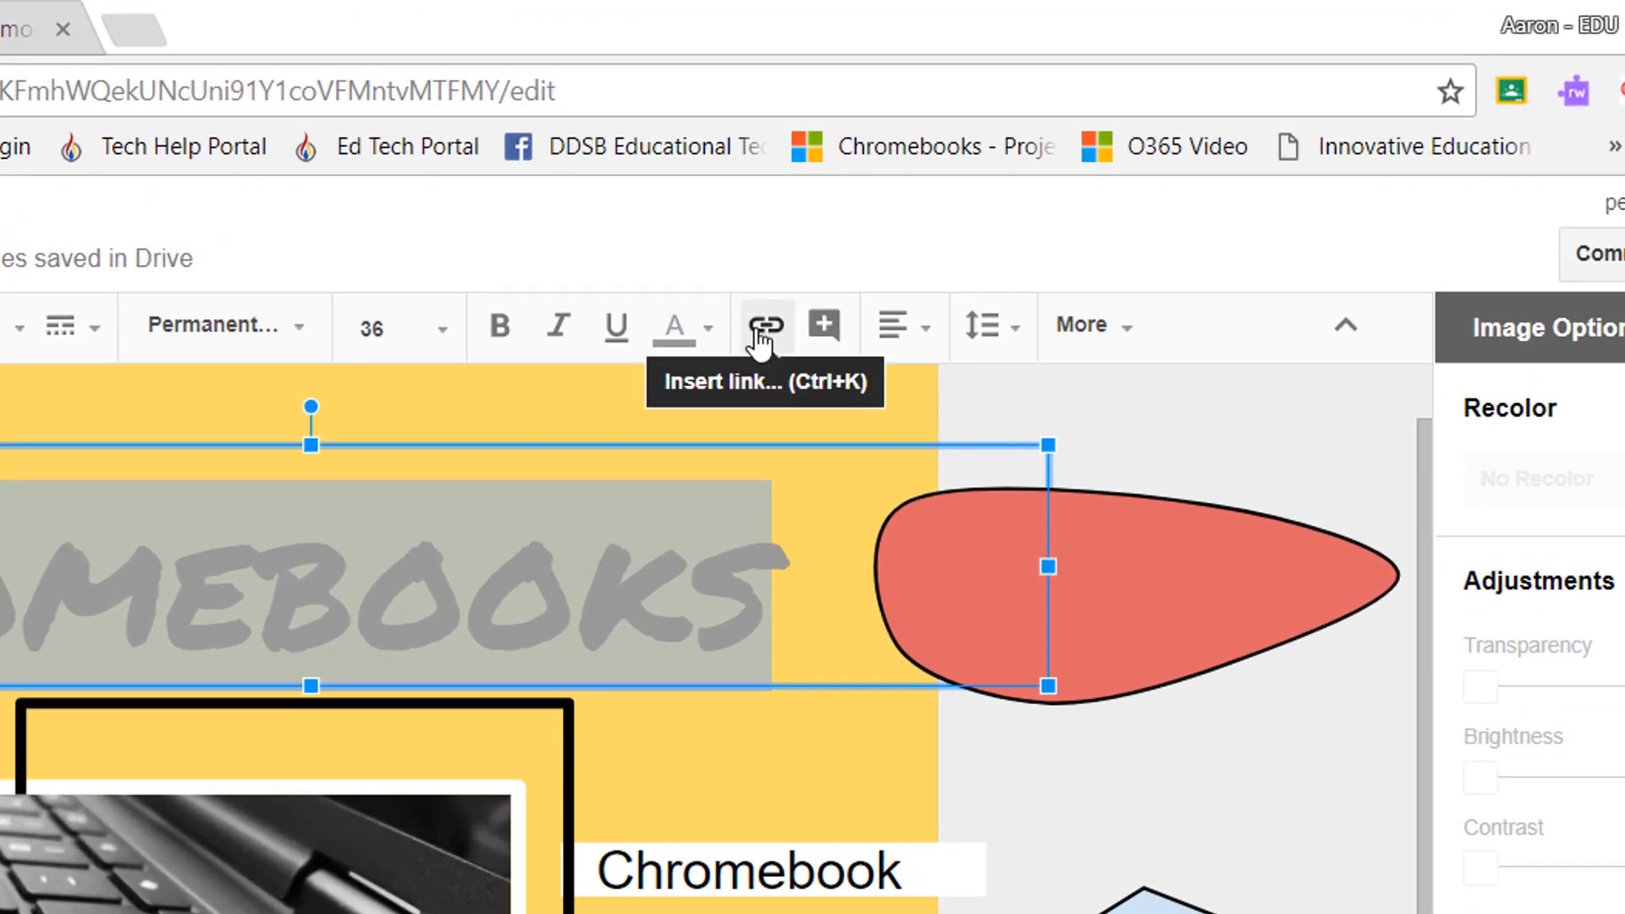
Step: Link the Chromebooks title to a 'ddsb.sites.g…' web address
{"action": "left_click", "coordinate": [762, 325]}
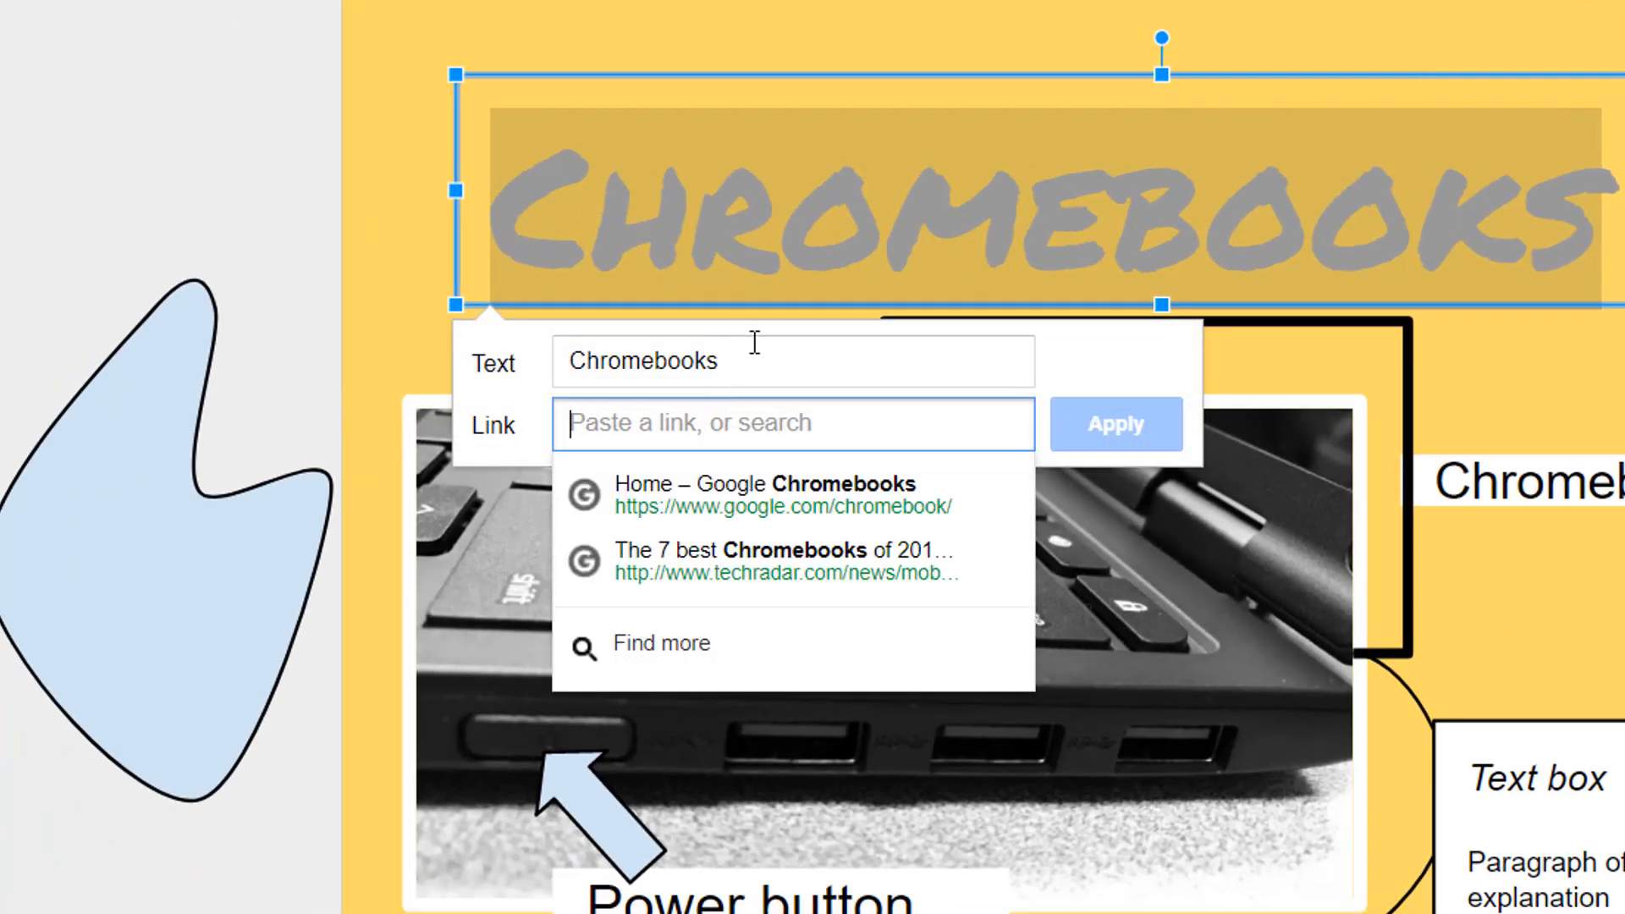
{"action": "mouse_move", "coordinate": [807, 518]}
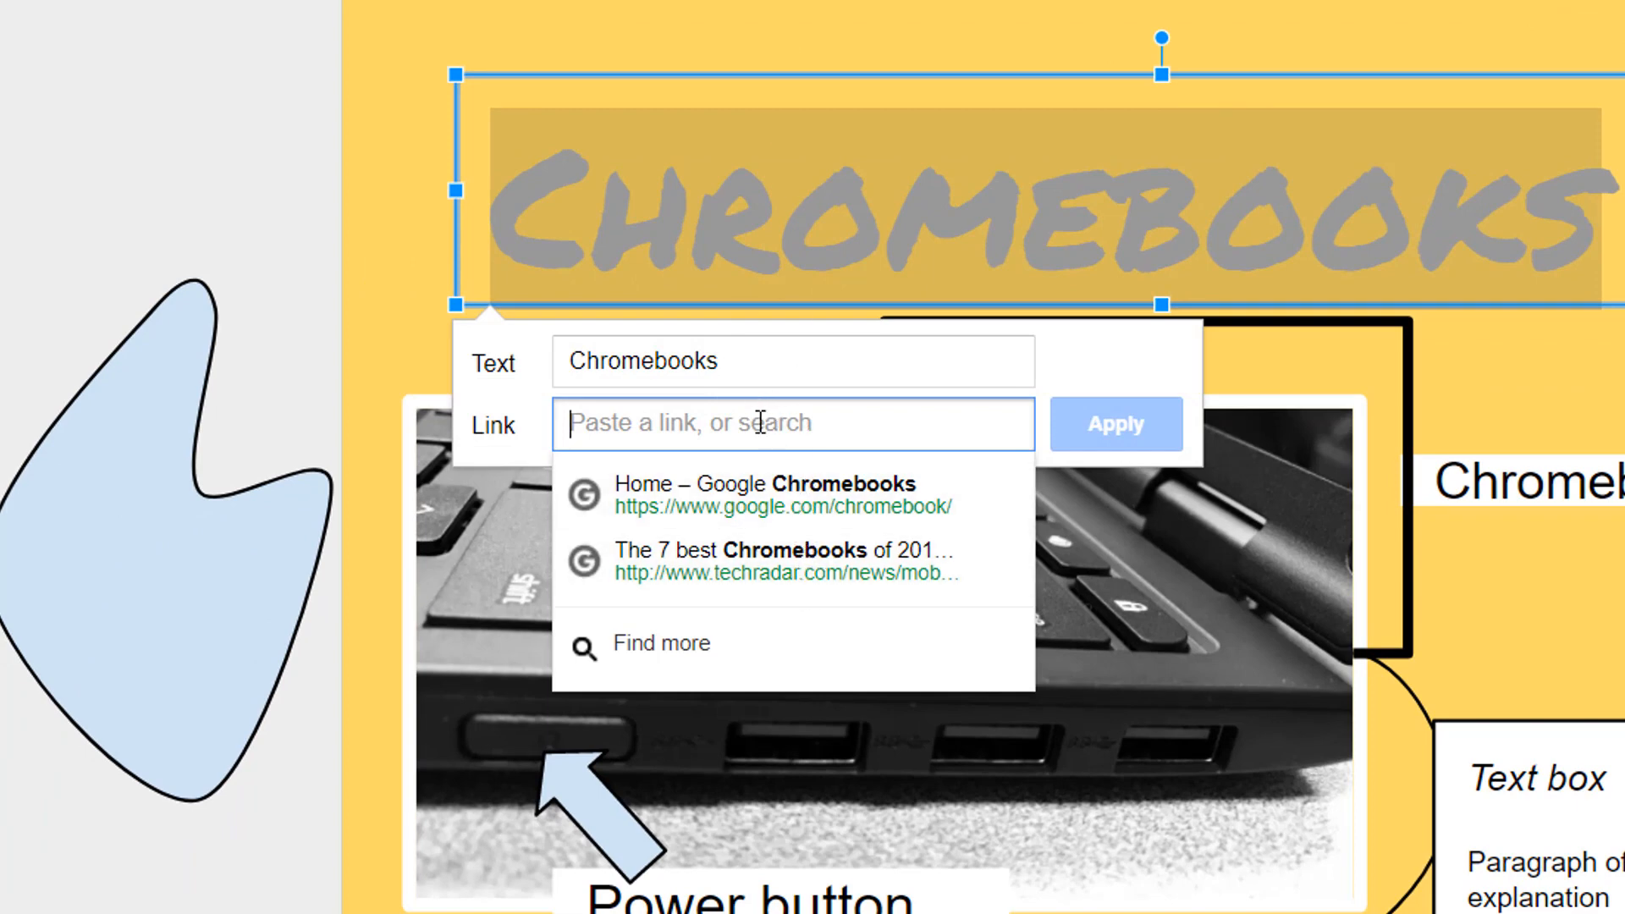
{"action": "type", "text": "ddsb."}
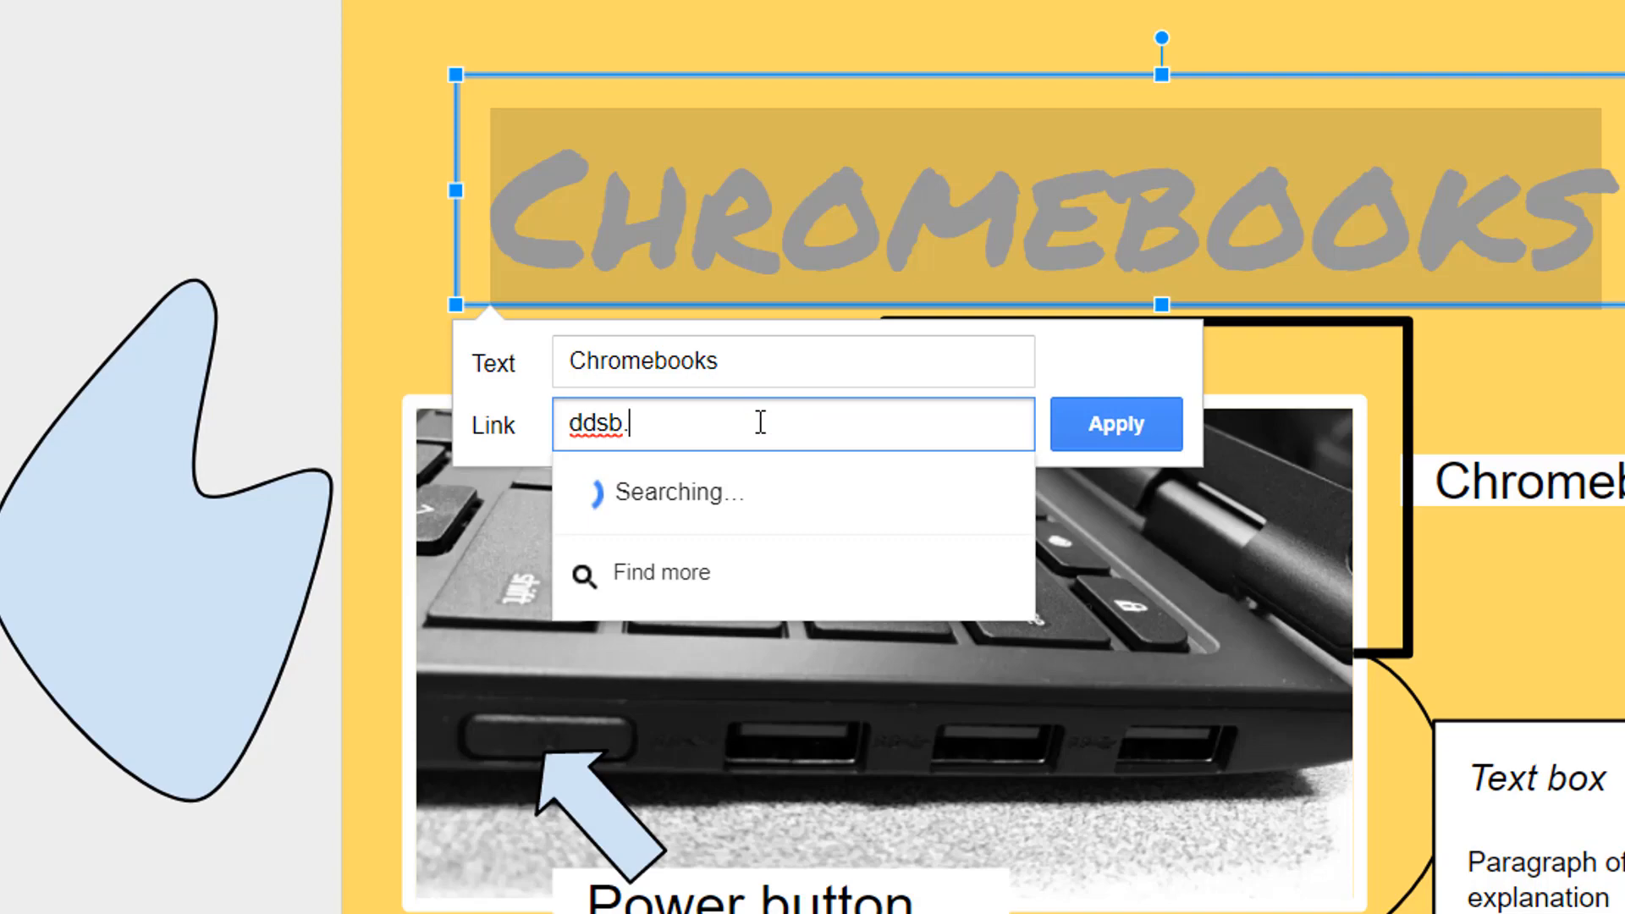
{"action": "type", "text": "sites.g"}
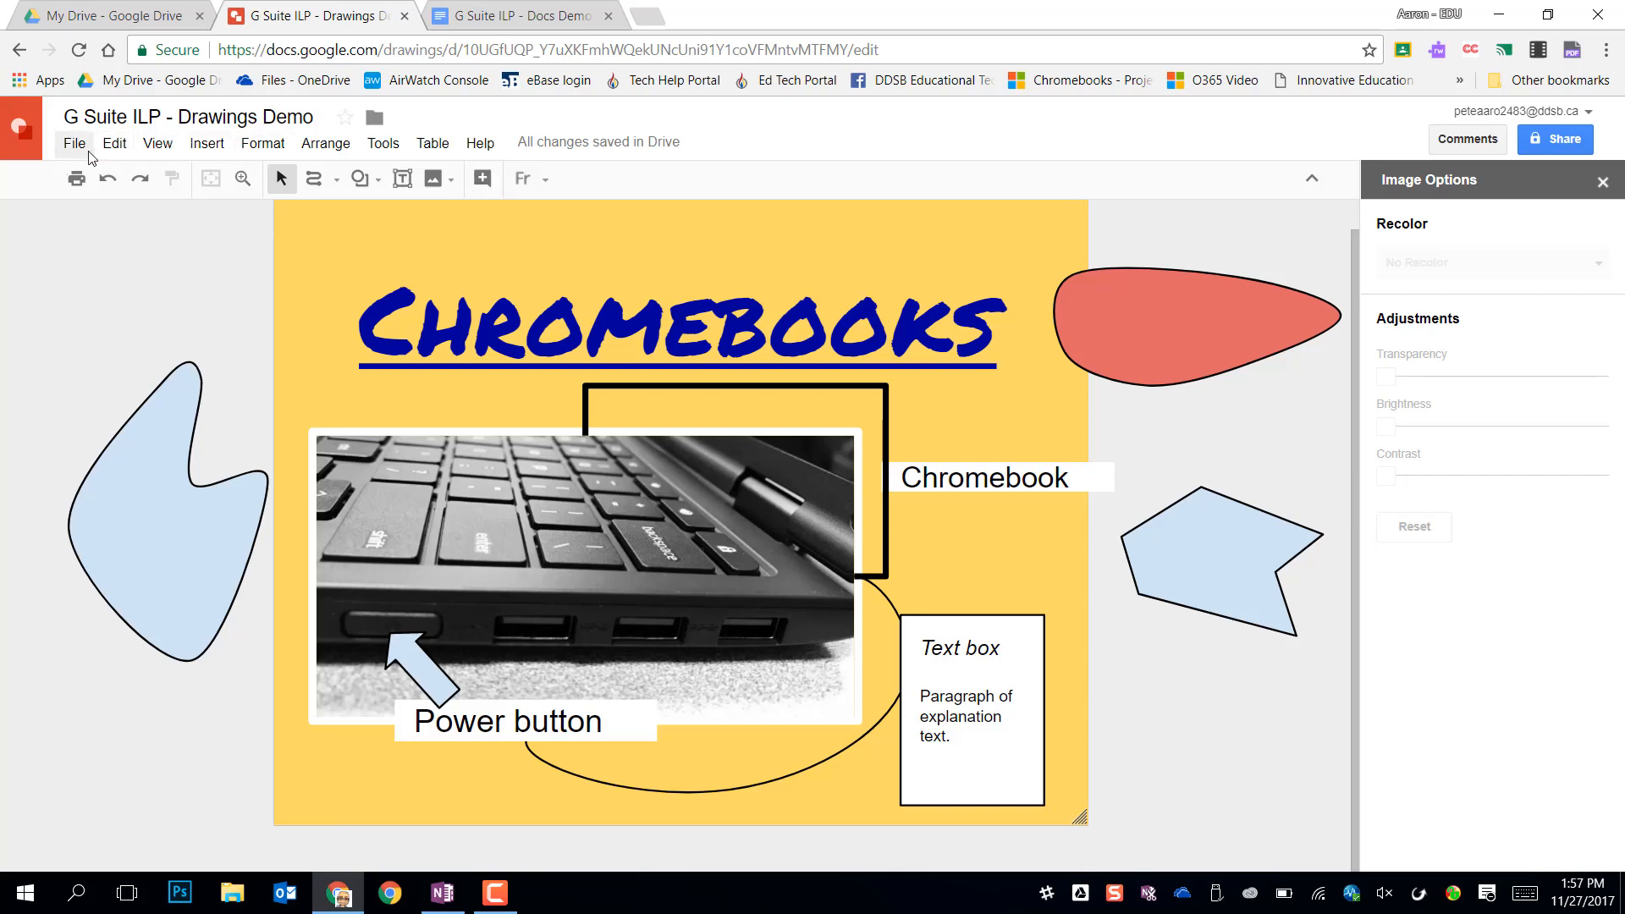
Step: Publish the Chromebooks drawing to the web at Medium (407x319) size and confirm
{"action": "left_click", "coordinate": [73, 143]}
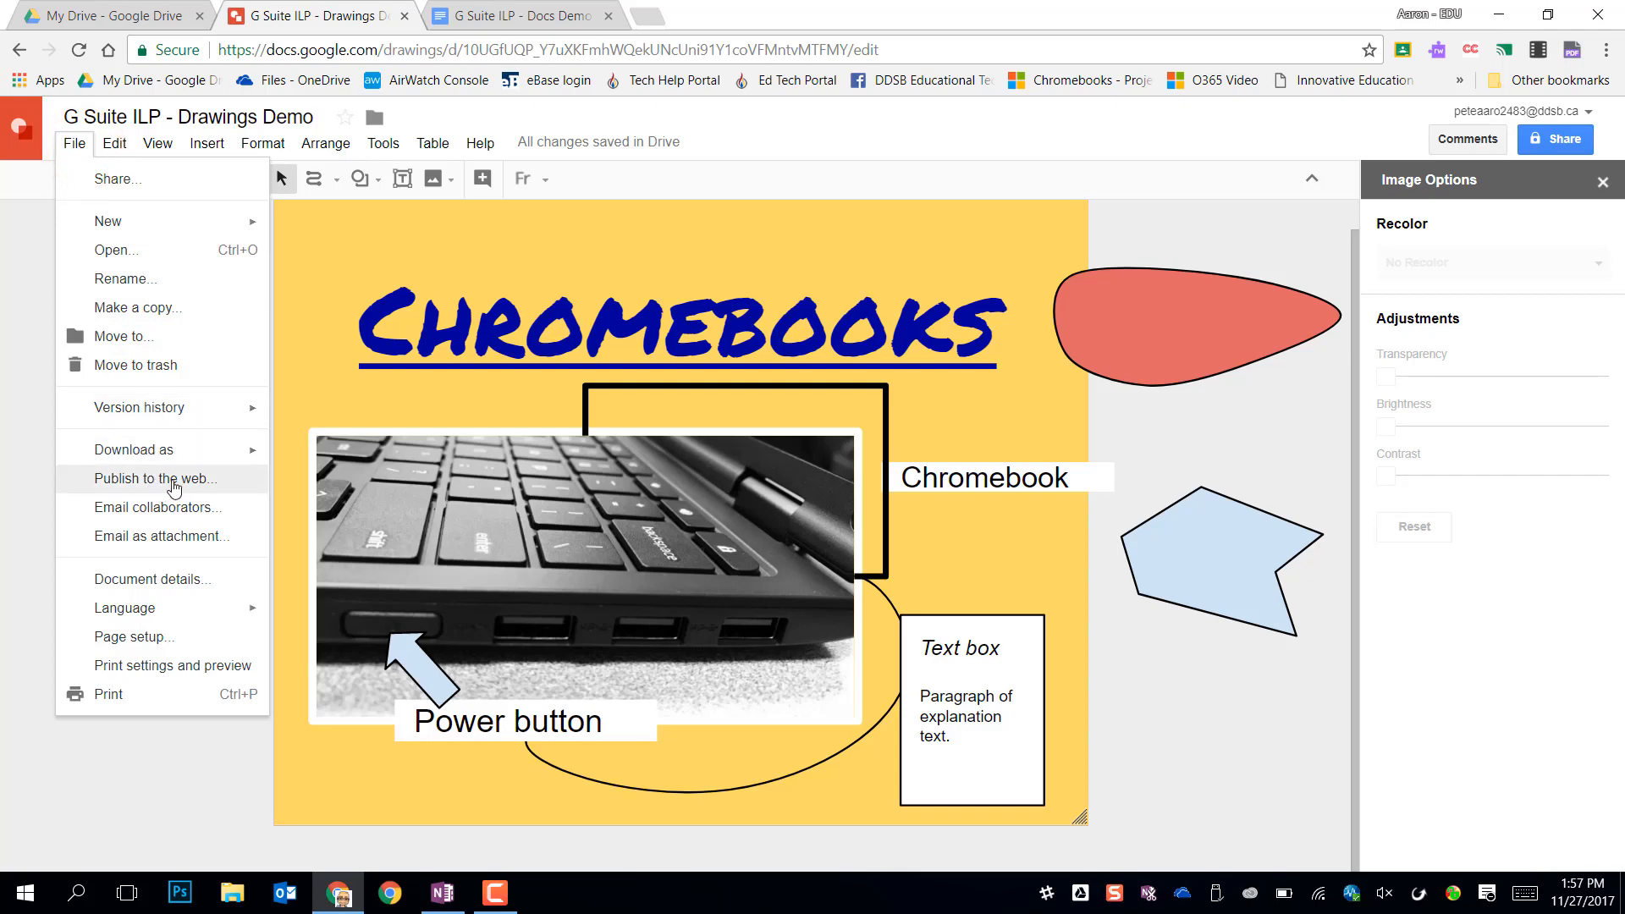
{"action": "mouse_move", "coordinate": [203, 485]}
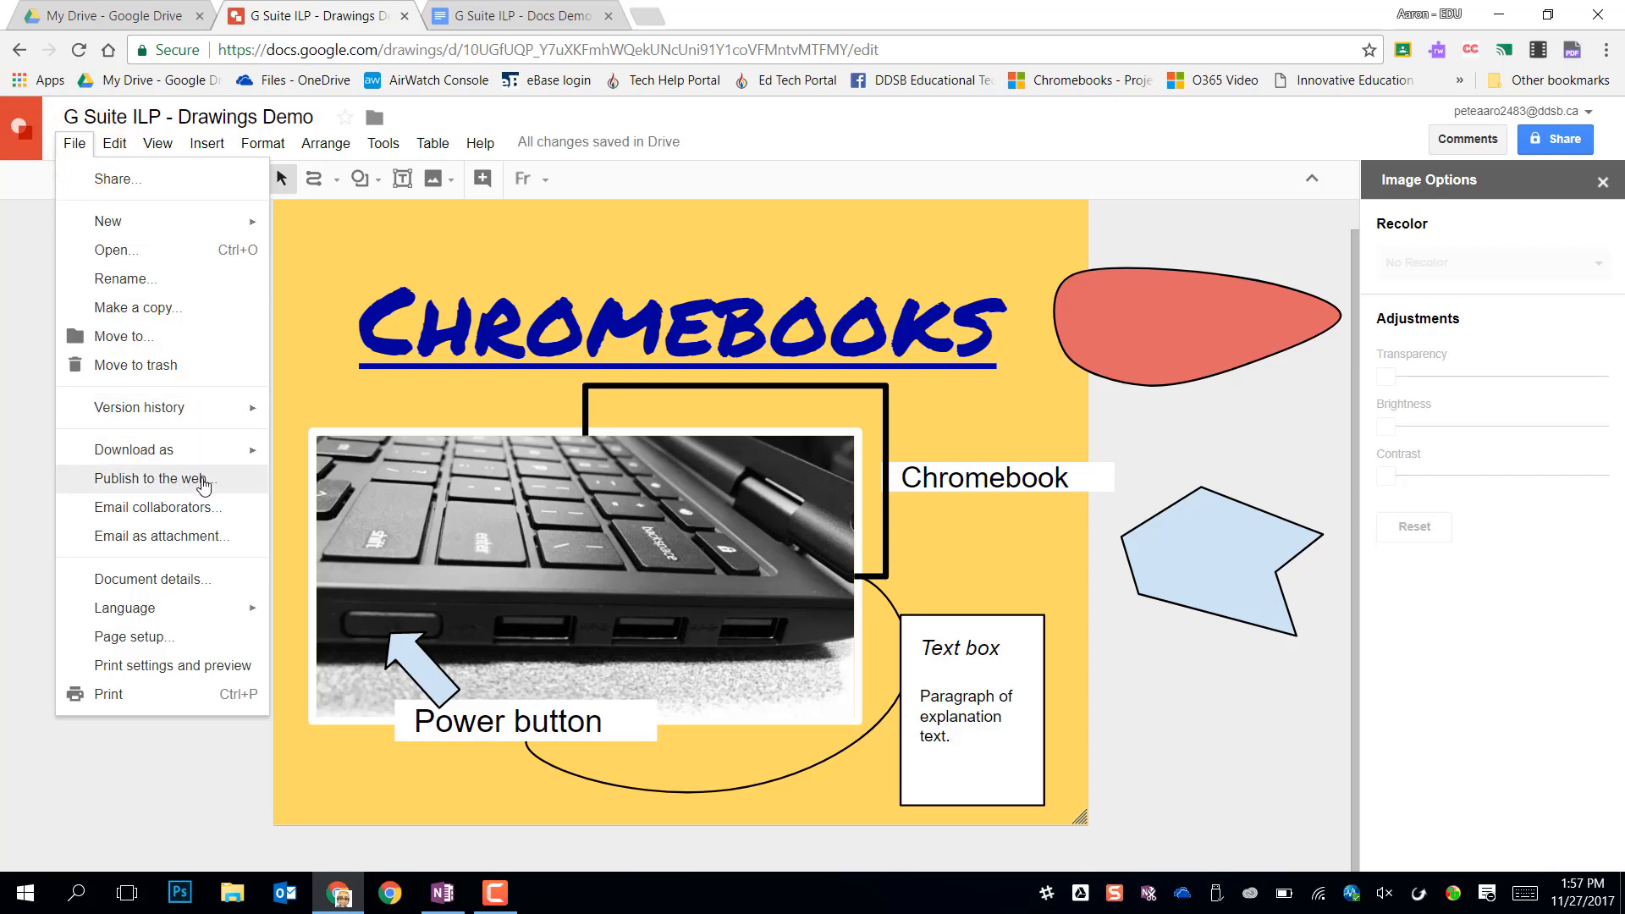
{"action": "left_click", "coordinate": [133, 448]}
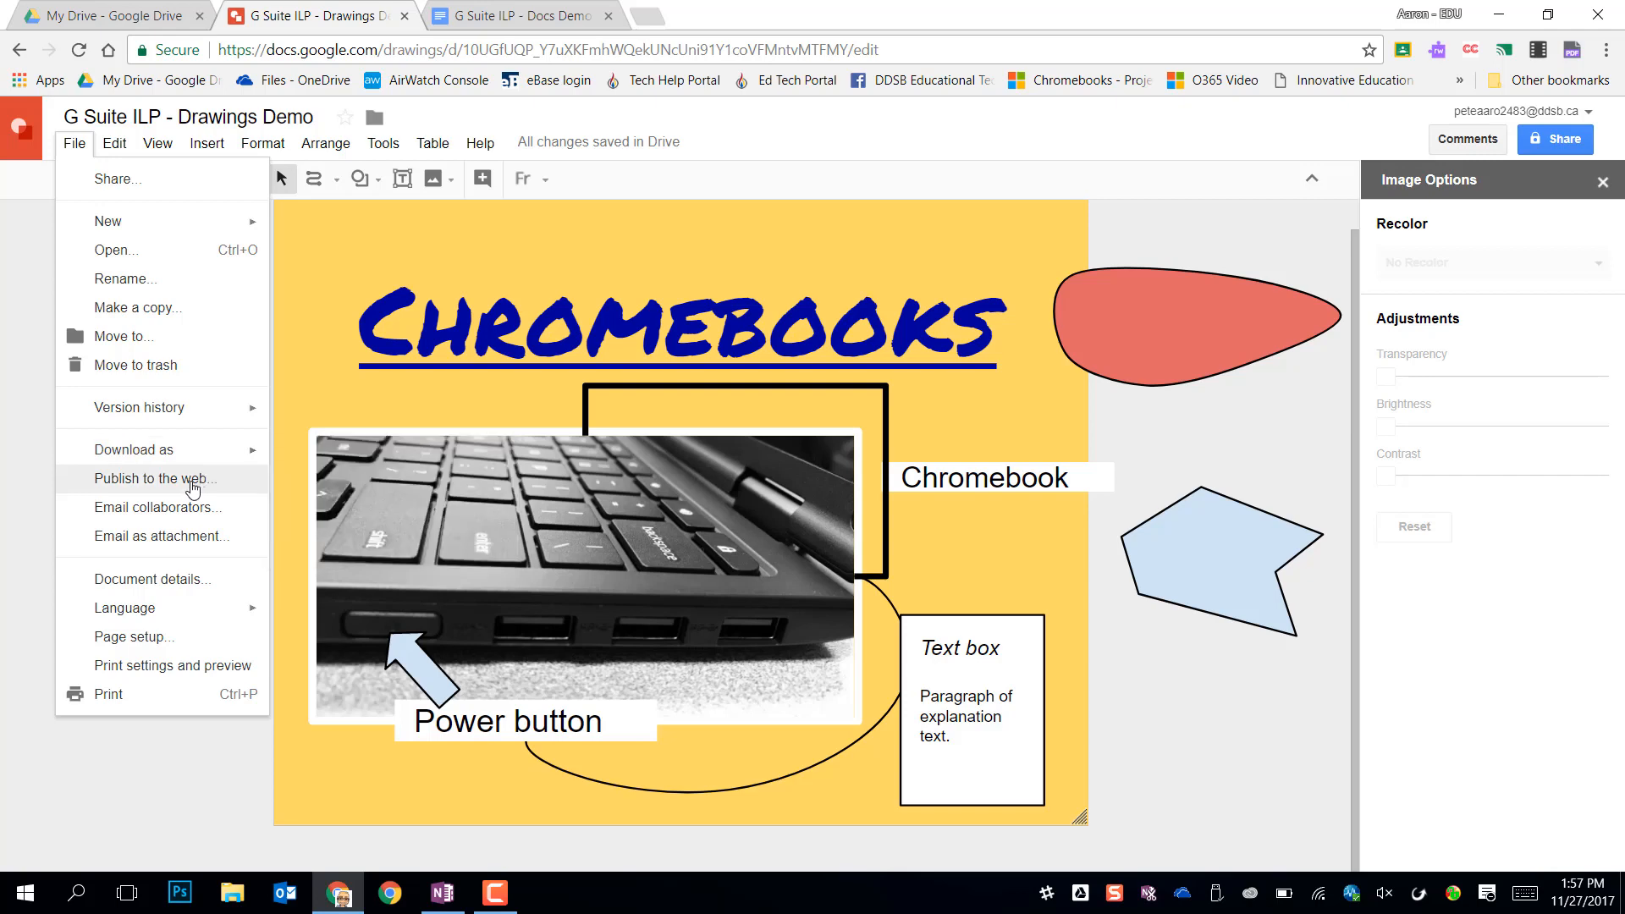
{"action": "left_click", "coordinate": [157, 478]}
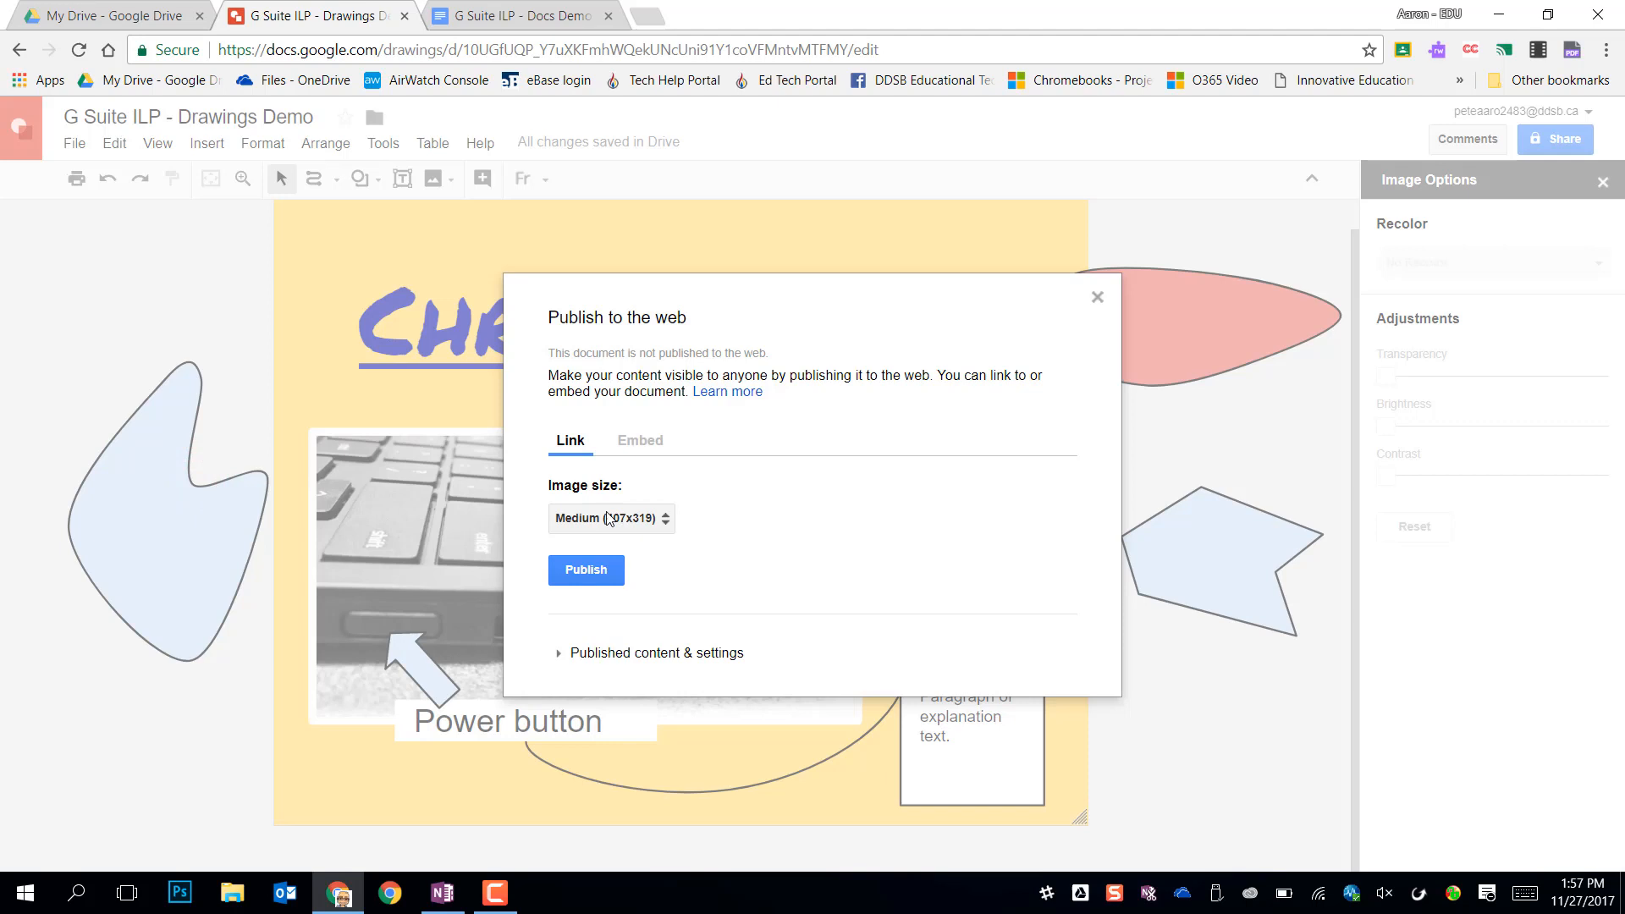
{"action": "left_click", "coordinate": [584, 569]}
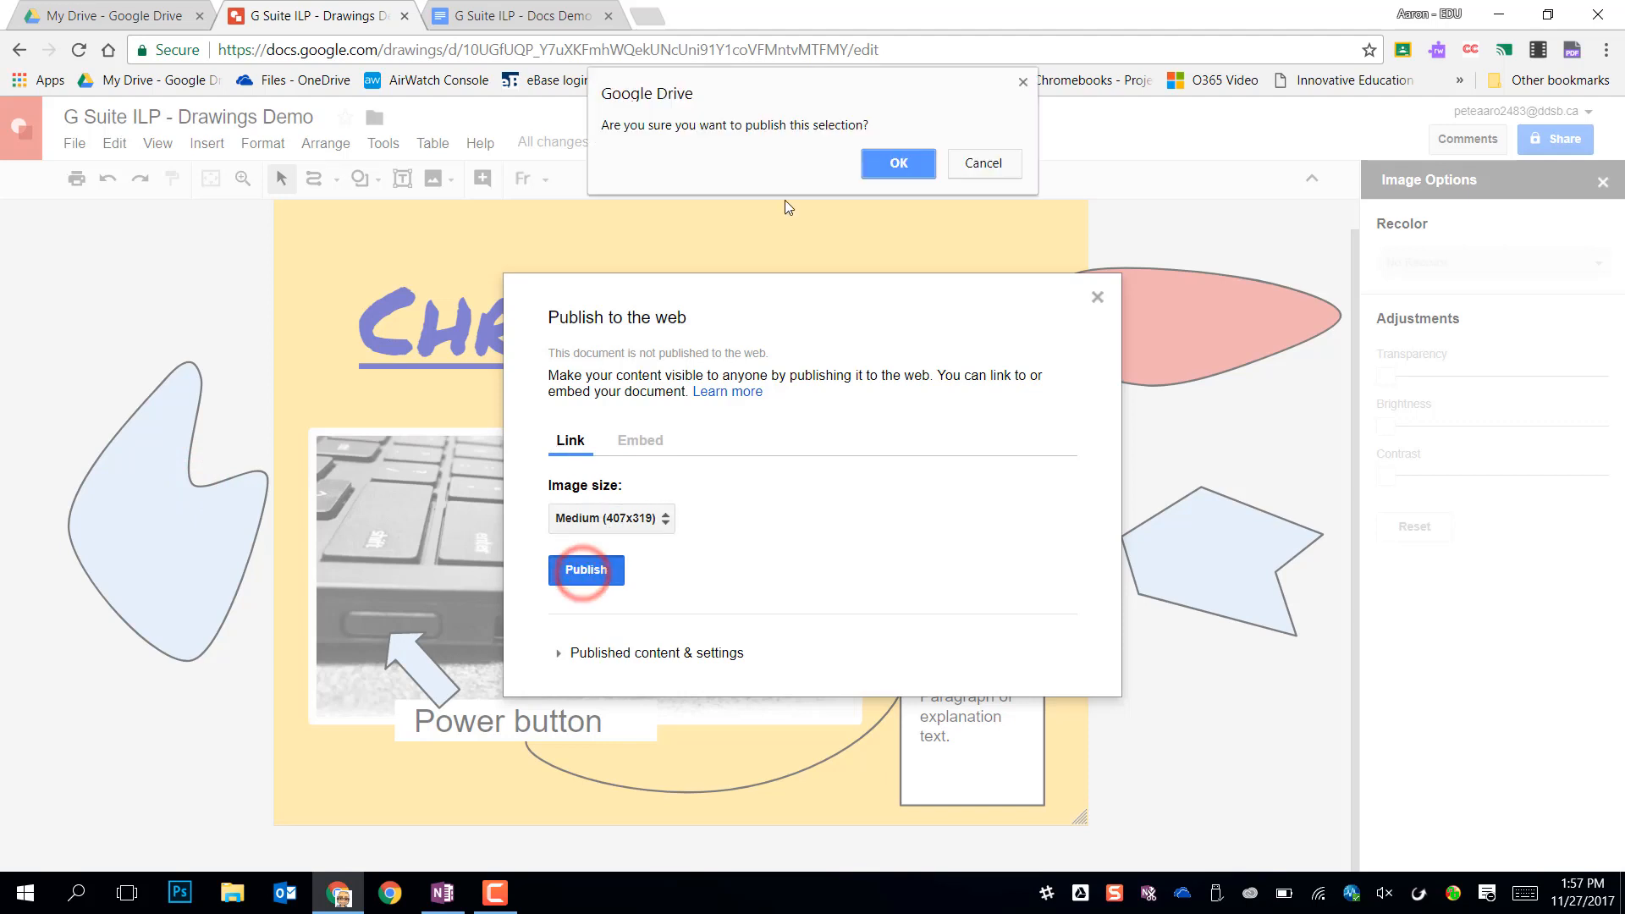
{"action": "left_click", "coordinate": [896, 163]}
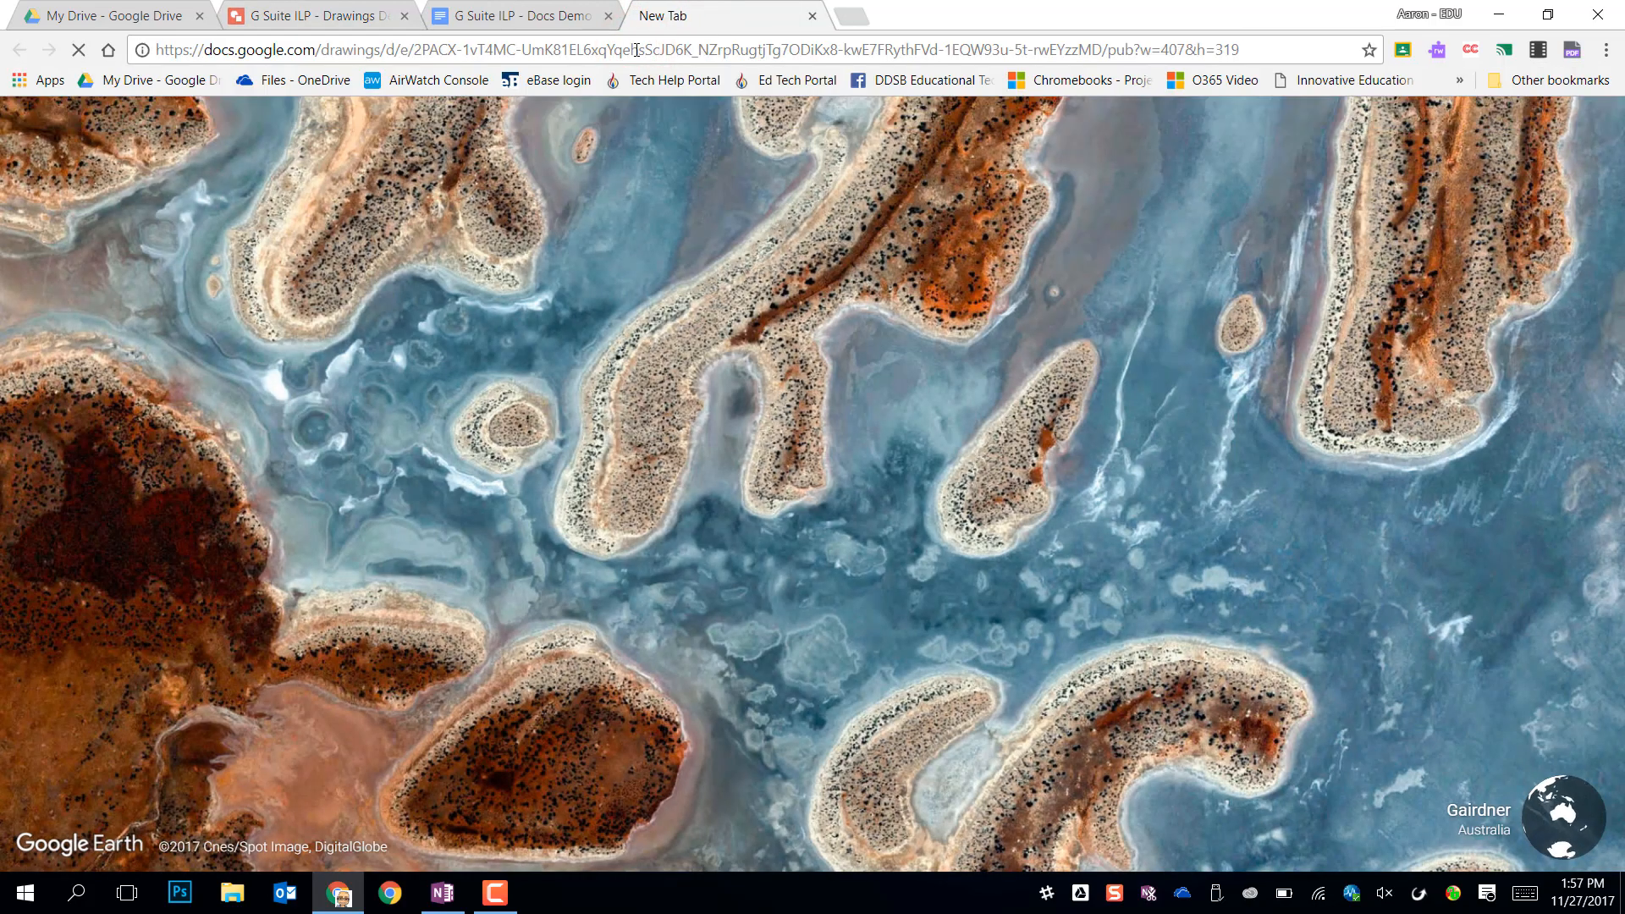
Step: Load the published drawing link in a new Chrome tab, downloading the image
{"action": "left_click", "coordinate": [218, 849]}
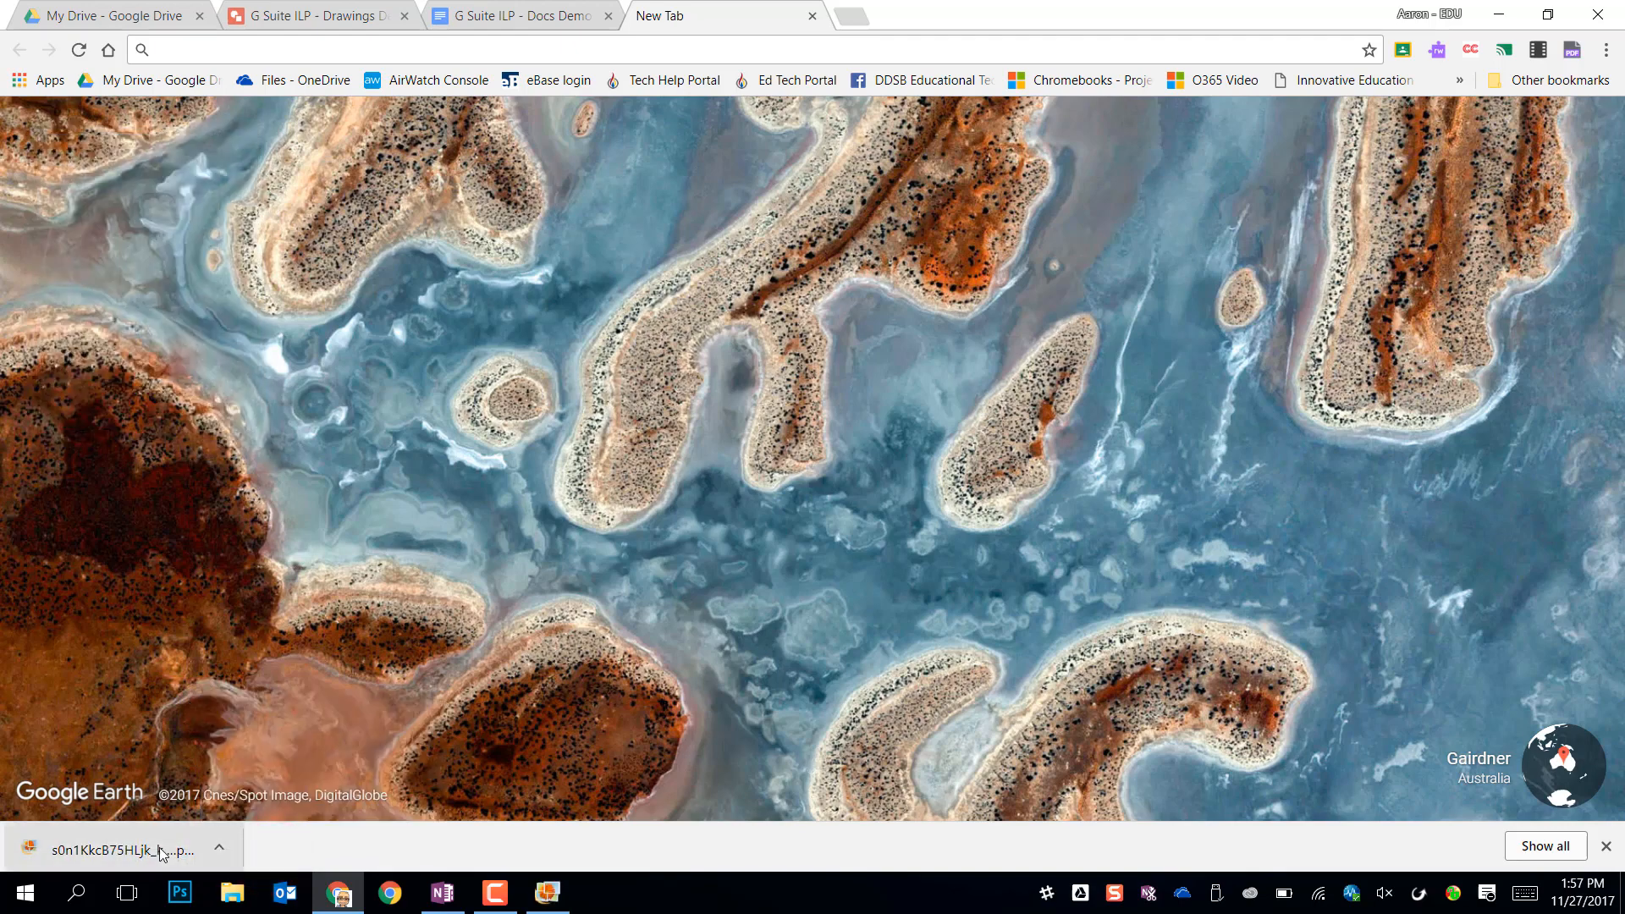
{"action": "mouse_move", "coordinate": [515, 15]}
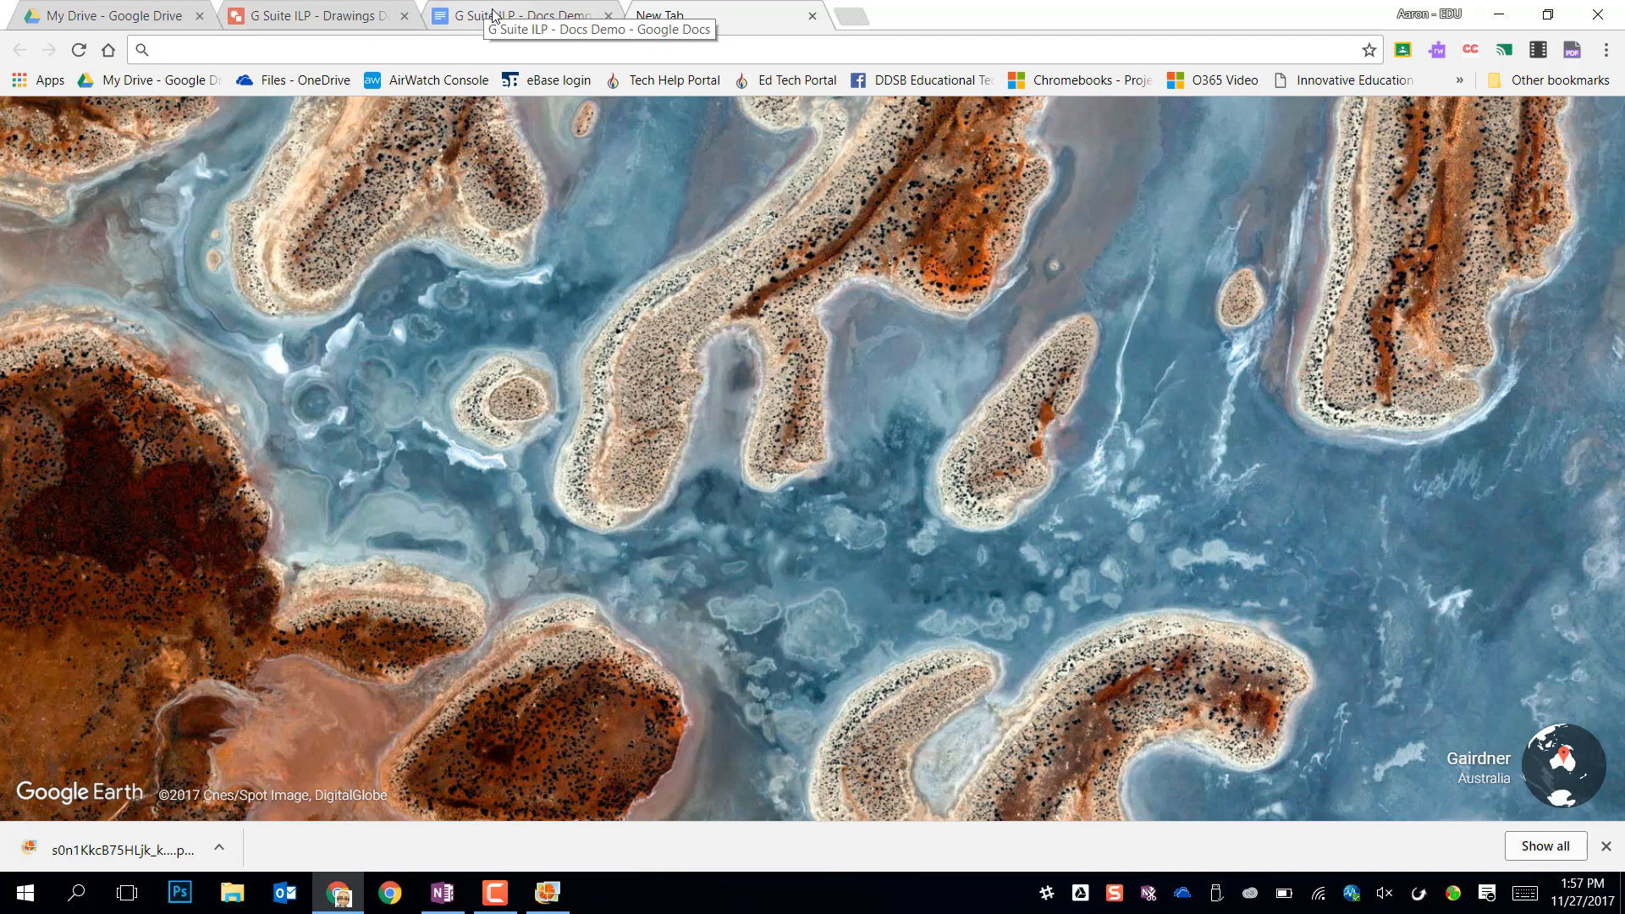
Step: In the Docs Demo document, start inserting an image by URL below the credits
{"action": "left_click", "coordinate": [518, 15]}
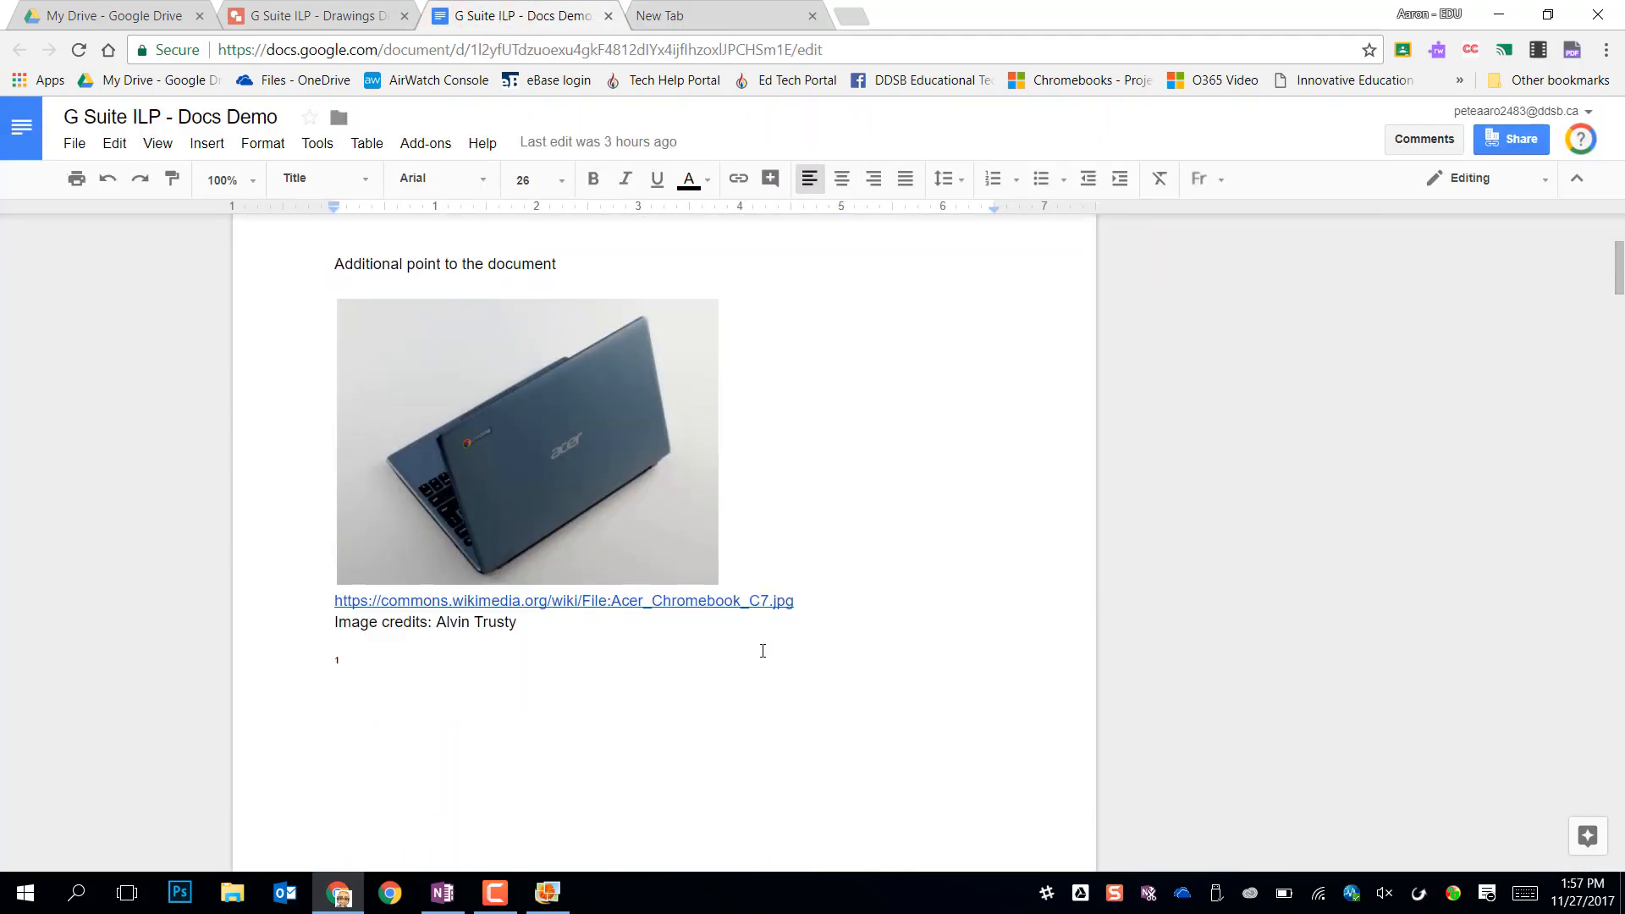
{"action": "left_click", "coordinate": [338, 684]}
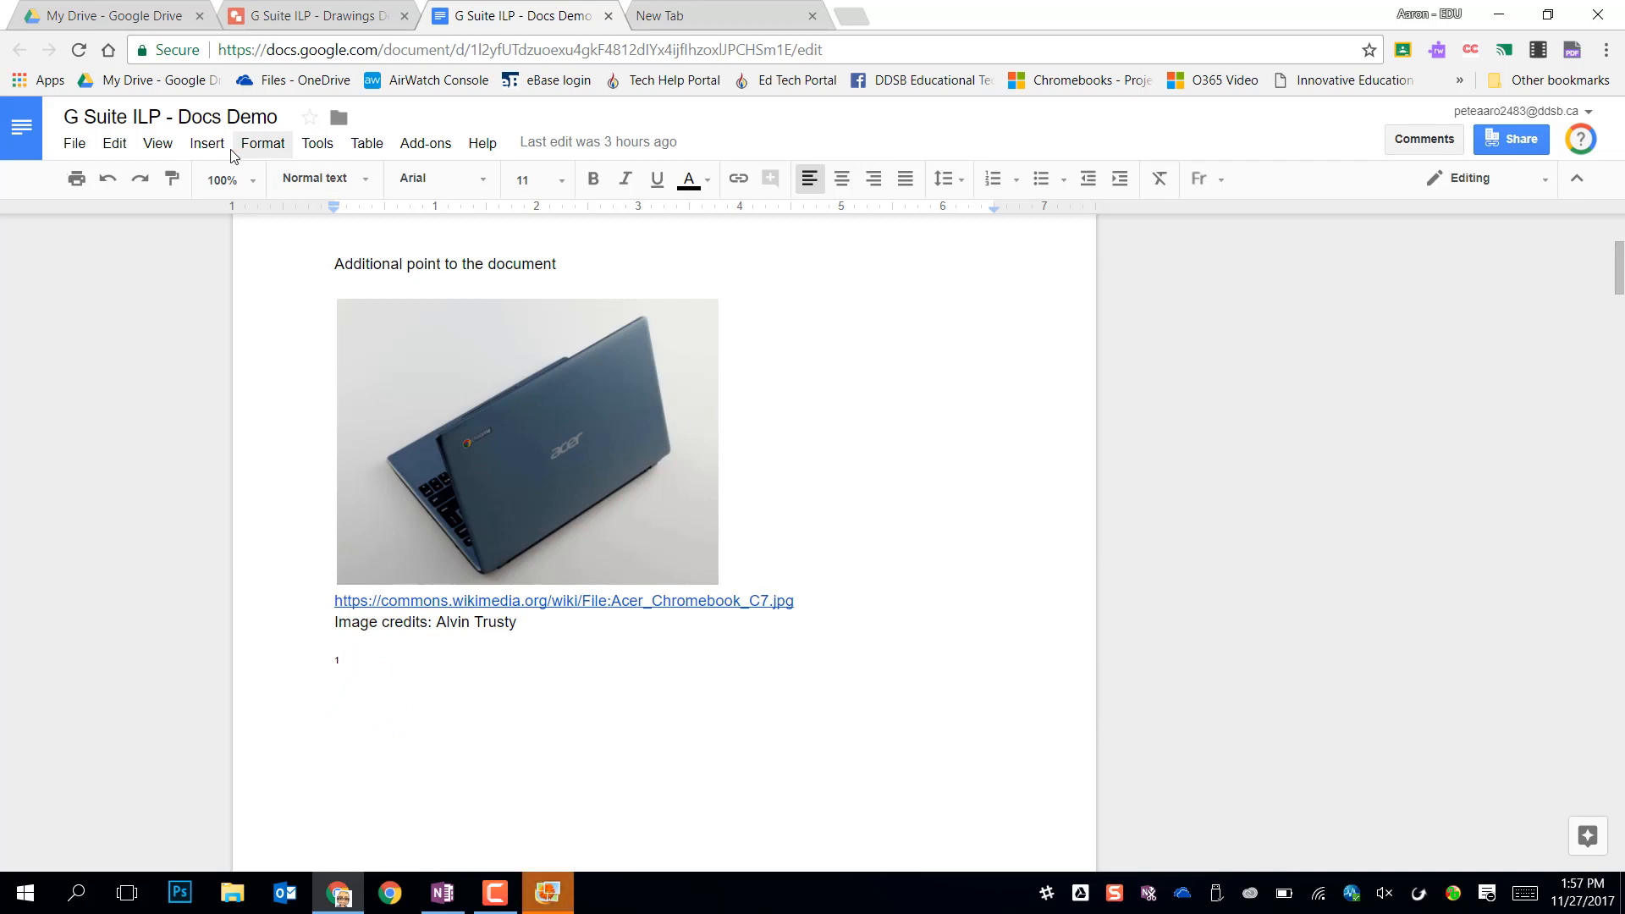
{"action": "left_click", "coordinate": [204, 143]}
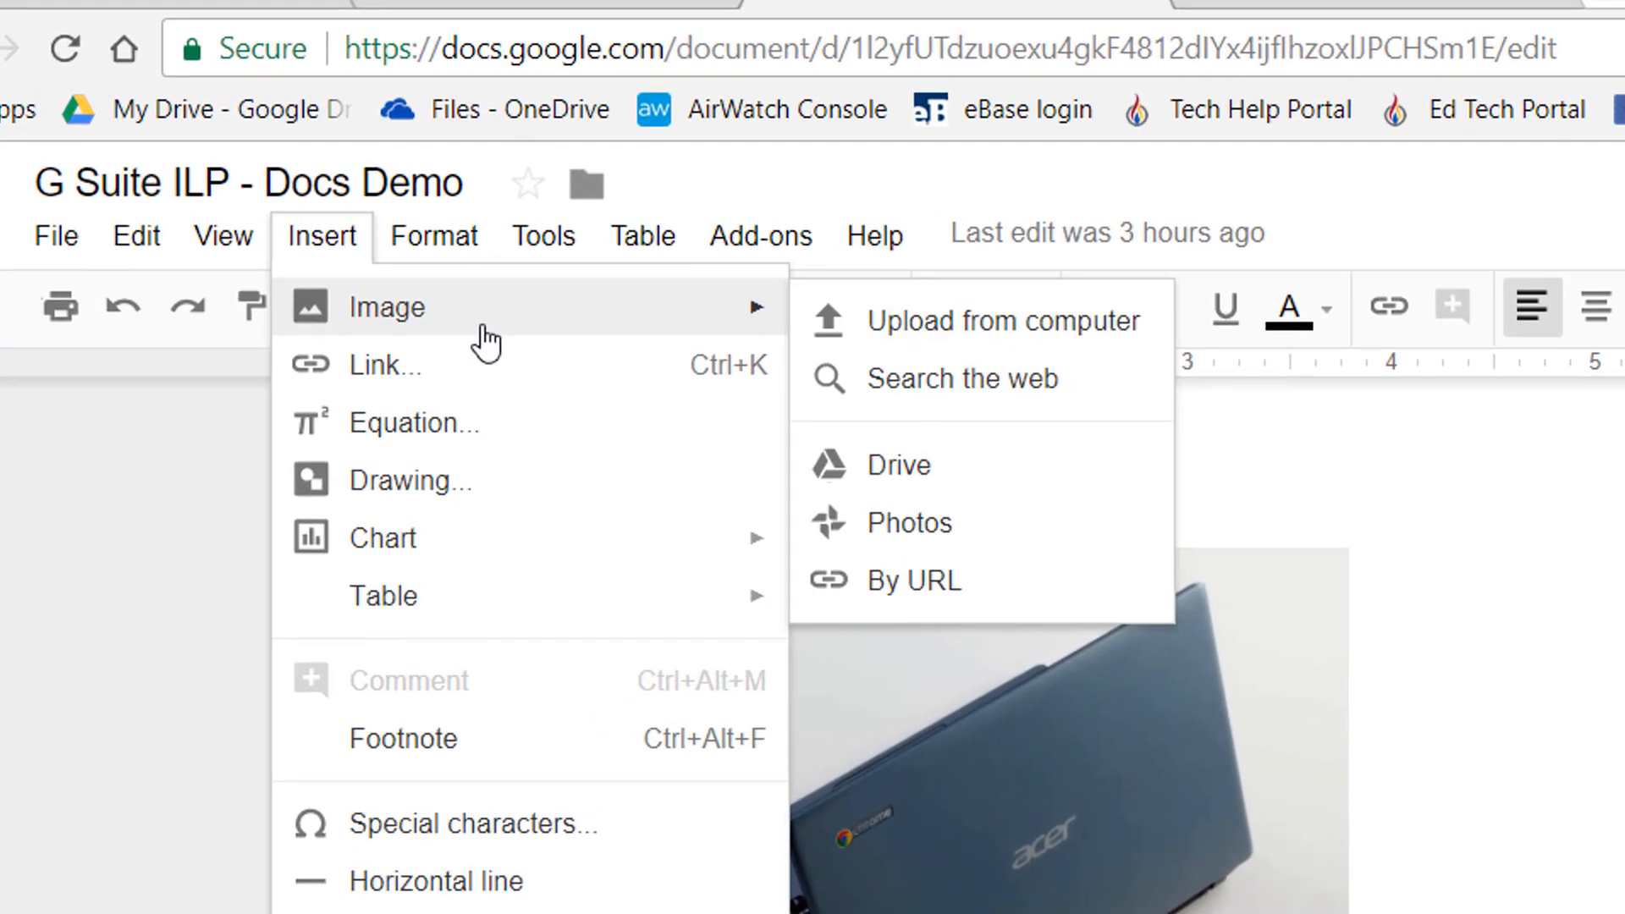
{"action": "left_click", "coordinate": [914, 581]}
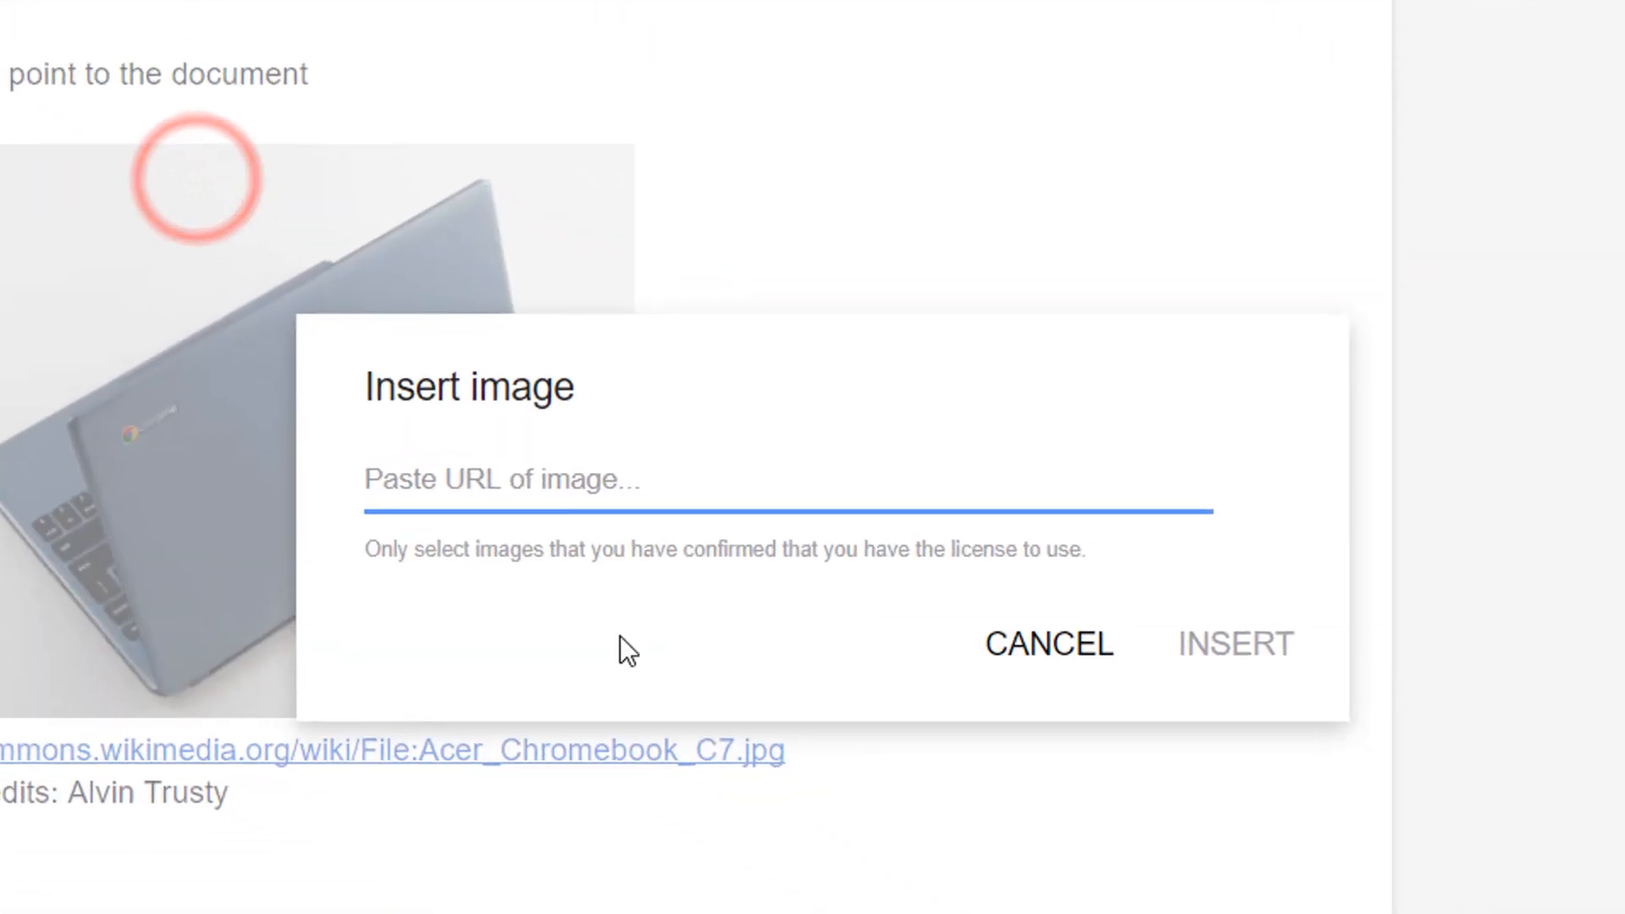
{"action": "type", "text": "https://docs.google.com/drawings/d/e/2PACX-1vT4MC-UmK81EL6x"}
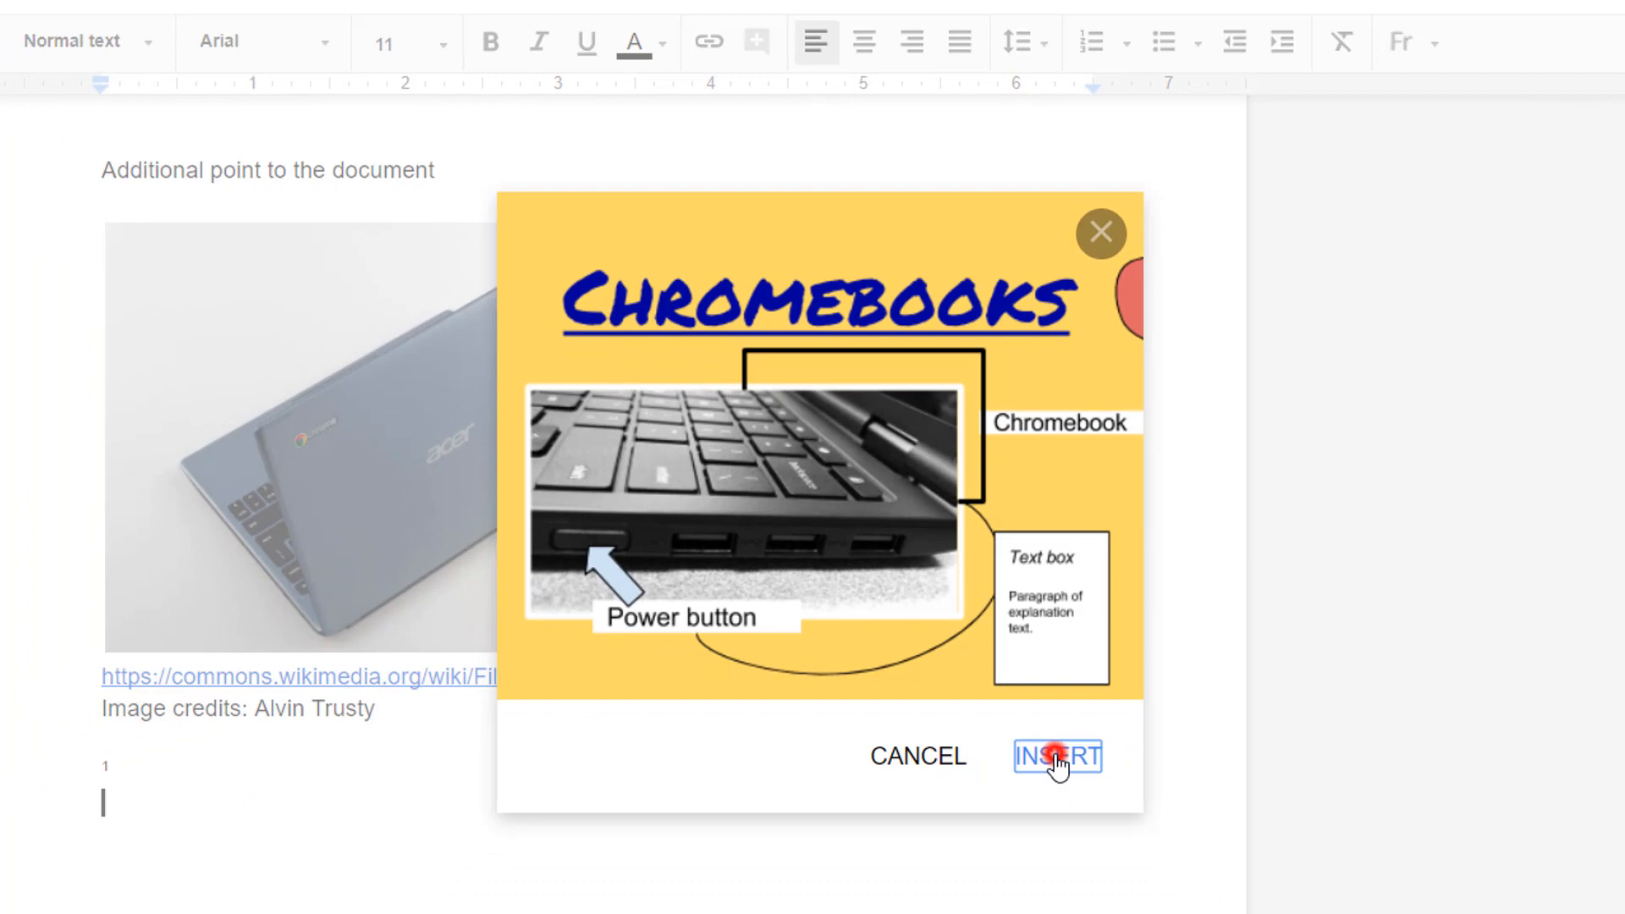
{"action": "left_click", "coordinate": [1057, 757]}
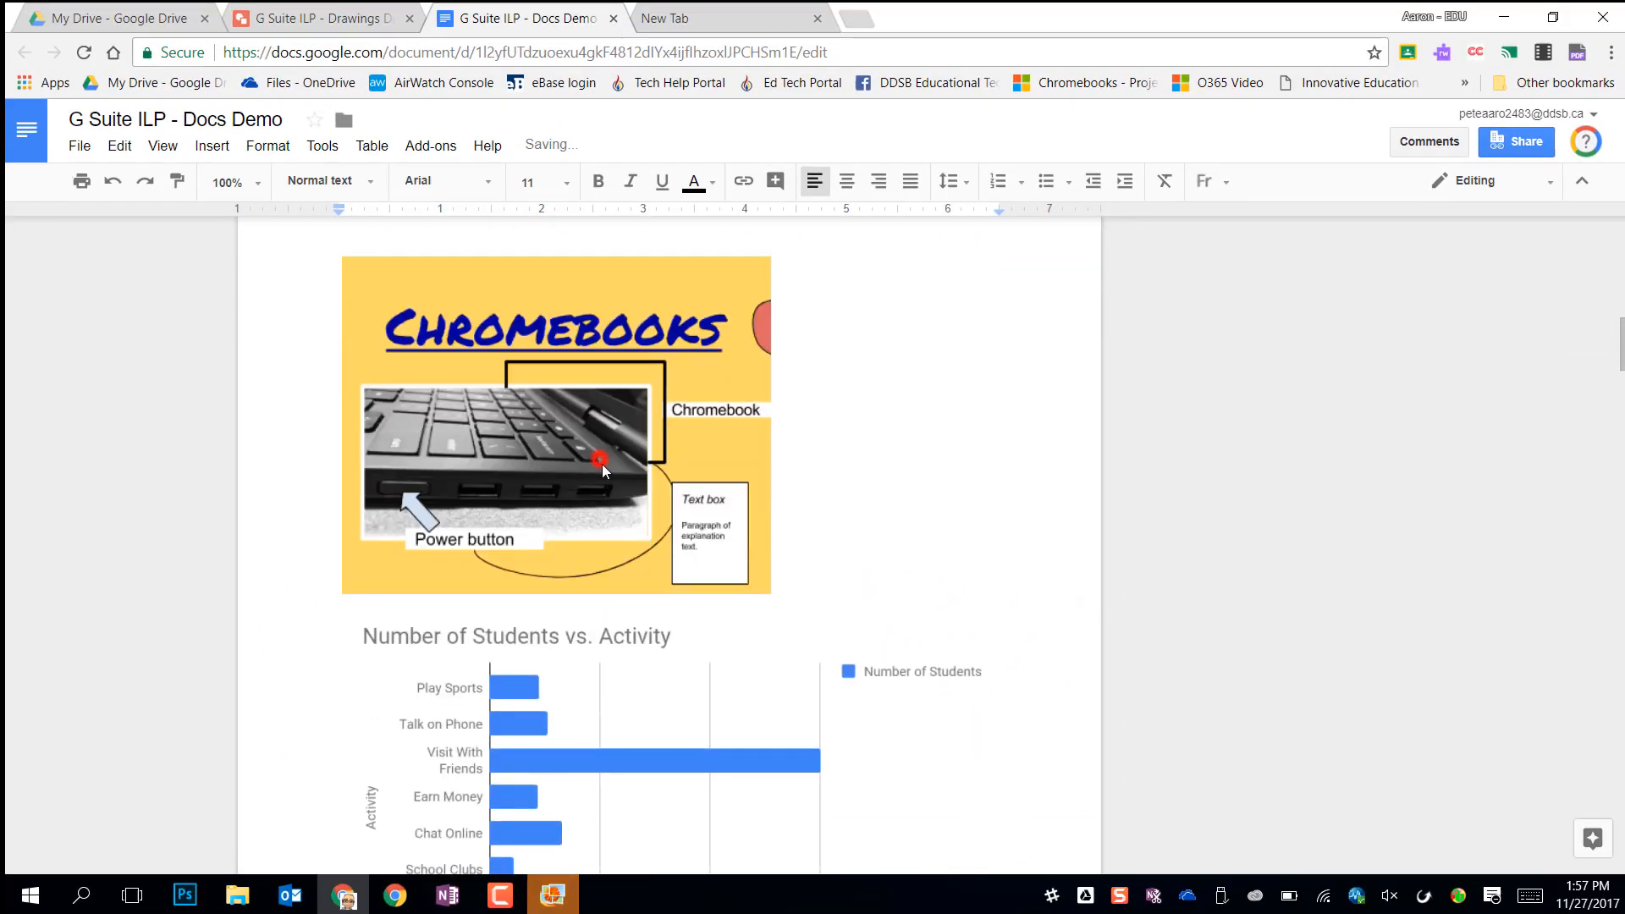
{"action": "left_click", "coordinate": [600, 461]}
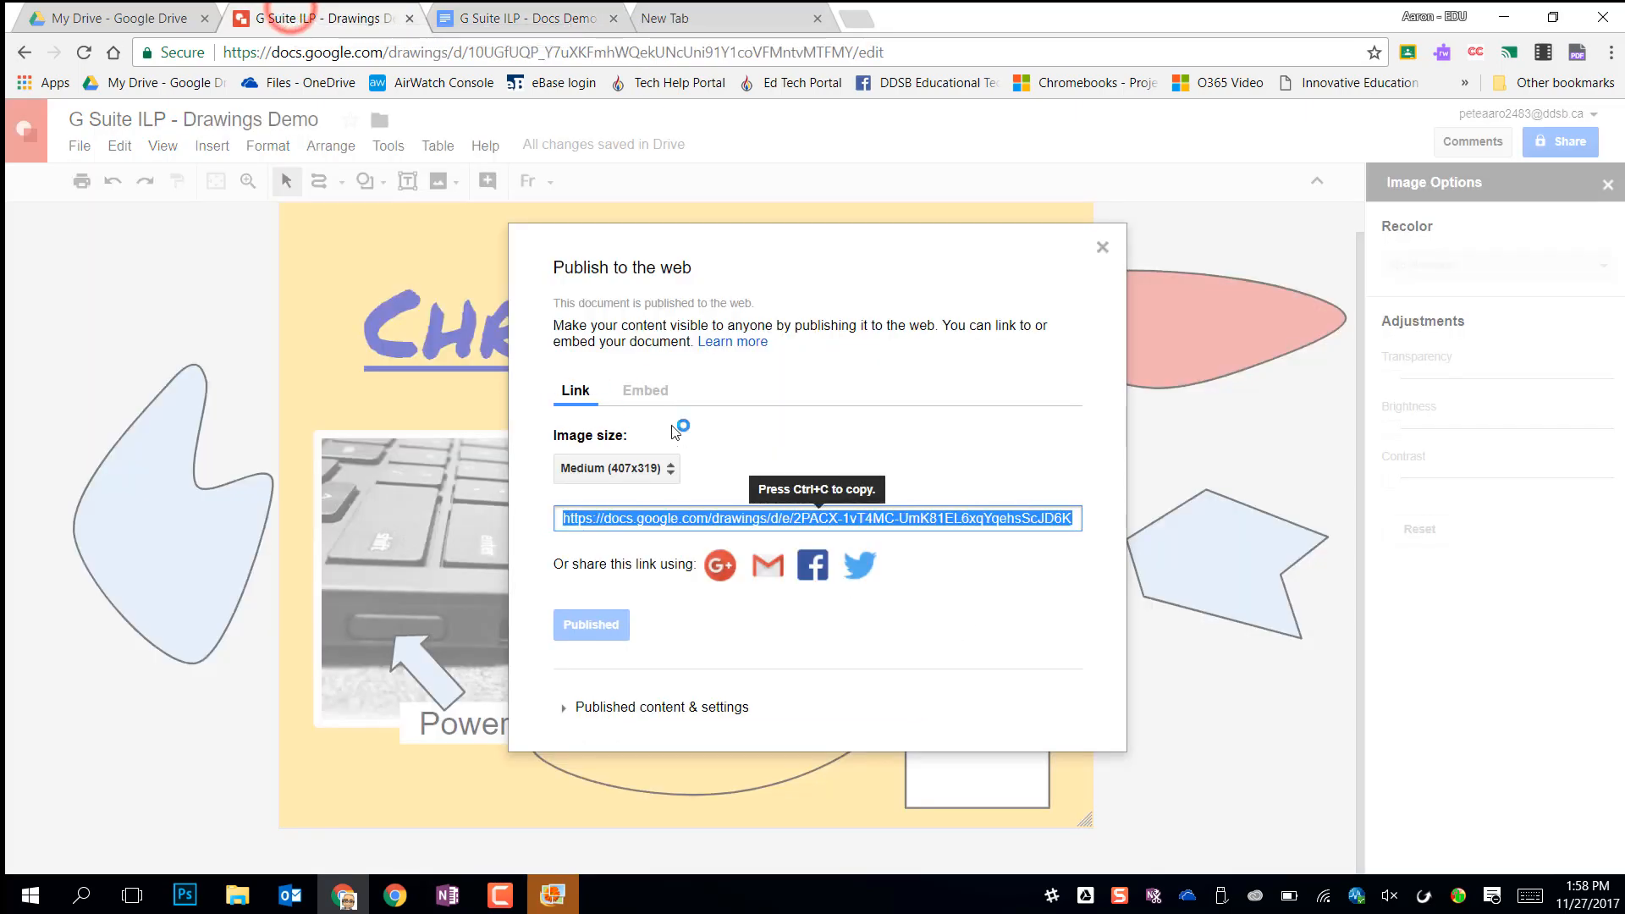
Step: Close the Publish to the web dialog in Google Drawings
{"action": "left_click", "coordinate": [1100, 247]}
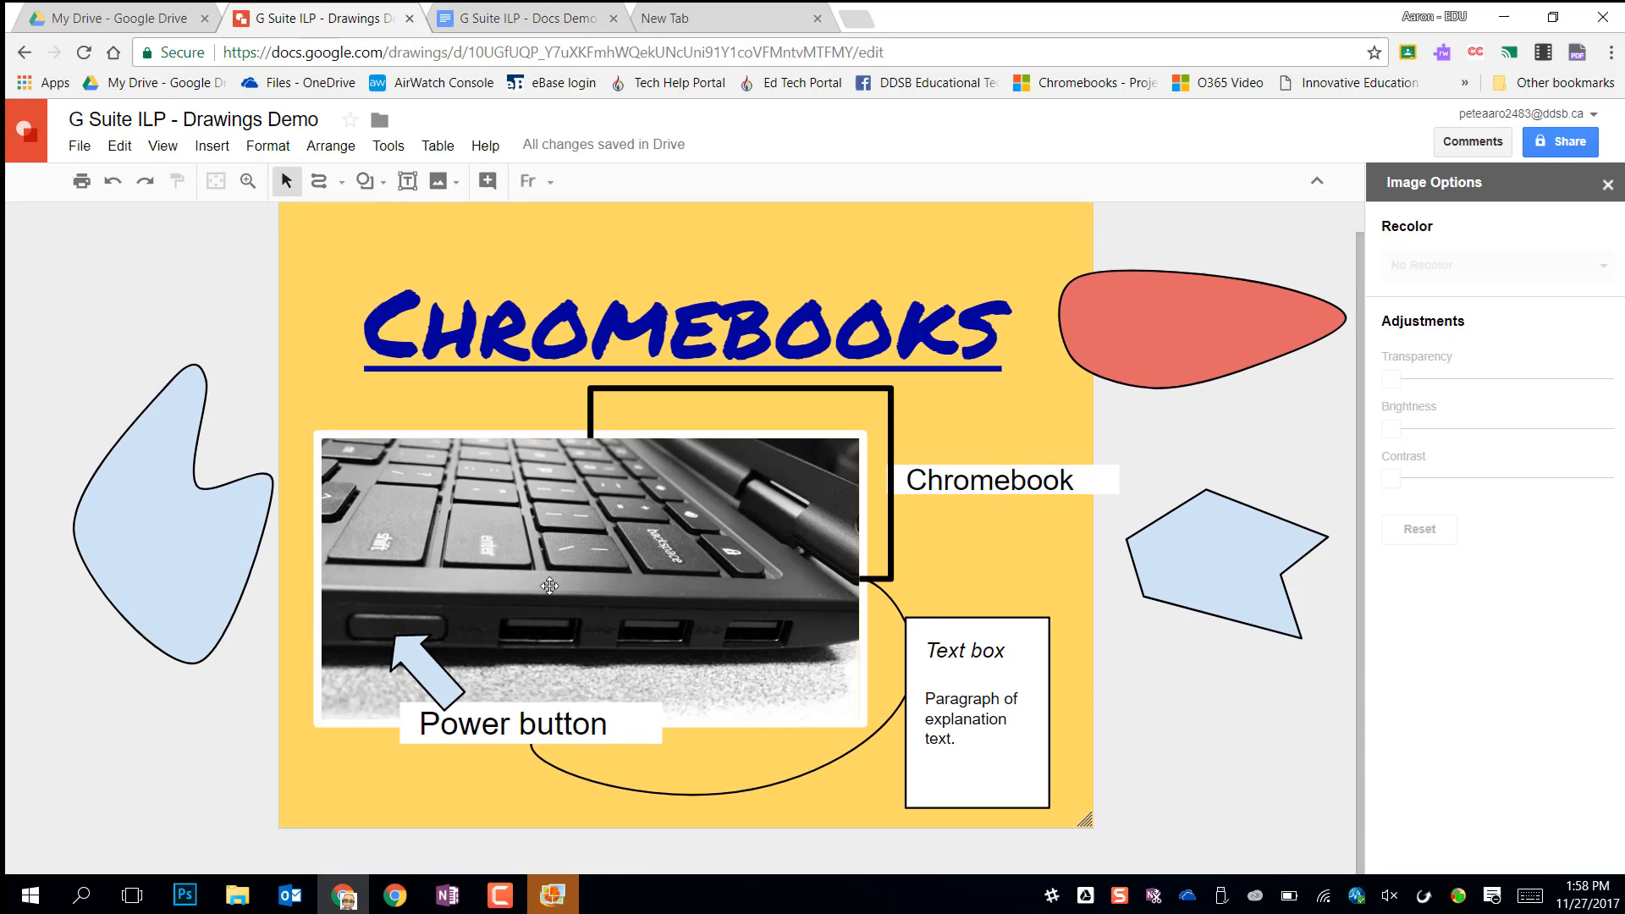
{"action": "mouse_move", "coordinate": [583, 582]}
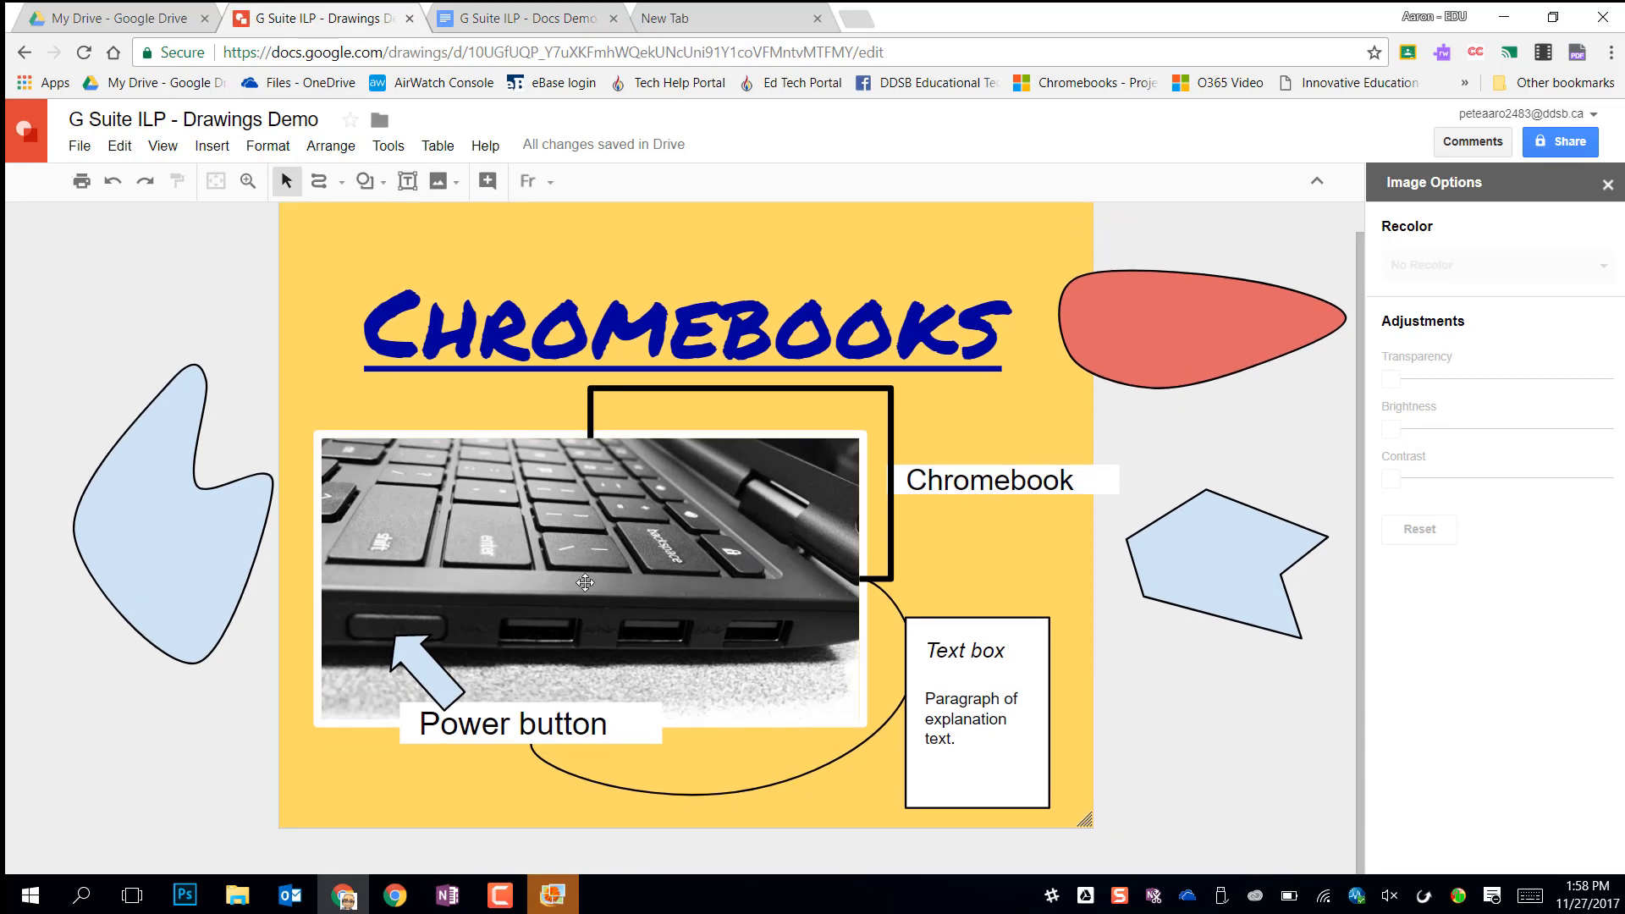